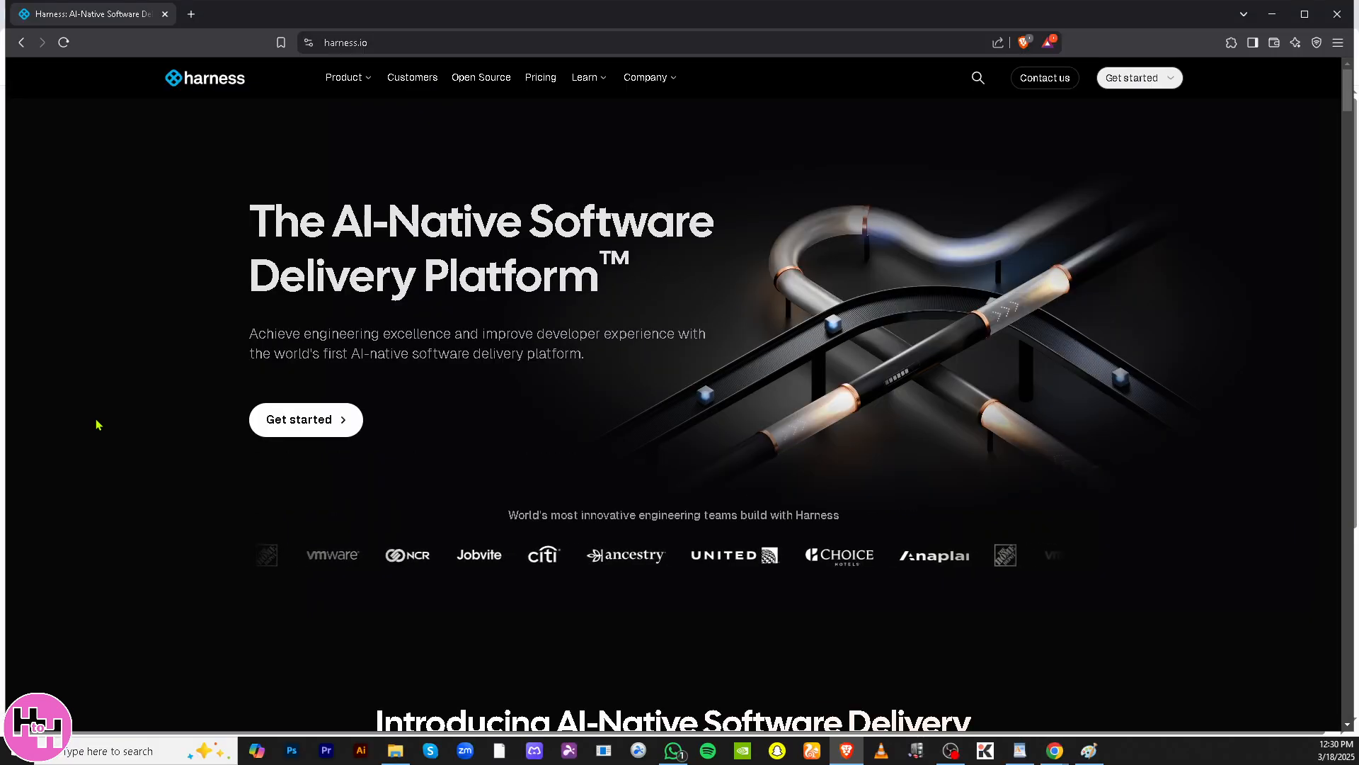
Go full screen and start the Harness free sign-up from the homepage.
{"action": "key", "text": "F11"}
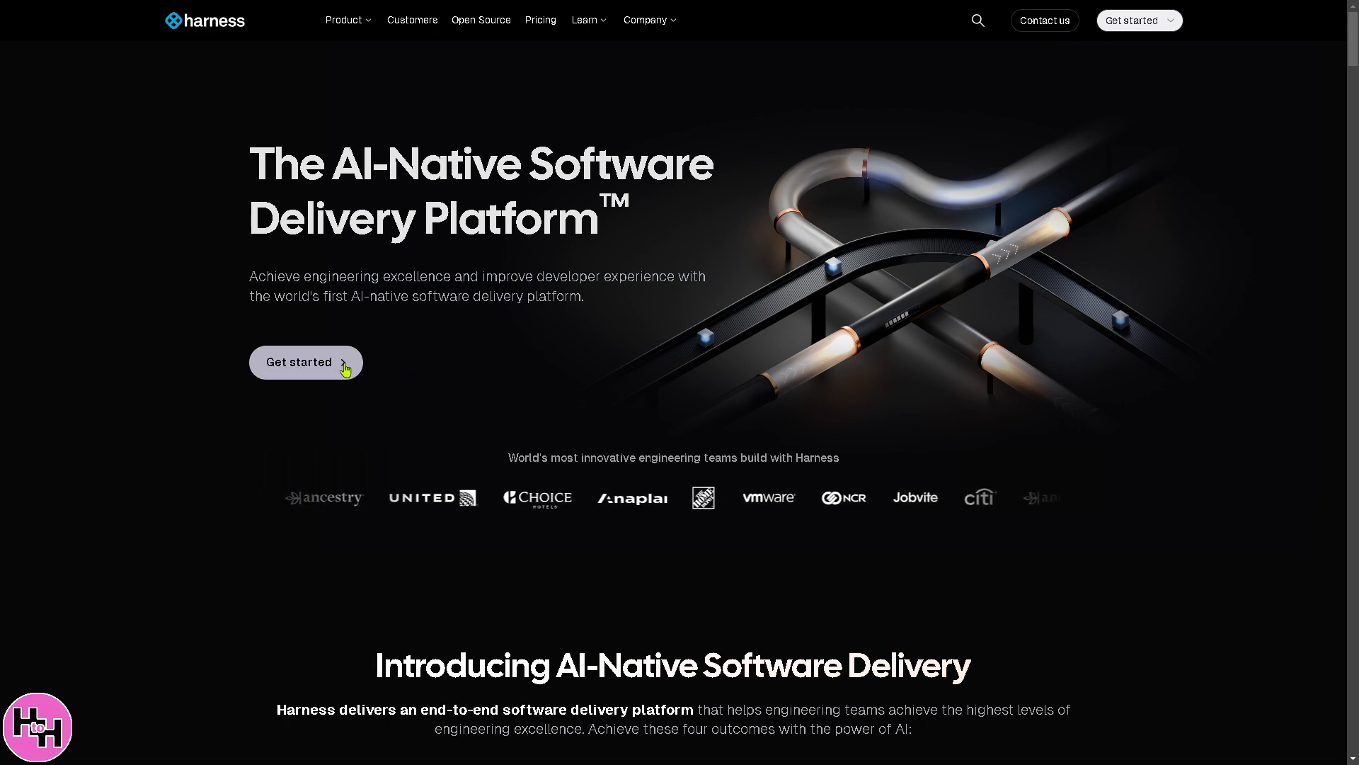
{"action": "left_click", "coordinate": [305, 361]}
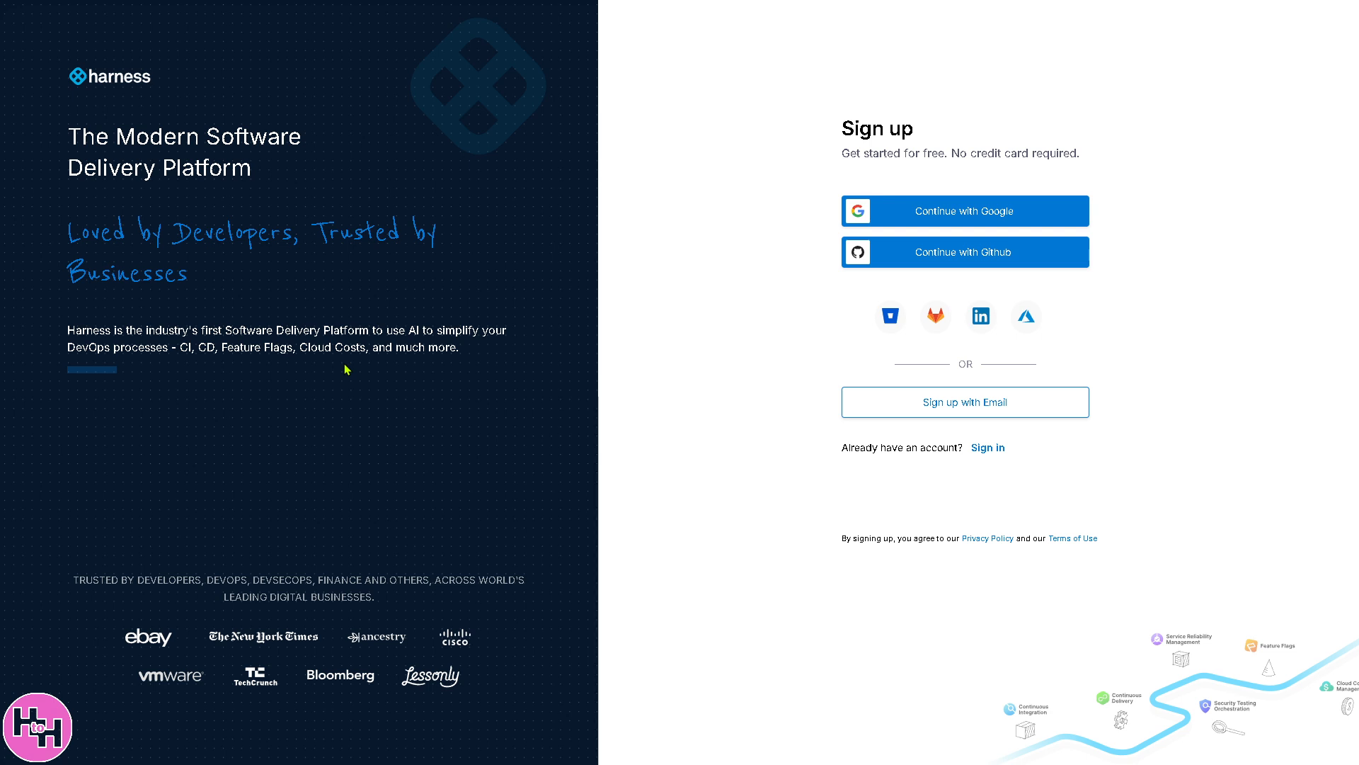
{"action": "mouse_move", "coordinate": [727, 358]}
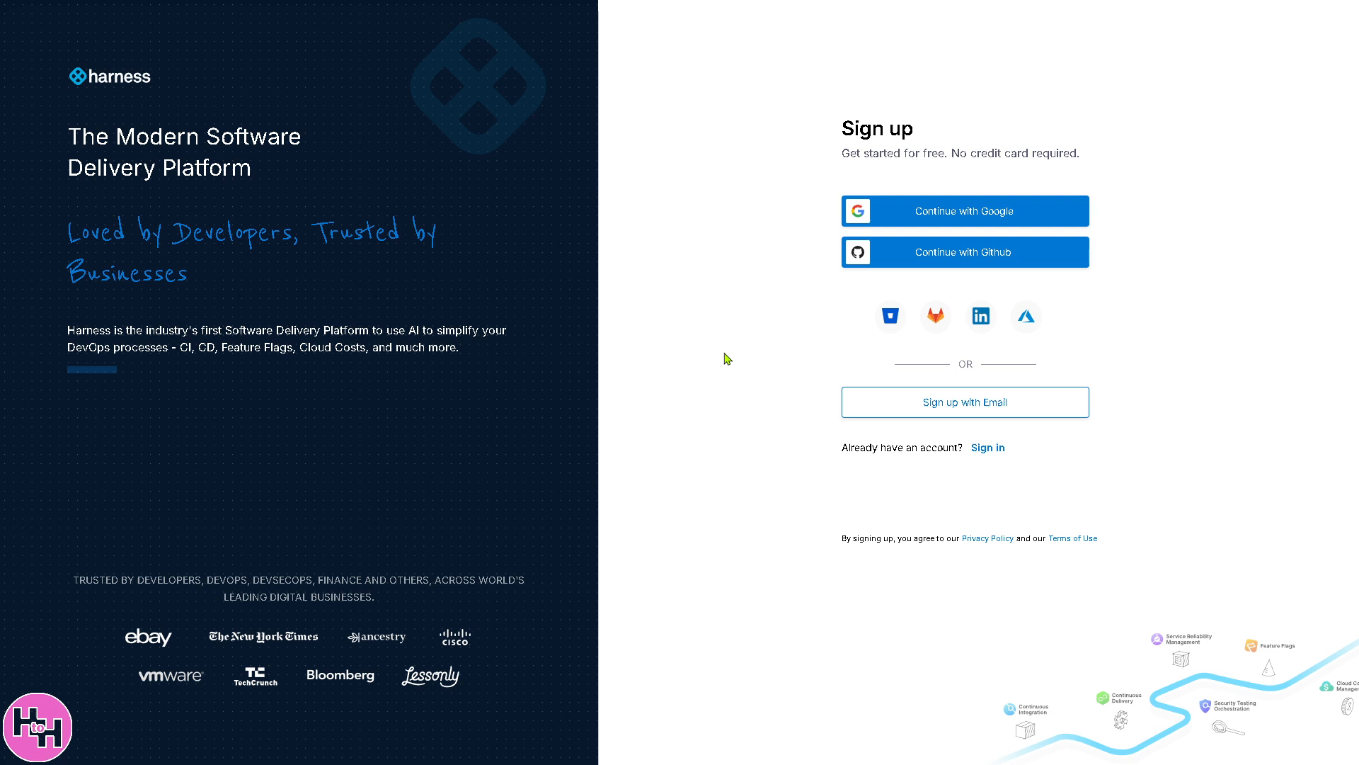
{"action": "mouse_move", "coordinate": [890, 314]}
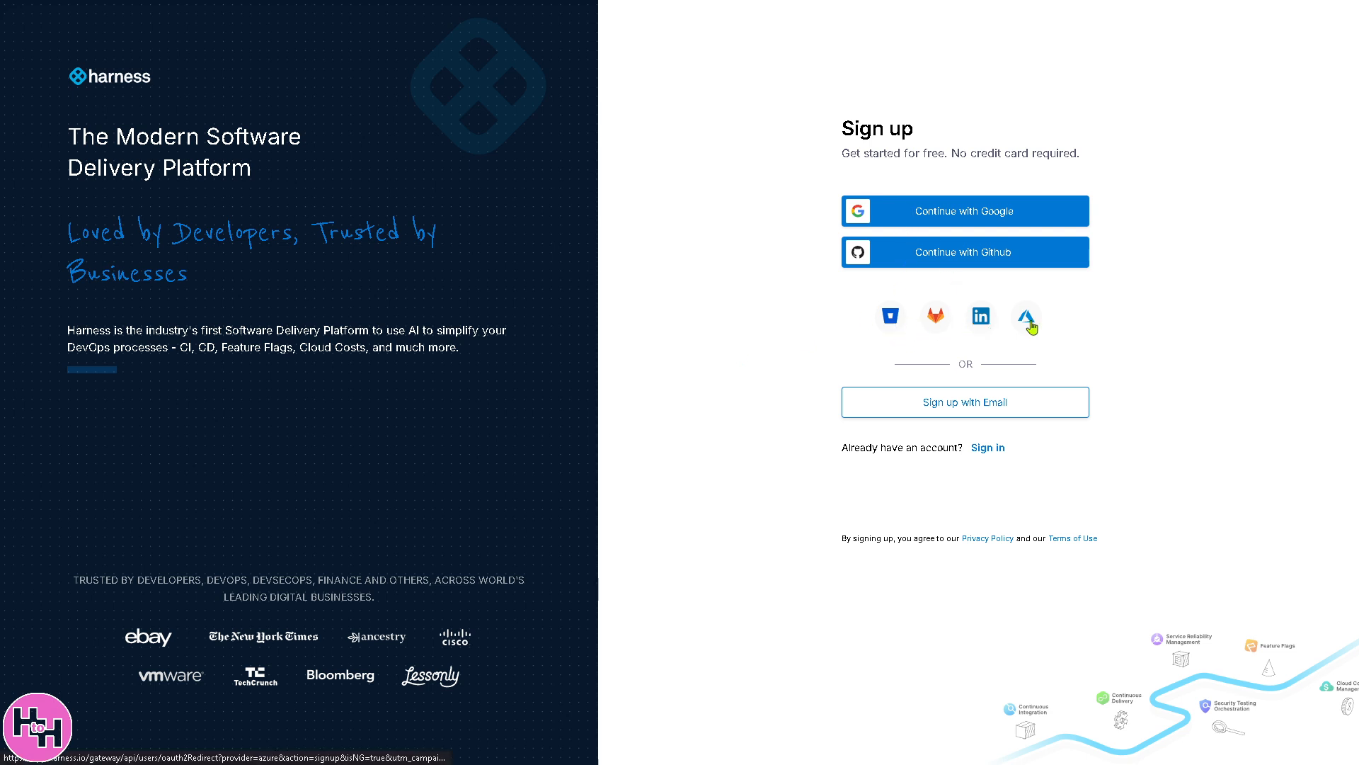
{"action": "mouse_move", "coordinate": [832, 408]}
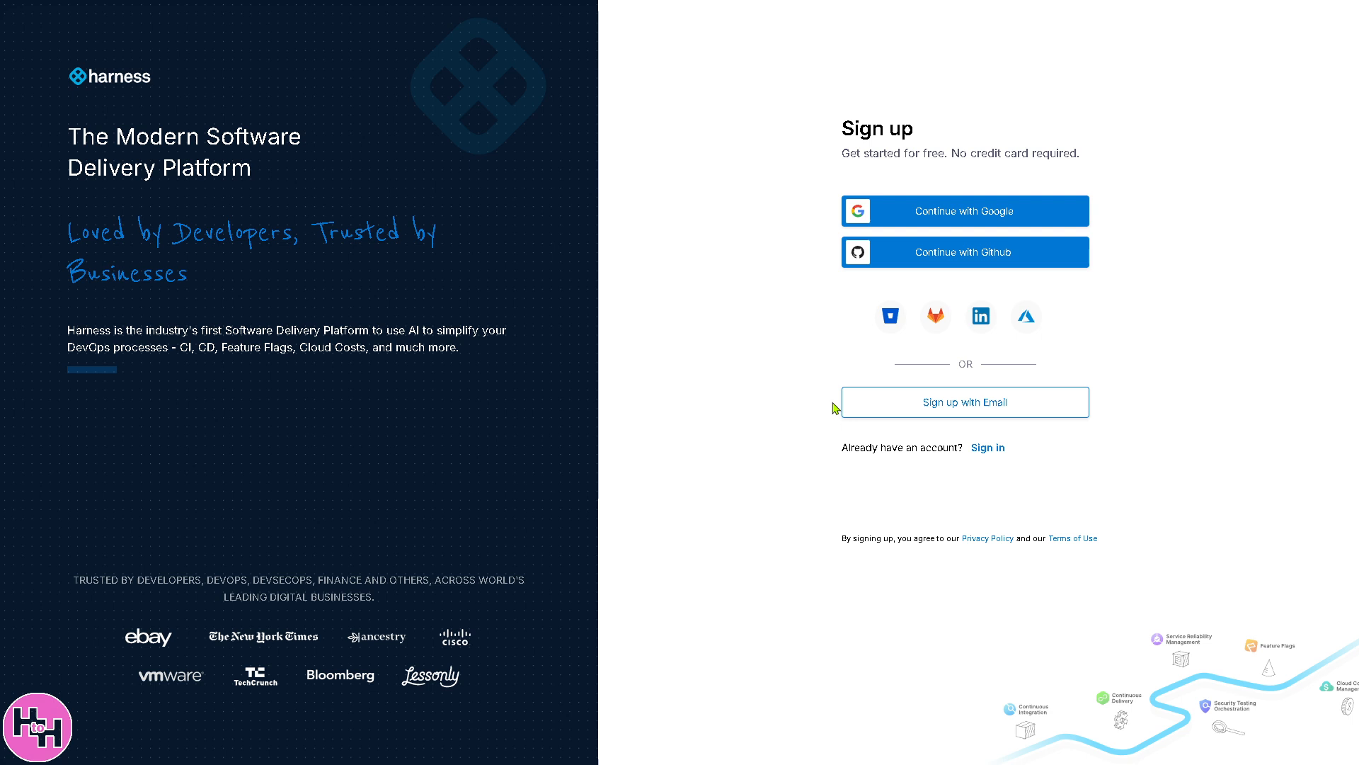
{"action": "mouse_move", "coordinate": [813, 405]}
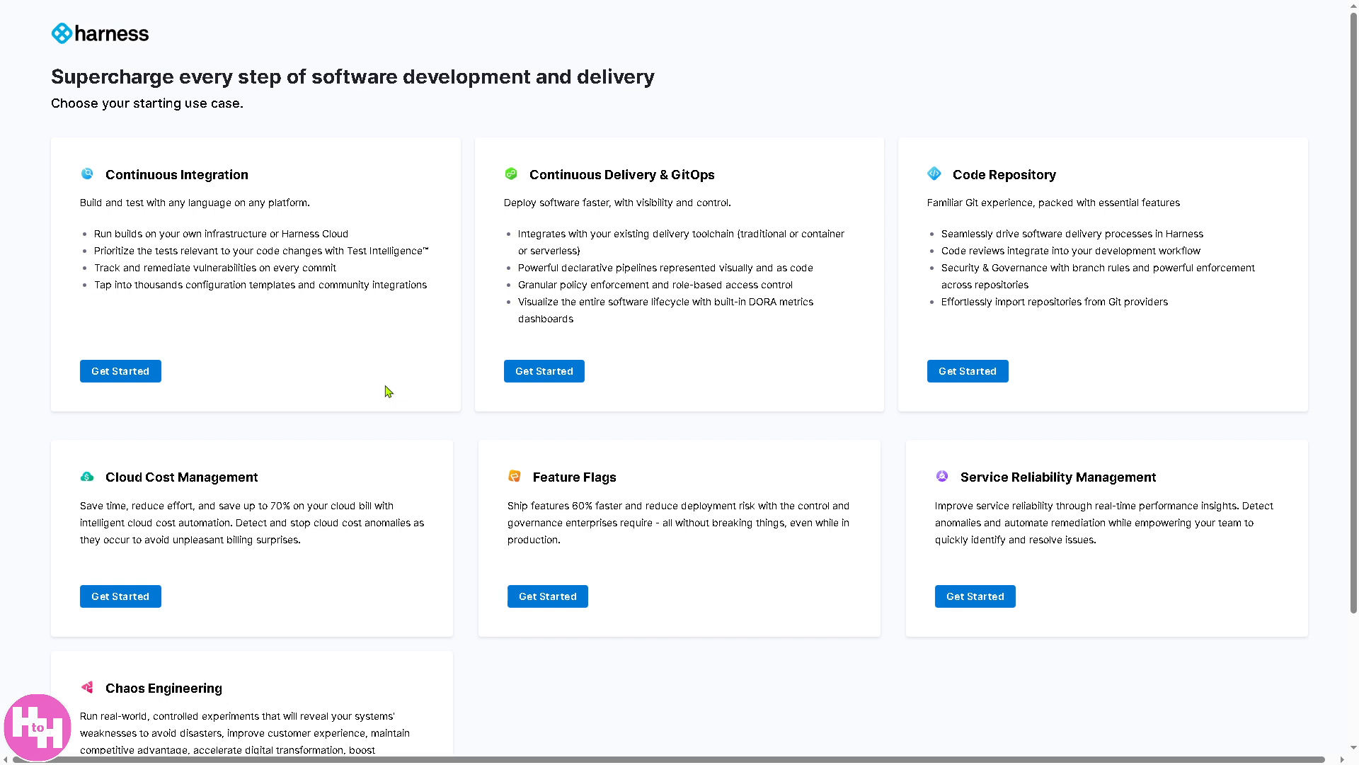
{"action": "mouse_move", "coordinate": [728, 255]}
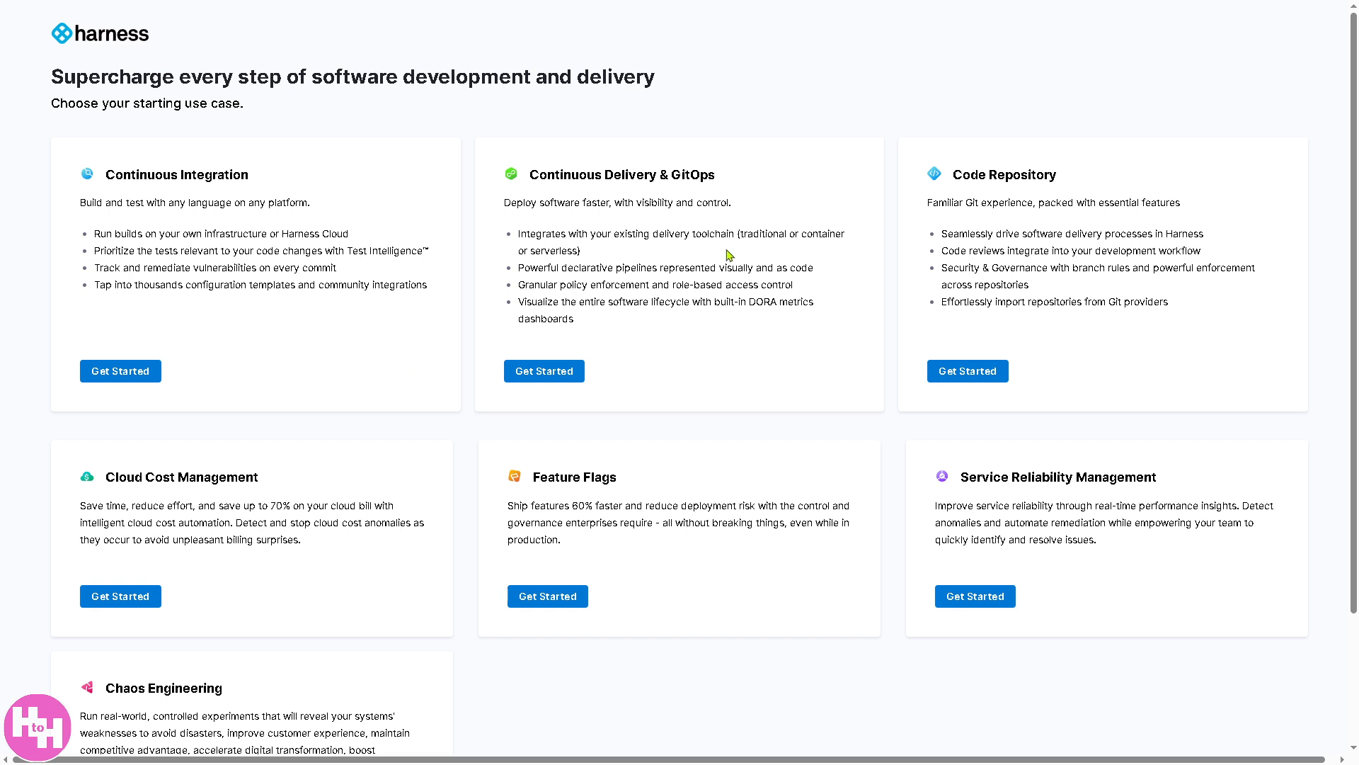
{"action": "mouse_move", "coordinate": [321, 486]}
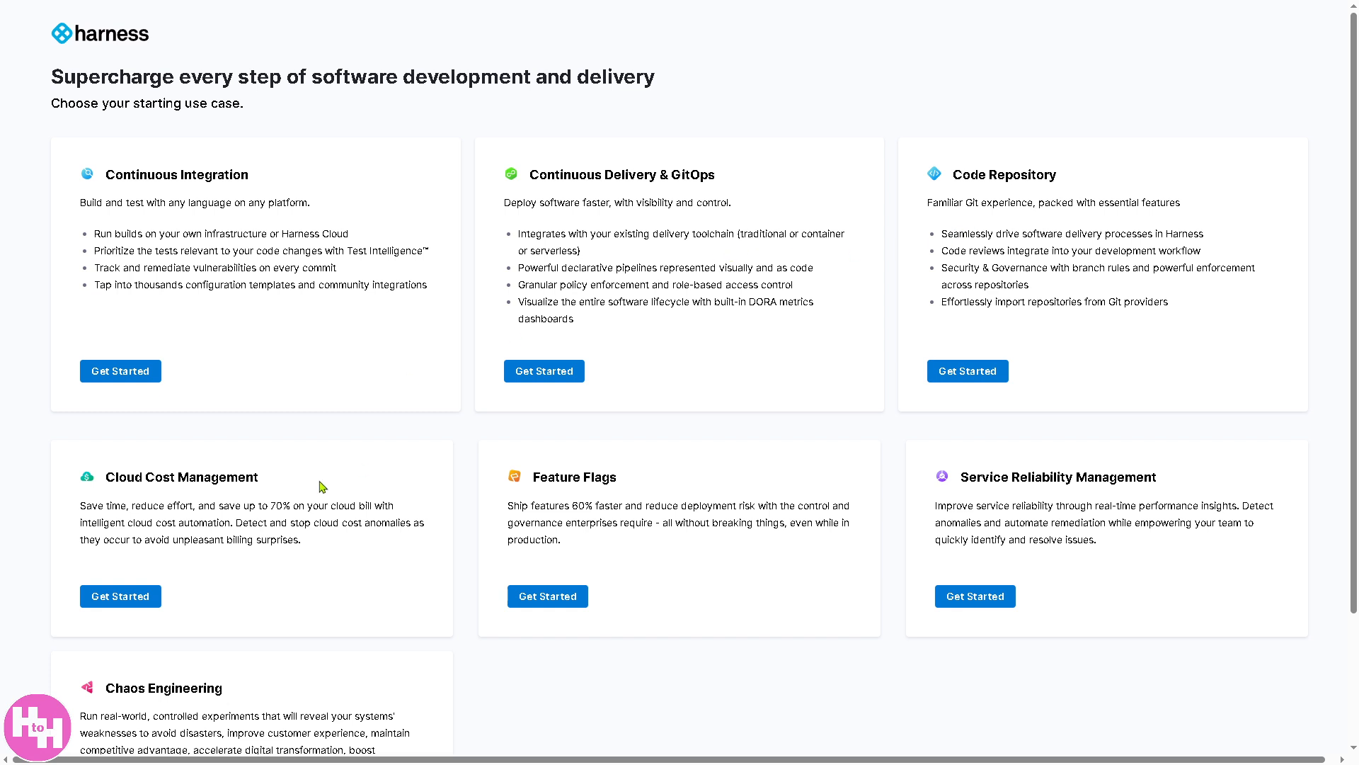
{"action": "mouse_move", "coordinate": [421, 470]}
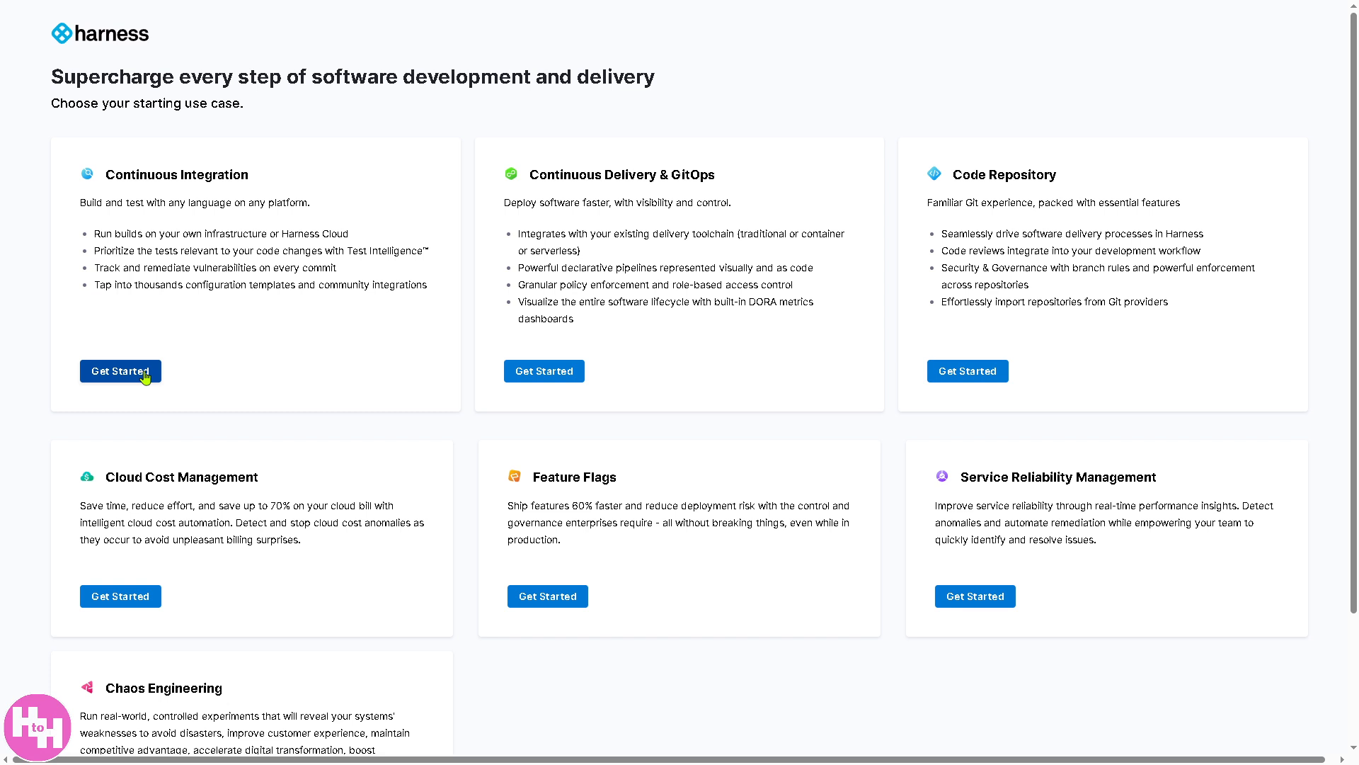
Choose Continuous Integration as the use case, landing on the Default Project's Builds page.
{"action": "left_click", "coordinate": [119, 371]}
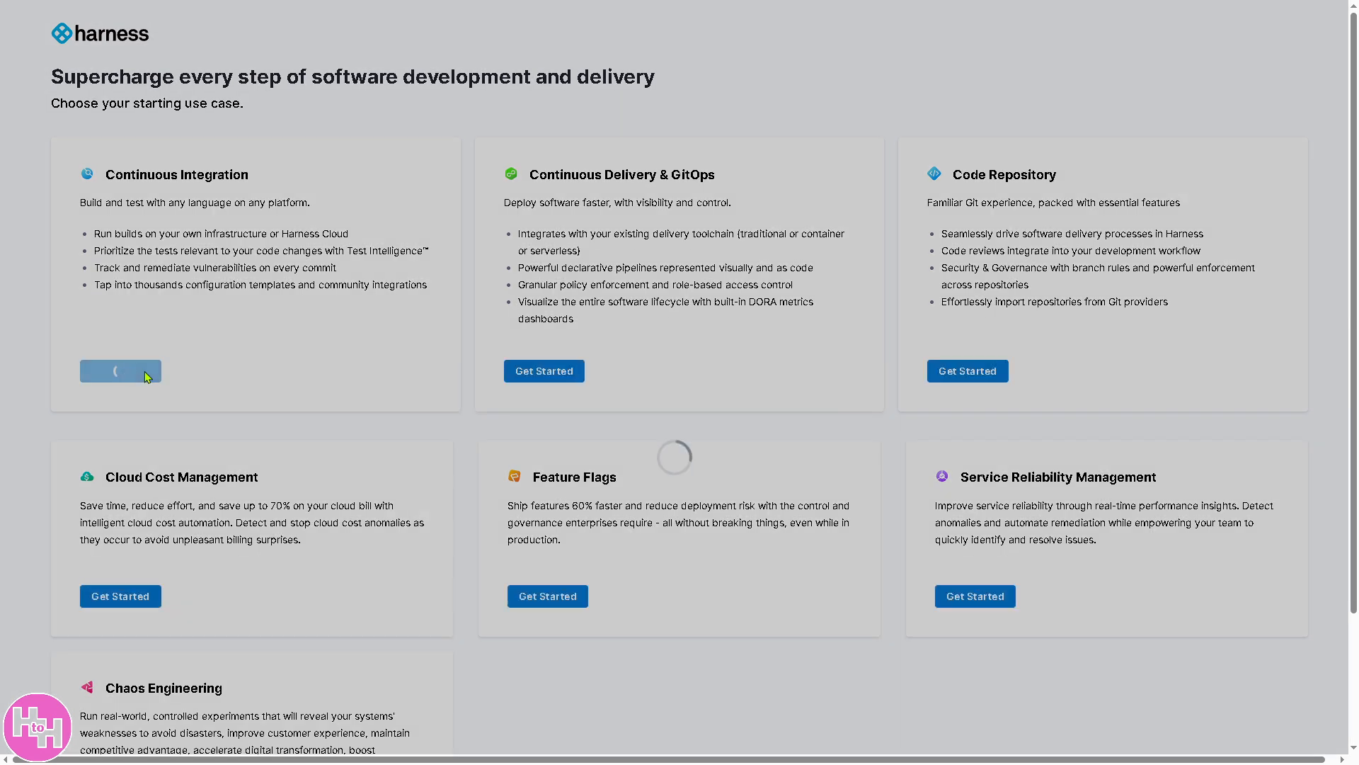
{"action": "left_click", "coordinate": [119, 370]}
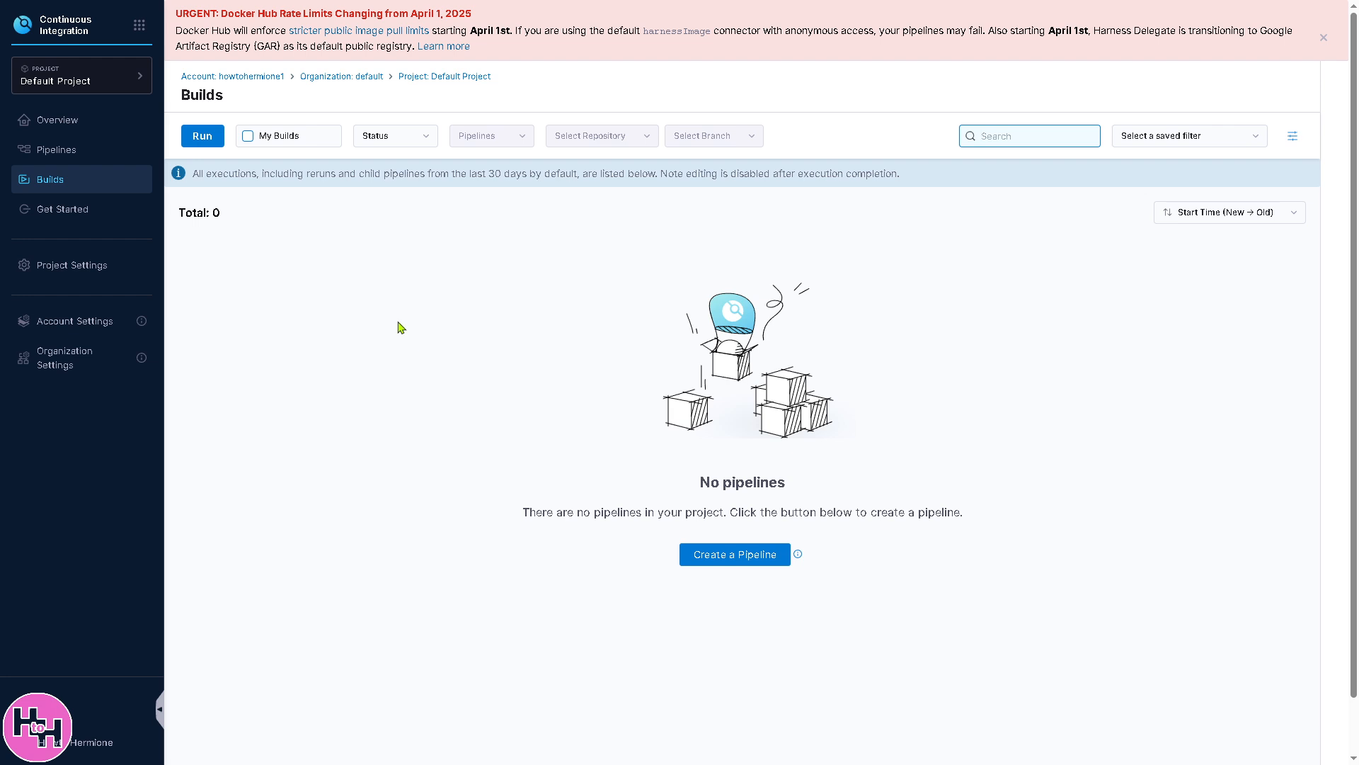
{"action": "mouse_move", "coordinate": [364, 282]}
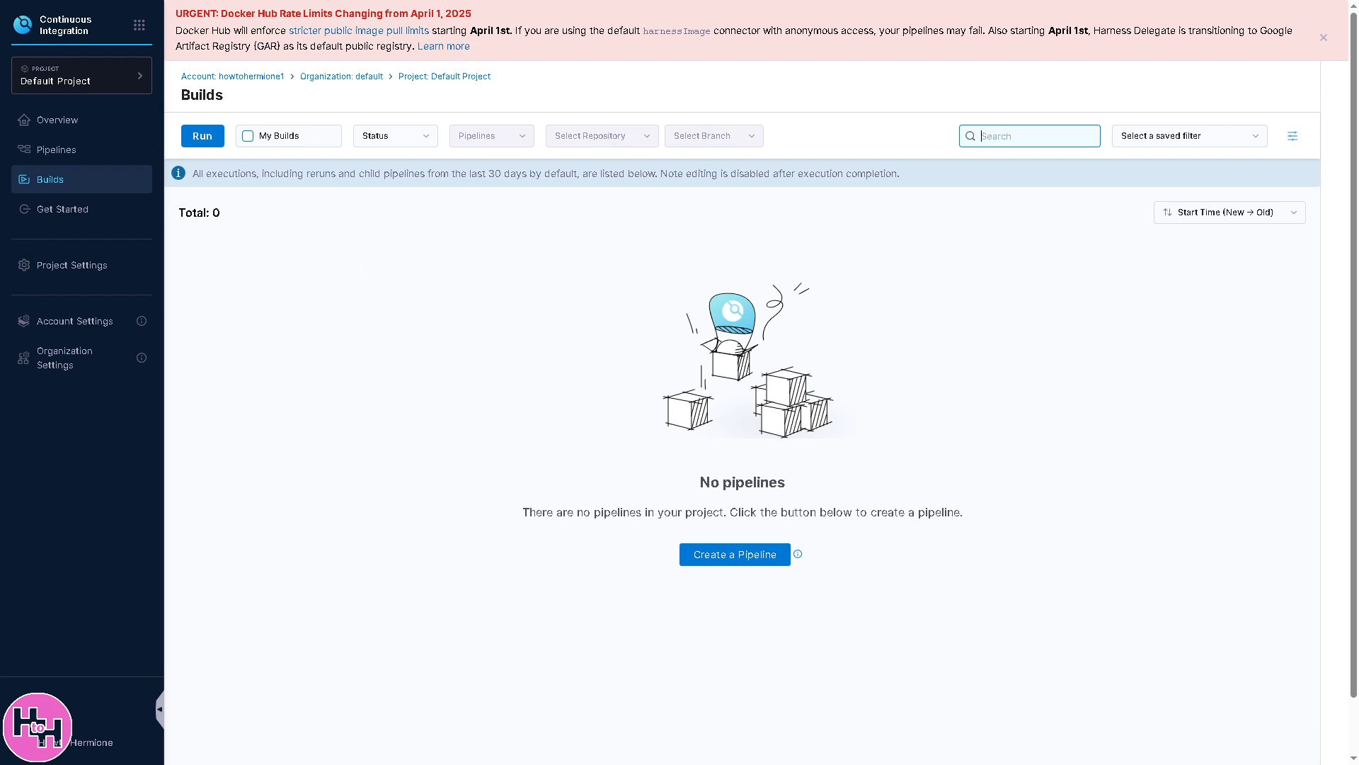
{"action": "mouse_move", "coordinate": [425, 385]}
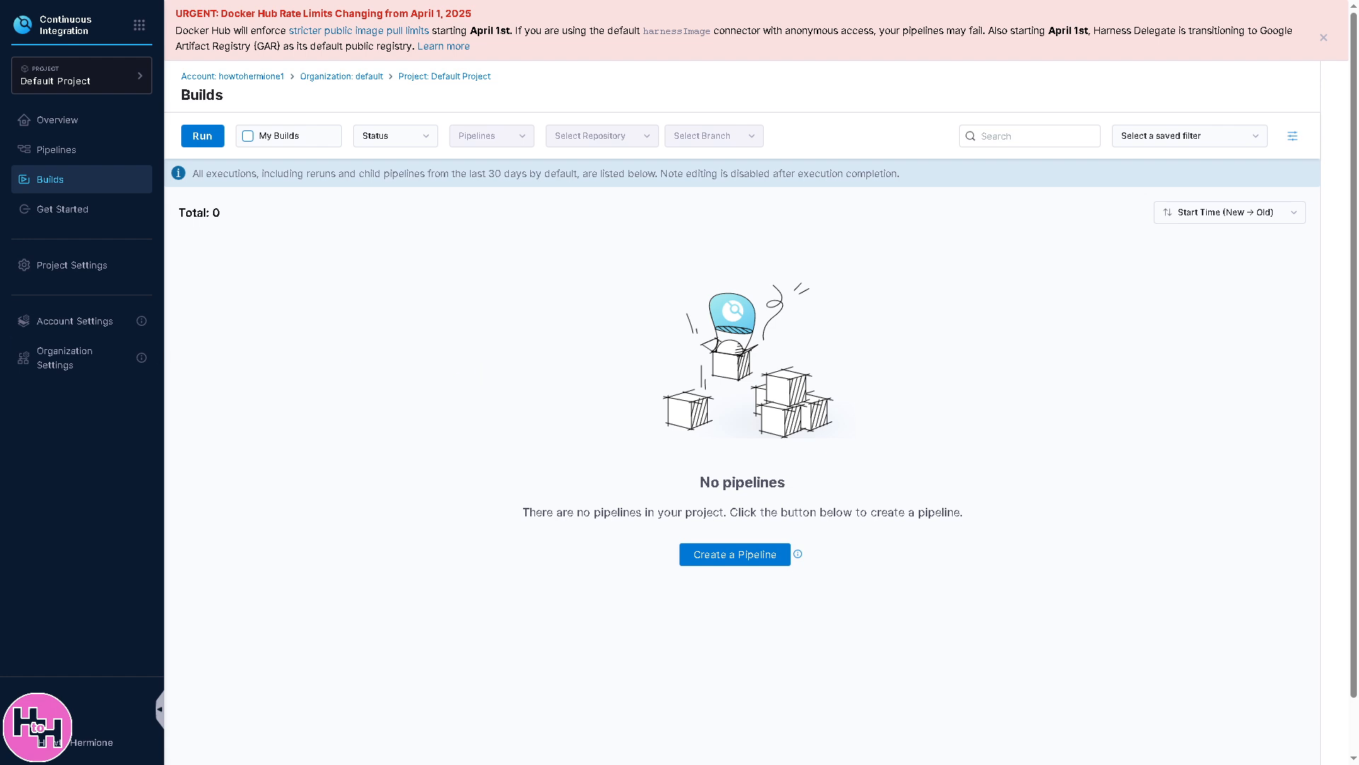
Go from the builds Overview to Pipelines and expand the Create a Pipeline options.
{"action": "left_click", "coordinate": [57, 119]}
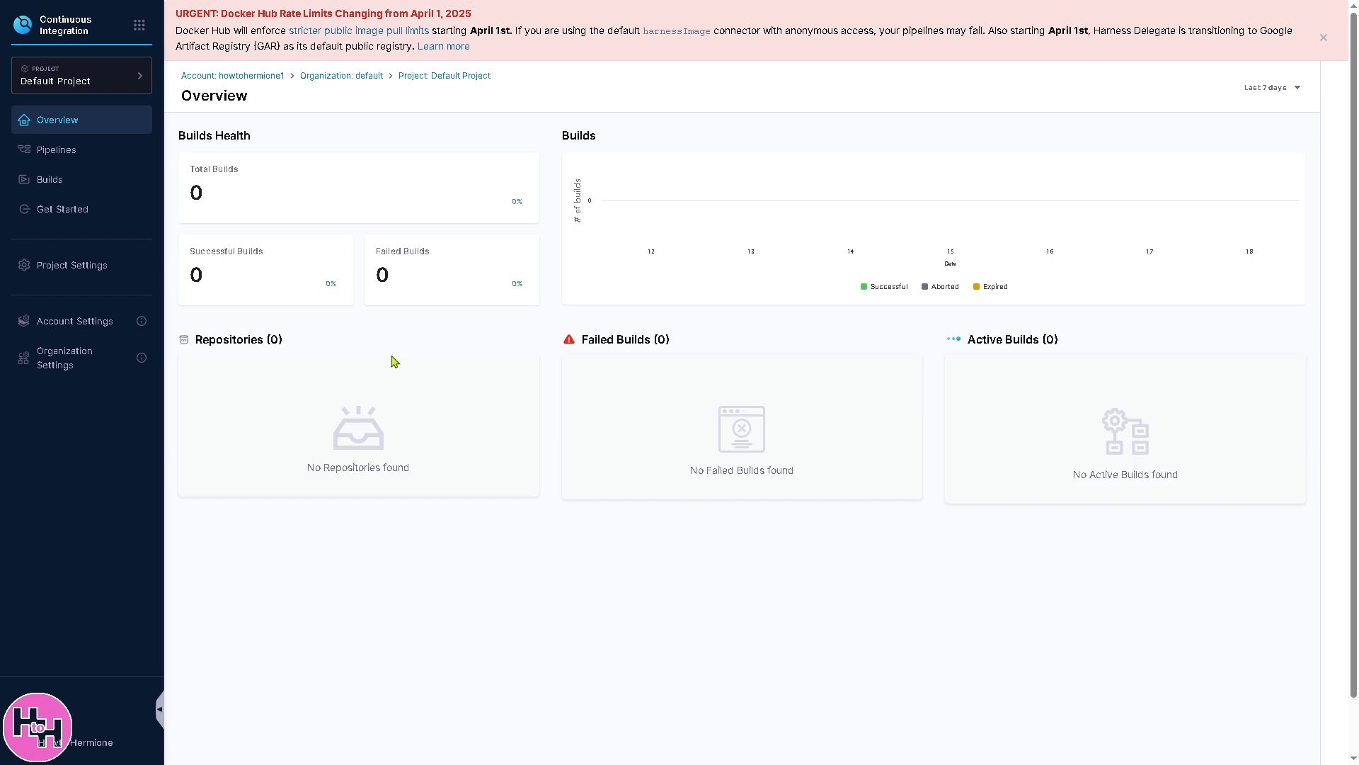
{"action": "mouse_move", "coordinate": [377, 404]}
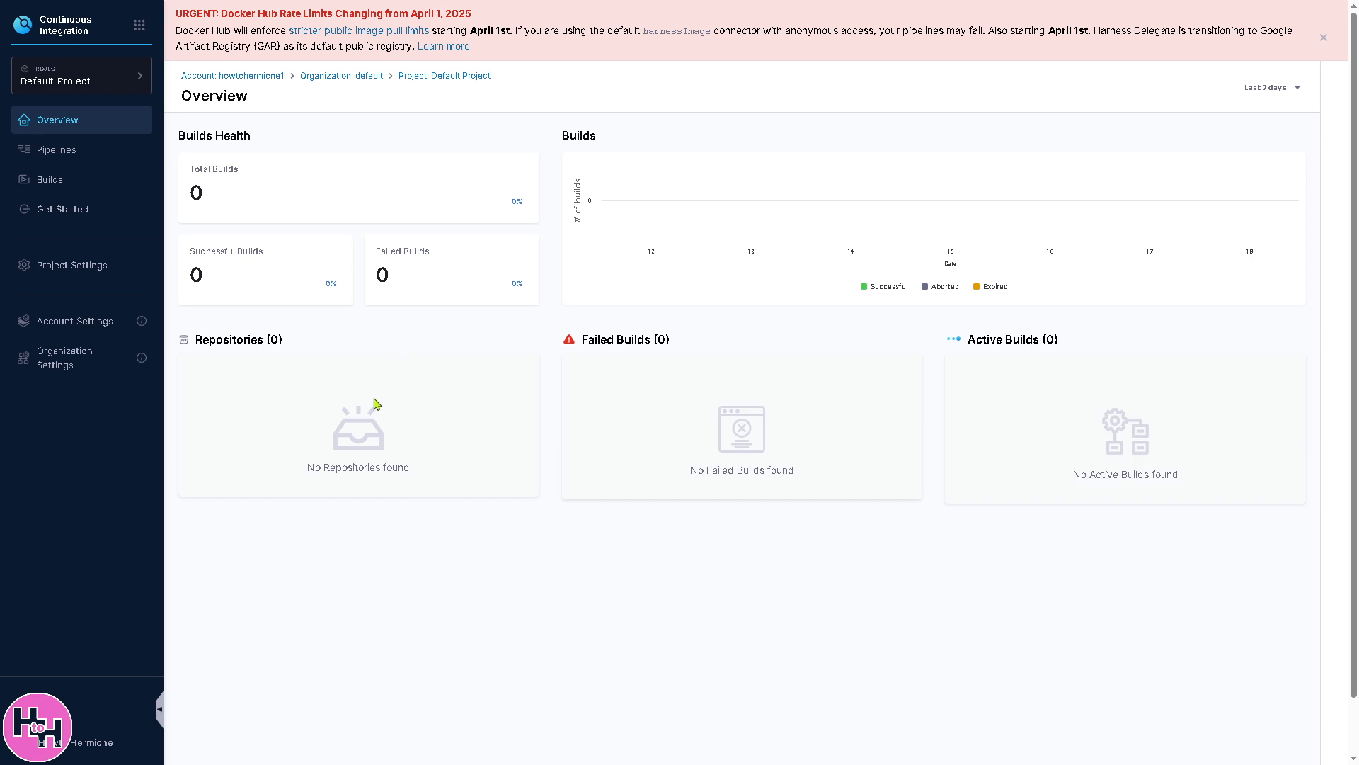
{"action": "left_click", "coordinate": [1324, 37]}
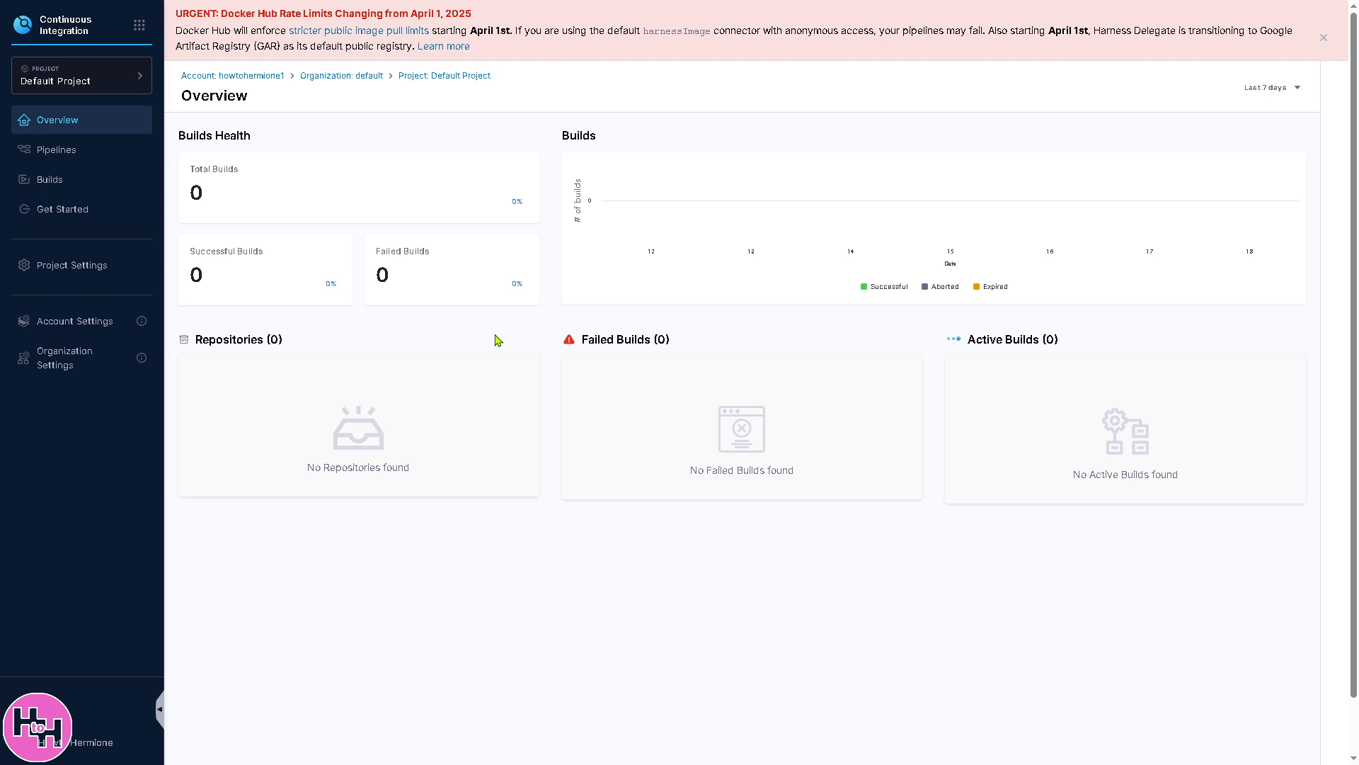
{"action": "mouse_move", "coordinate": [213, 122]}
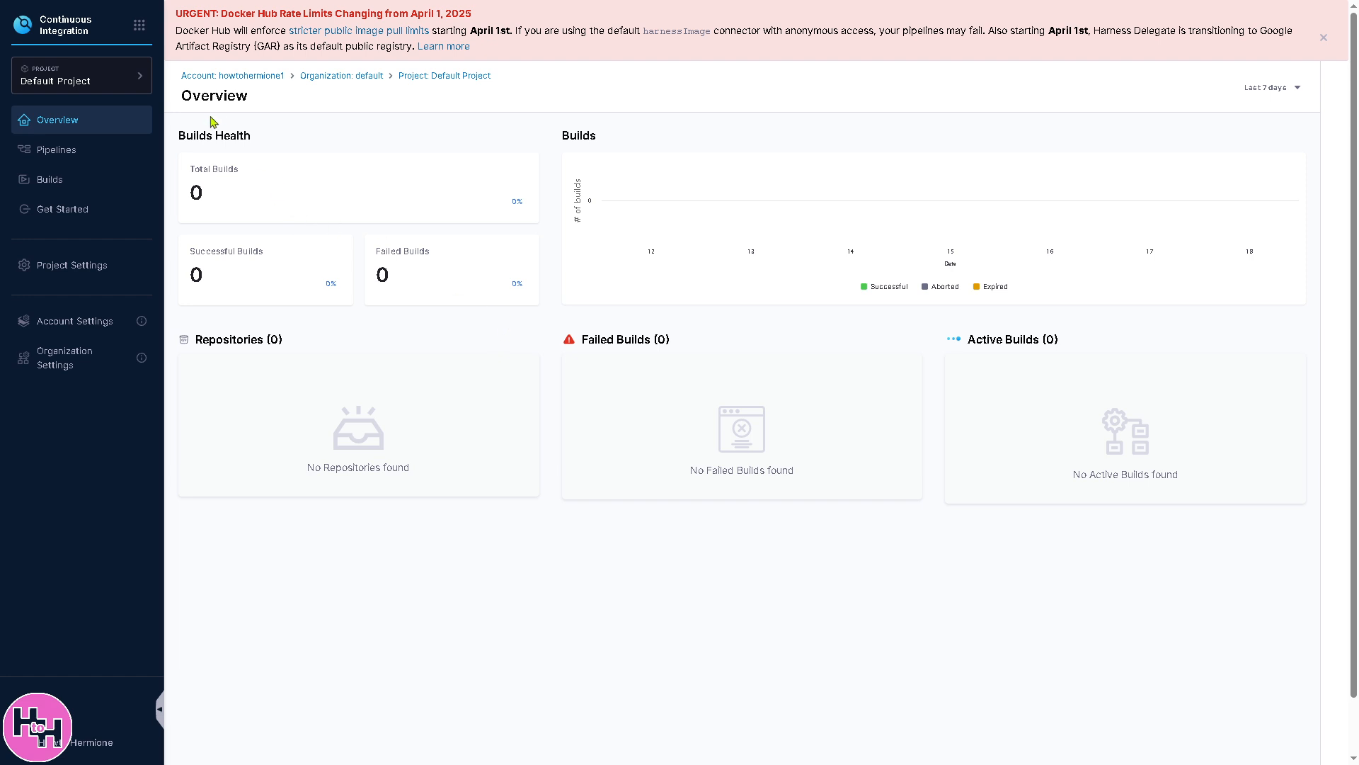
{"action": "mouse_move", "coordinate": [380, 191]}
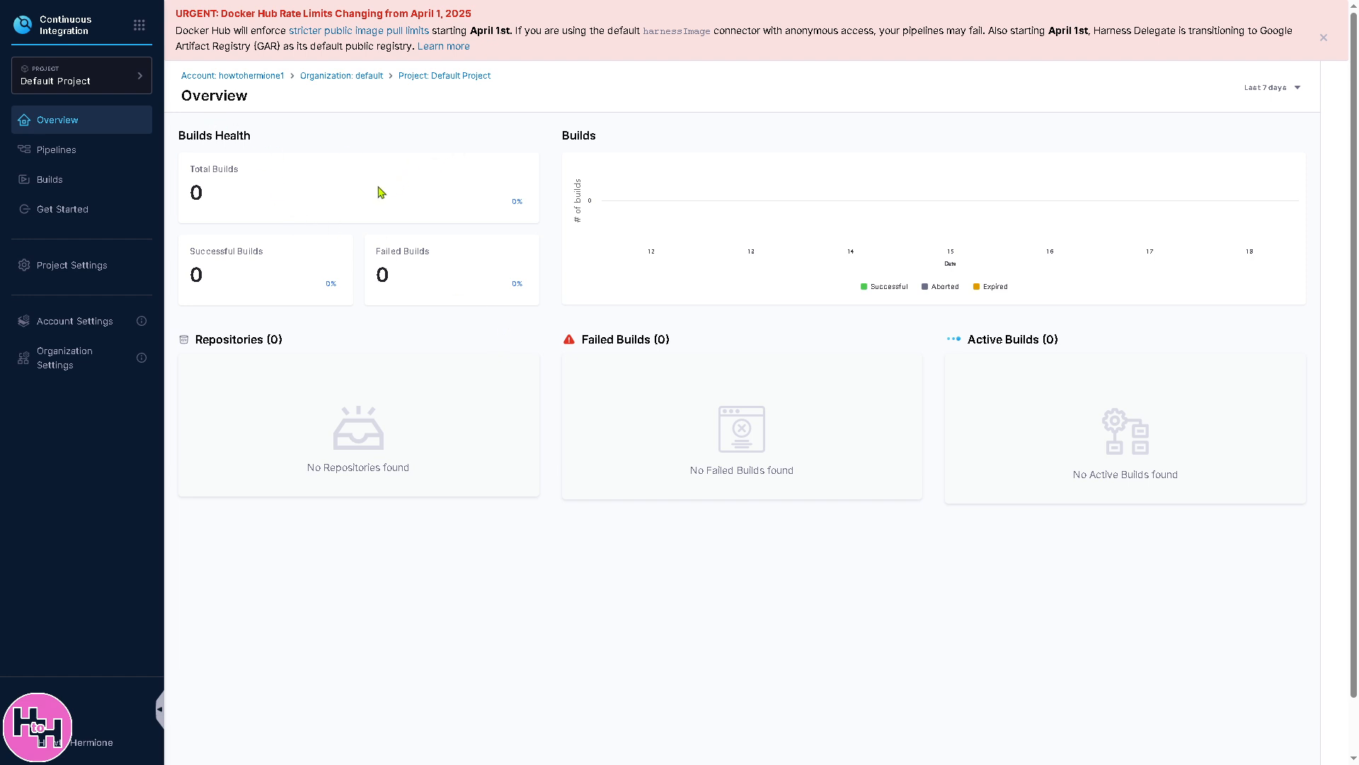
{"action": "mouse_move", "coordinate": [415, 249]}
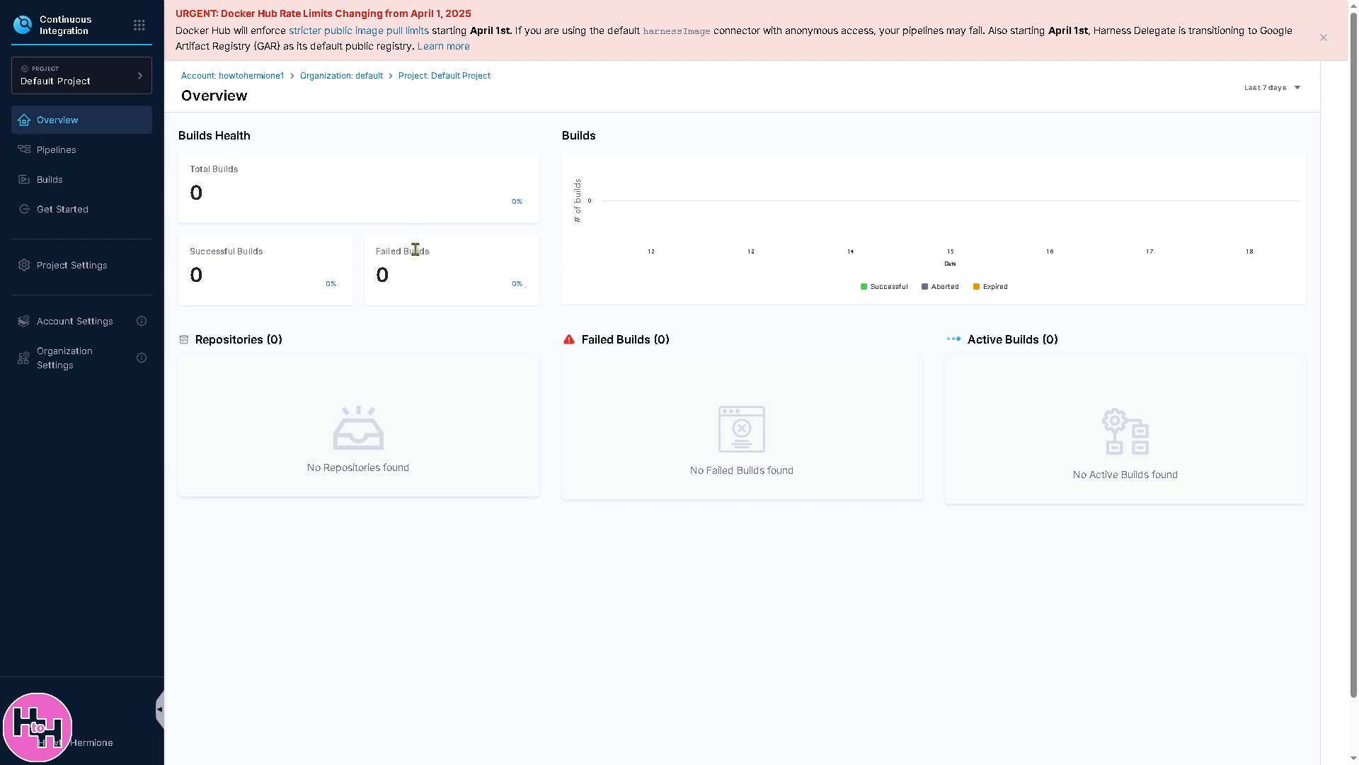
{"action": "mouse_move", "coordinate": [416, 299]}
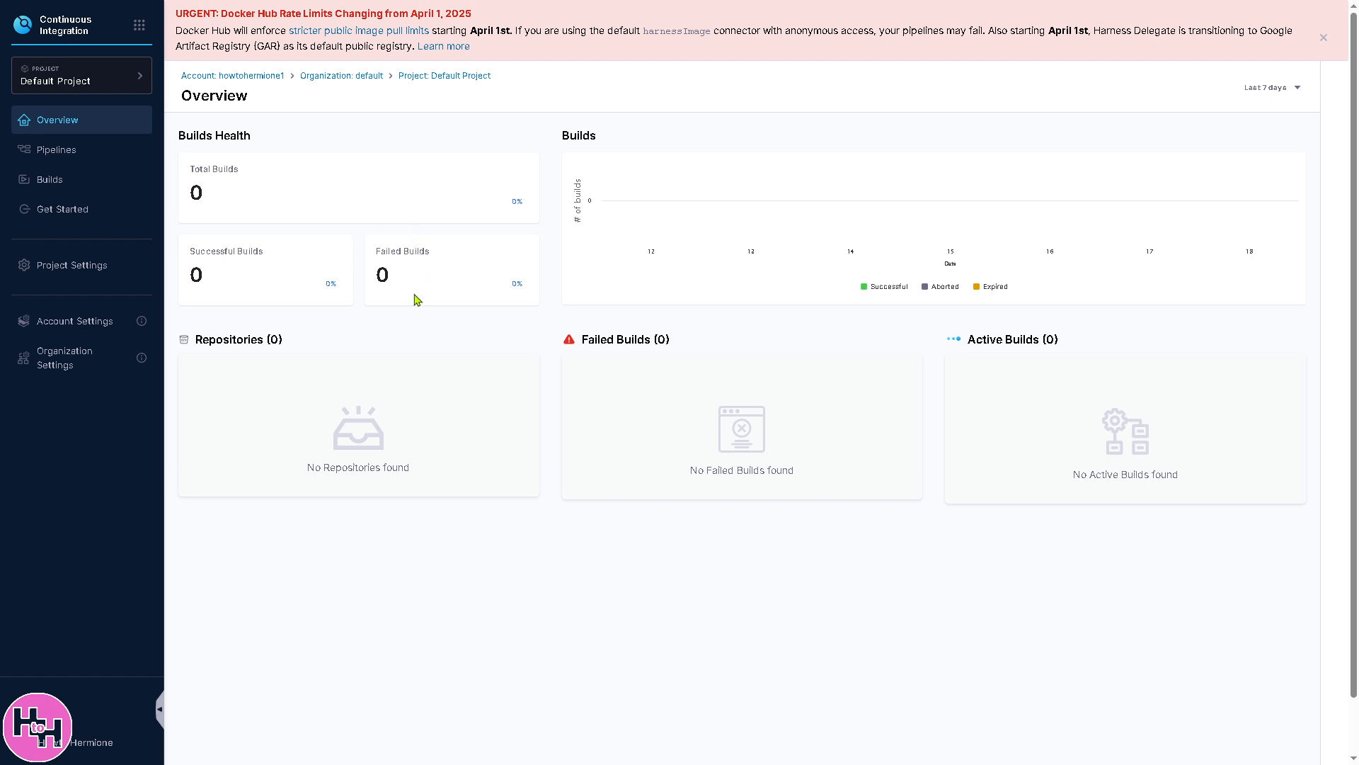
{"action": "mouse_move", "coordinate": [439, 368]}
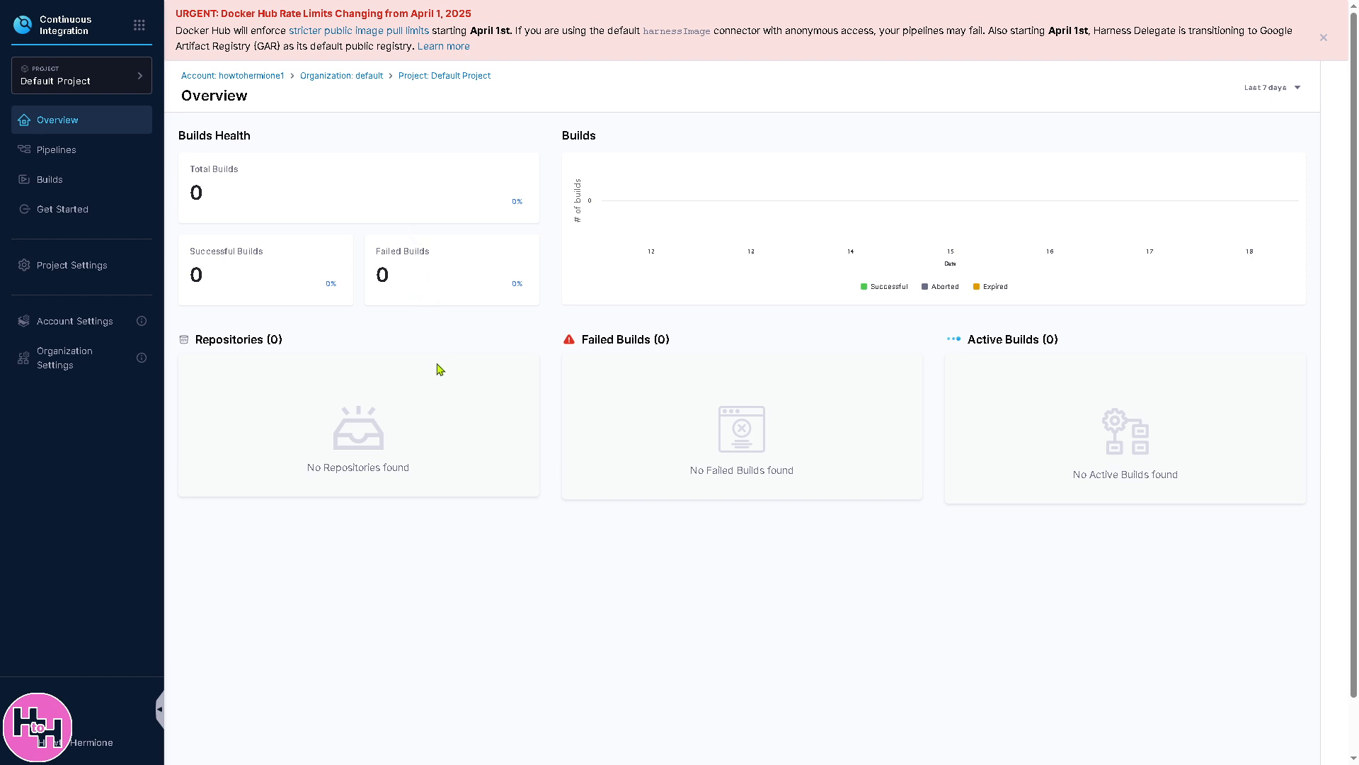
{"action": "mouse_move", "coordinate": [56, 149]}
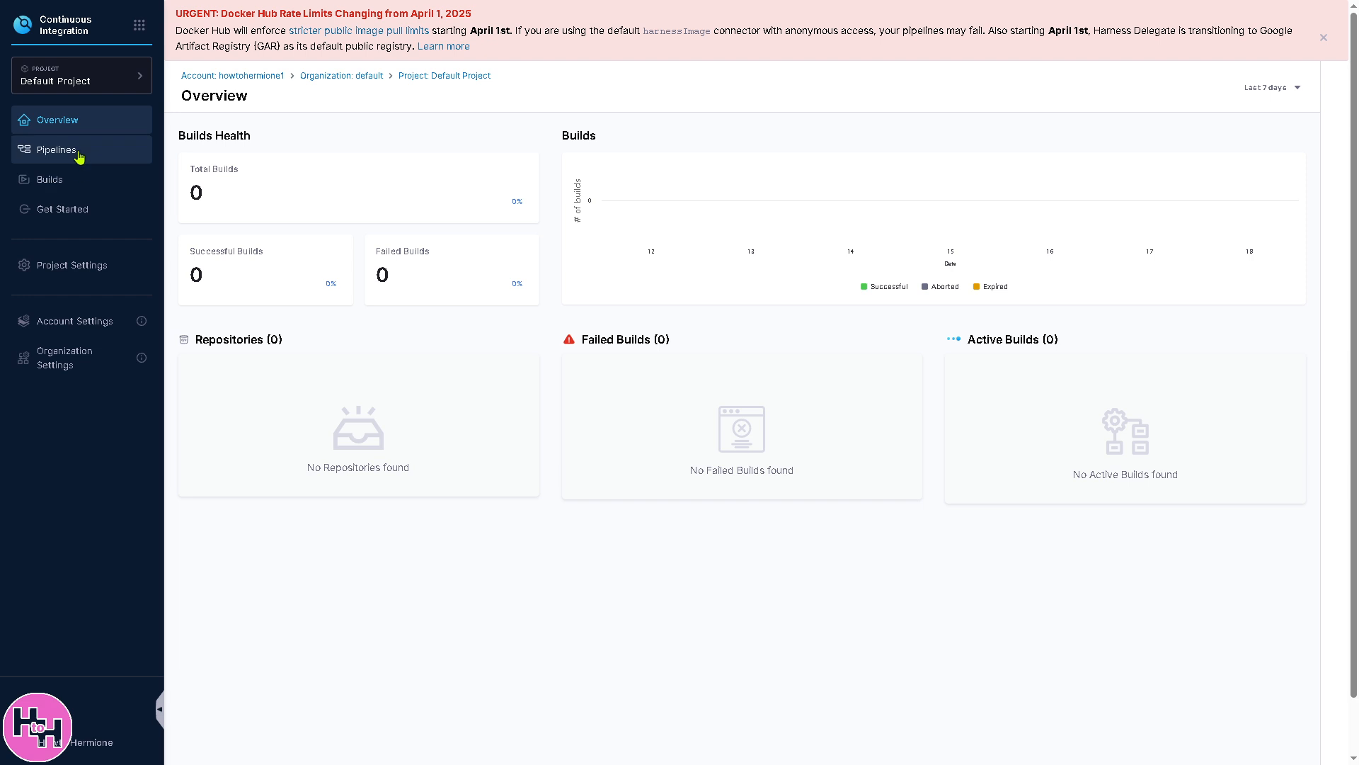
{"action": "left_click", "coordinate": [57, 148]}
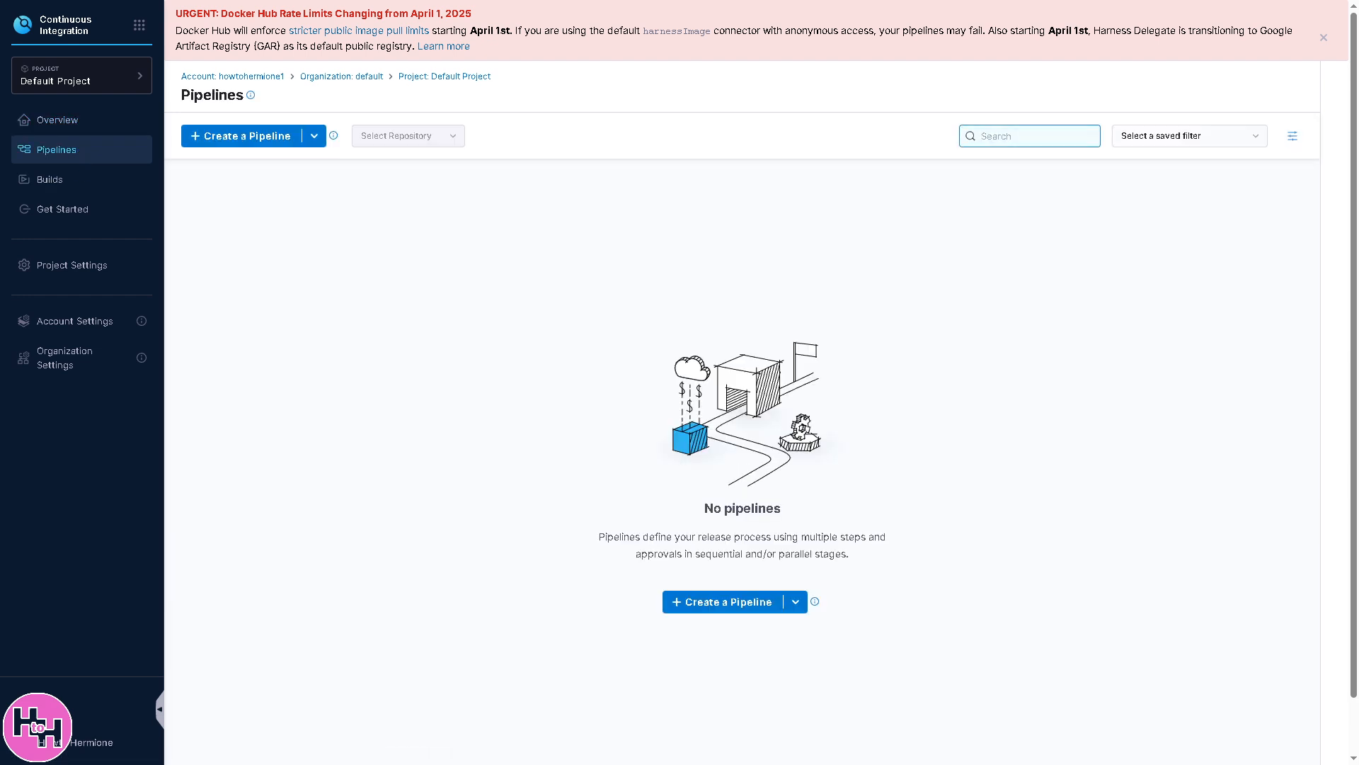
{"action": "left_click", "coordinate": [314, 136]}
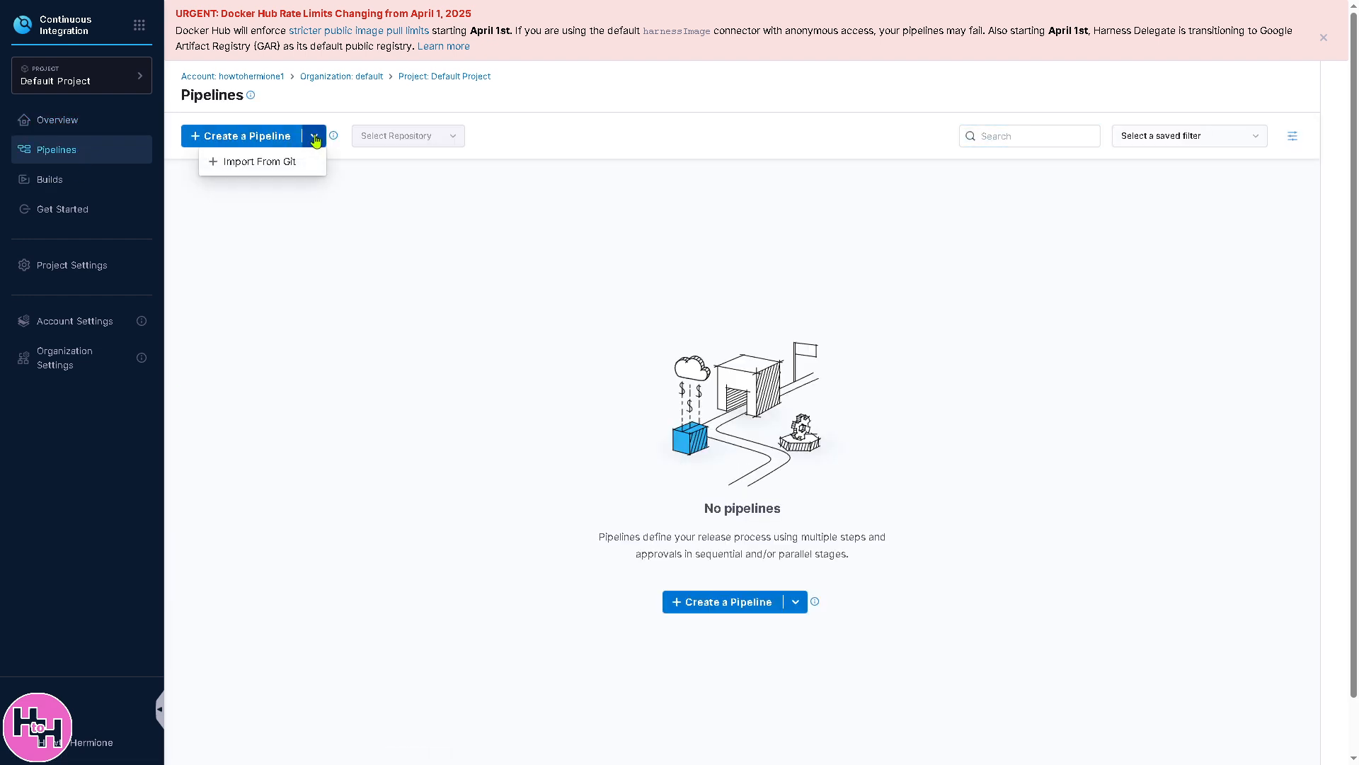
{"action": "mouse_move", "coordinate": [264, 161]}
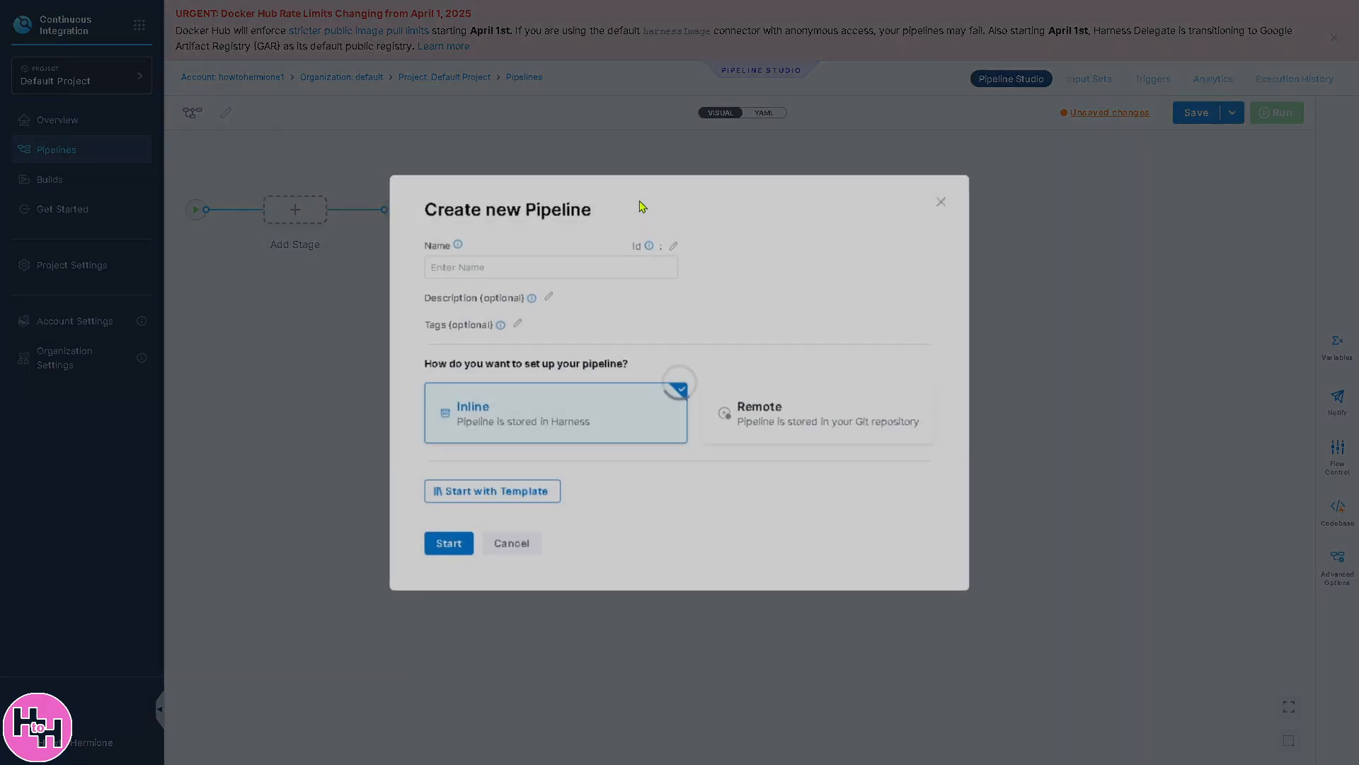
Name the pipeline 'How to use Harness' and enter the same text as its description.
{"action": "left_click", "coordinate": [551, 269]}
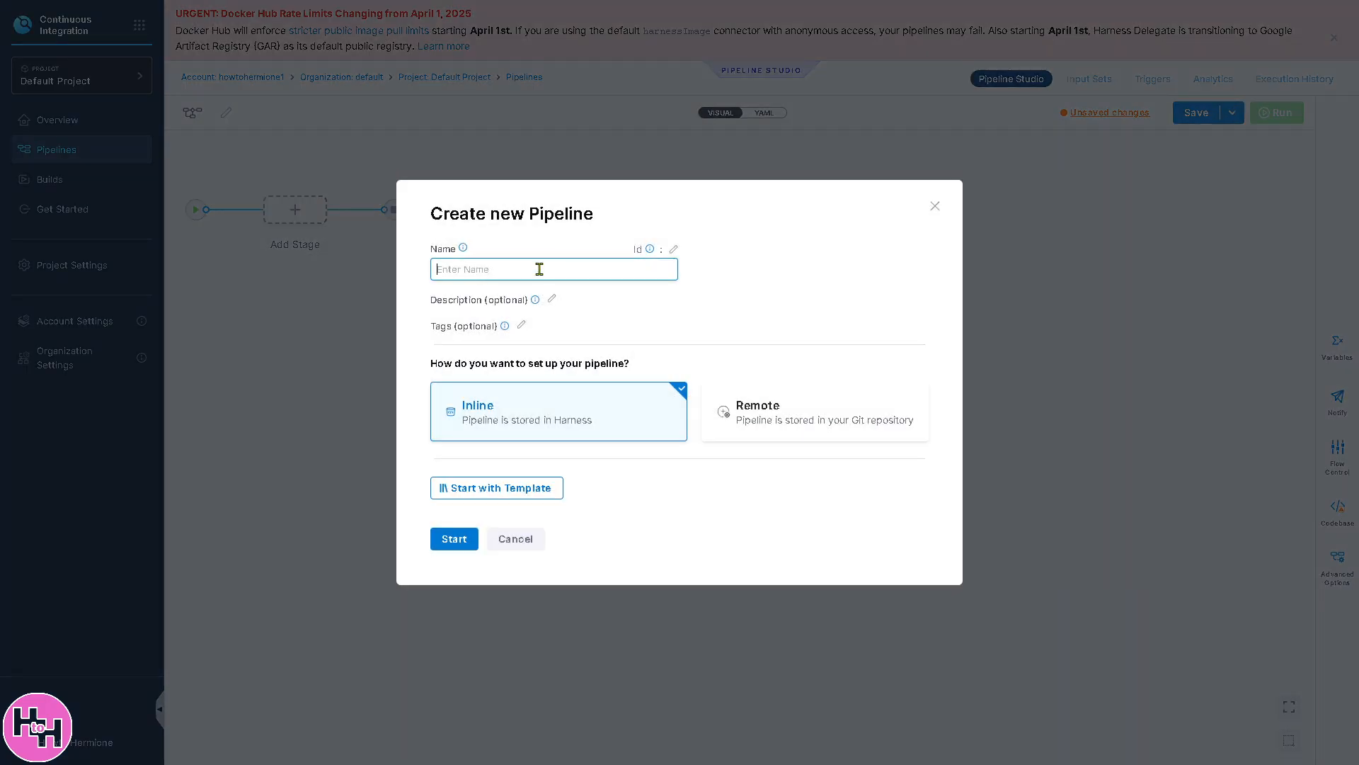
{"action": "type", "text": "Hiow"}
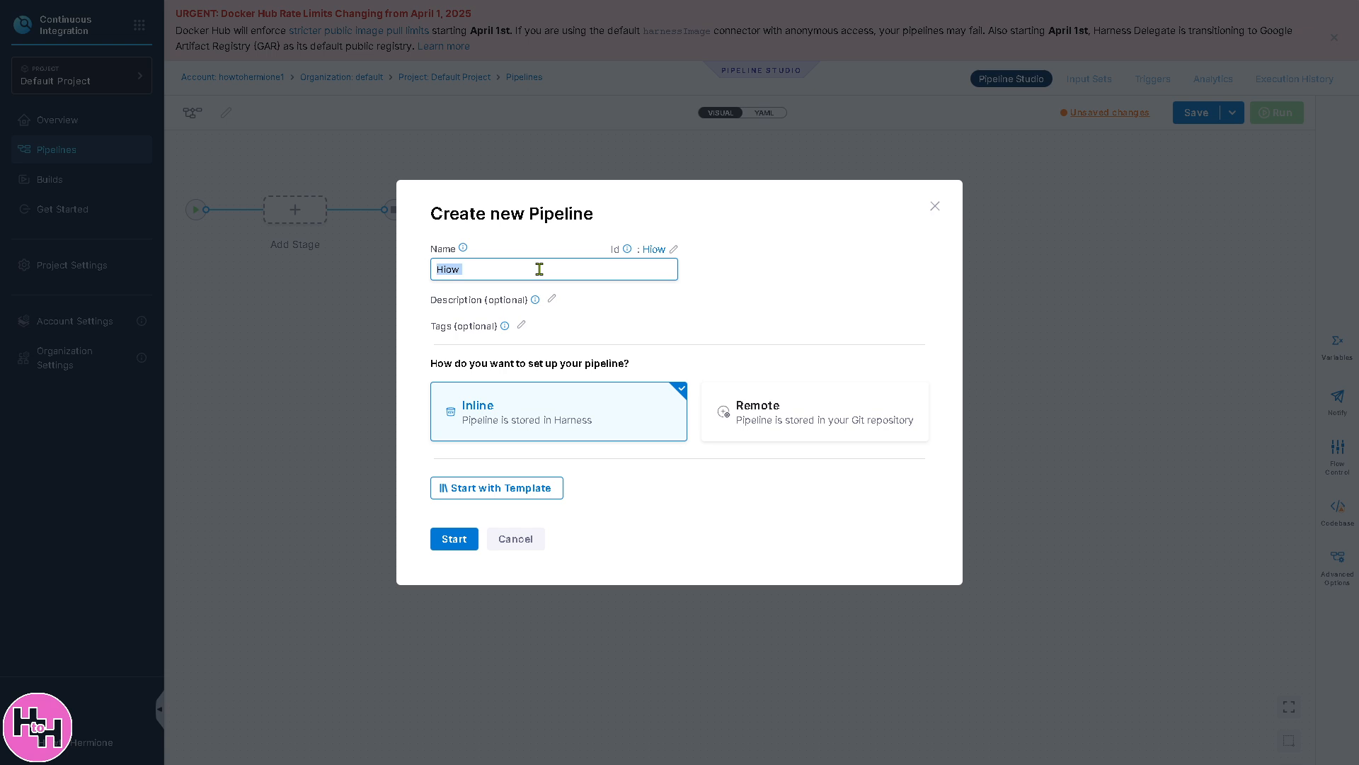
{"action": "type", "text": "How to"}
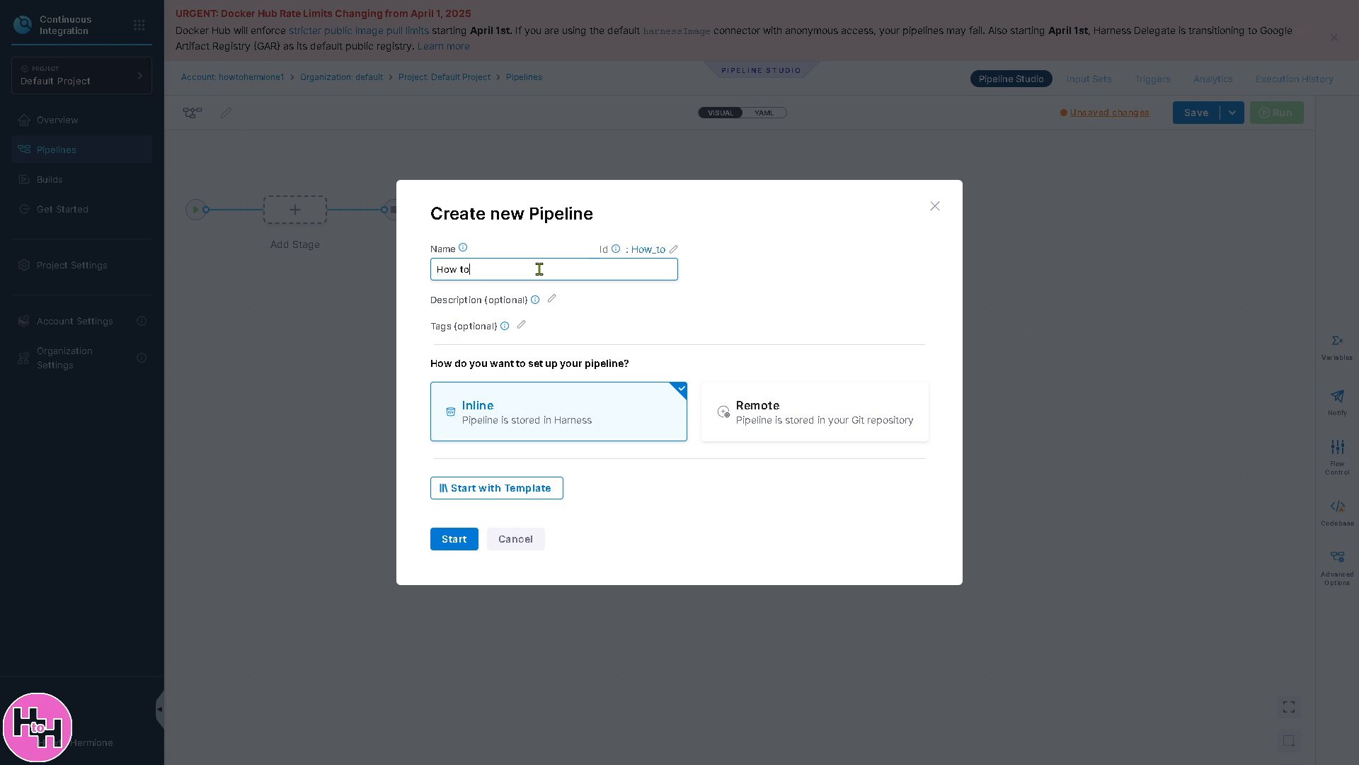
{"action": "type", "text": "use Harness"}
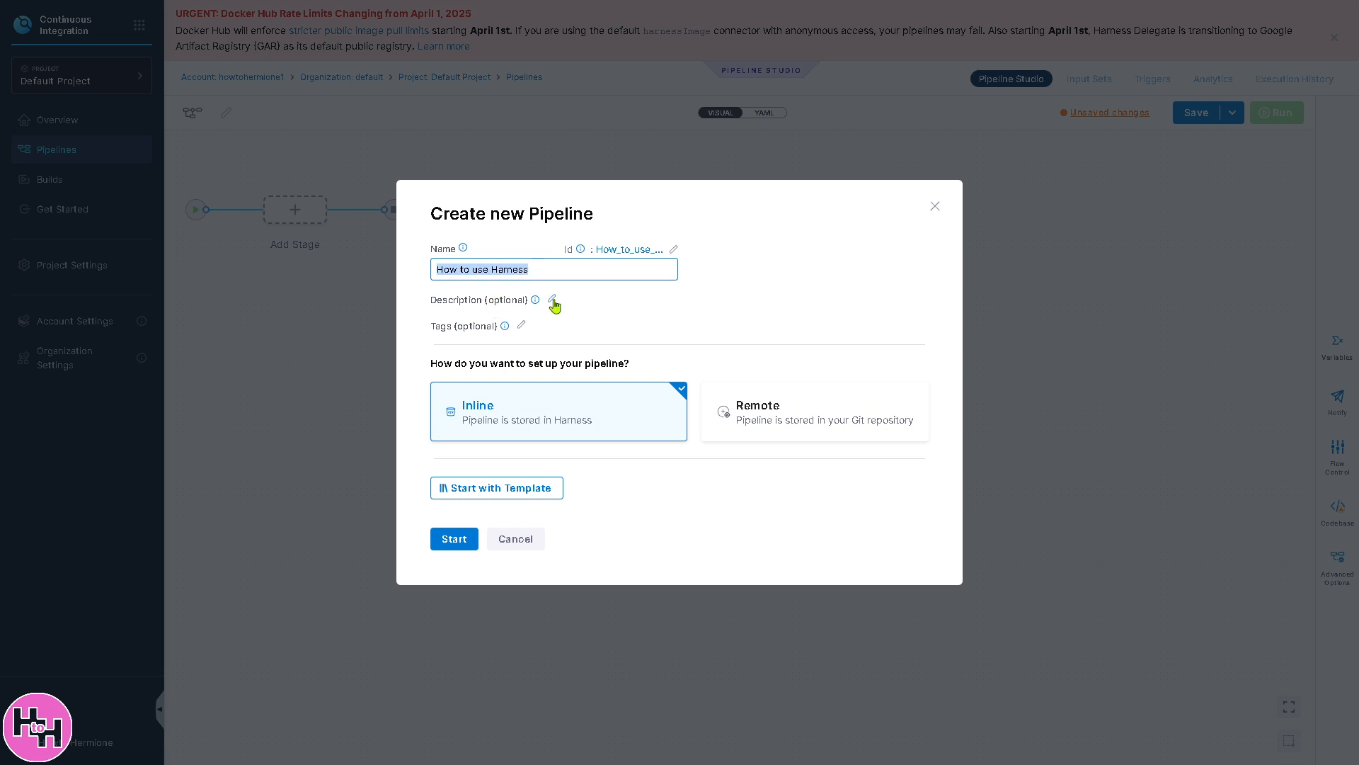
{"action": "left_click", "coordinate": [552, 306]}
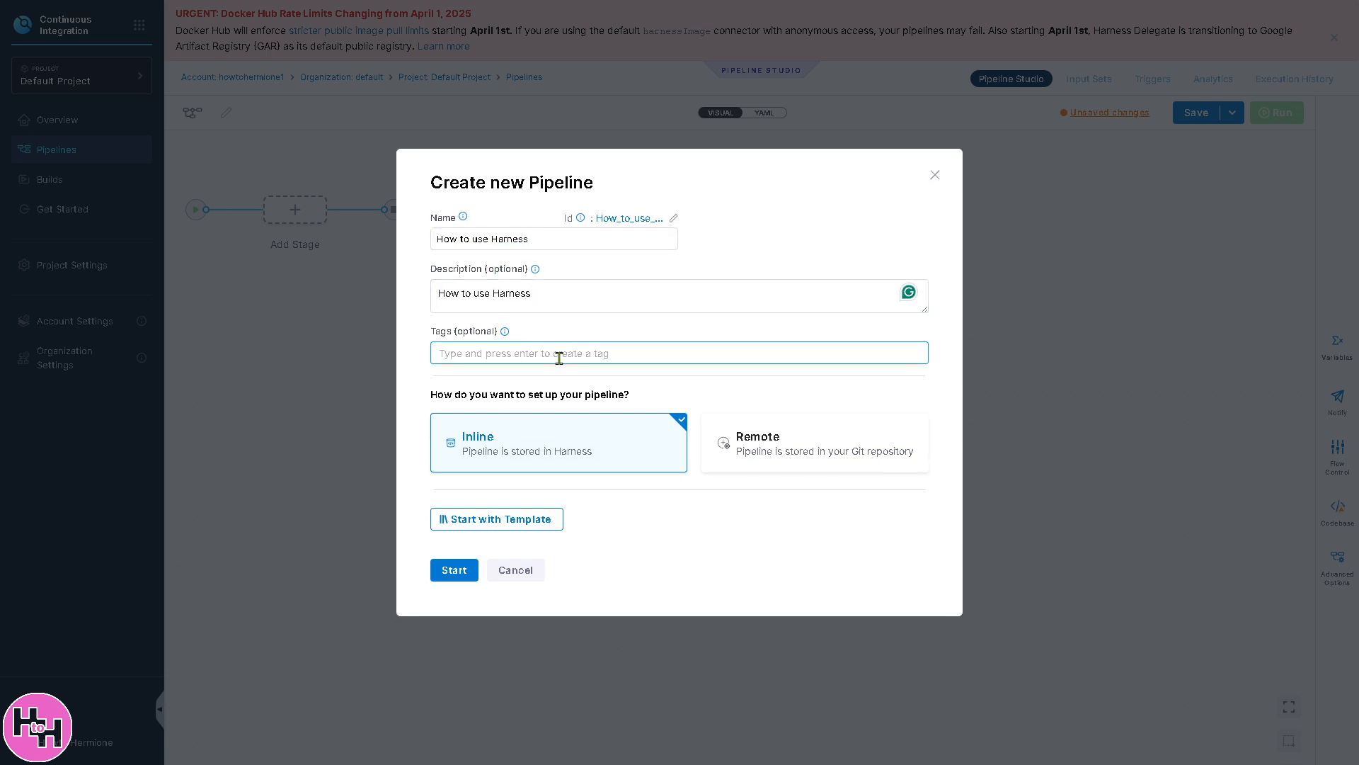
{"action": "type", "text": "How to use Harness"}
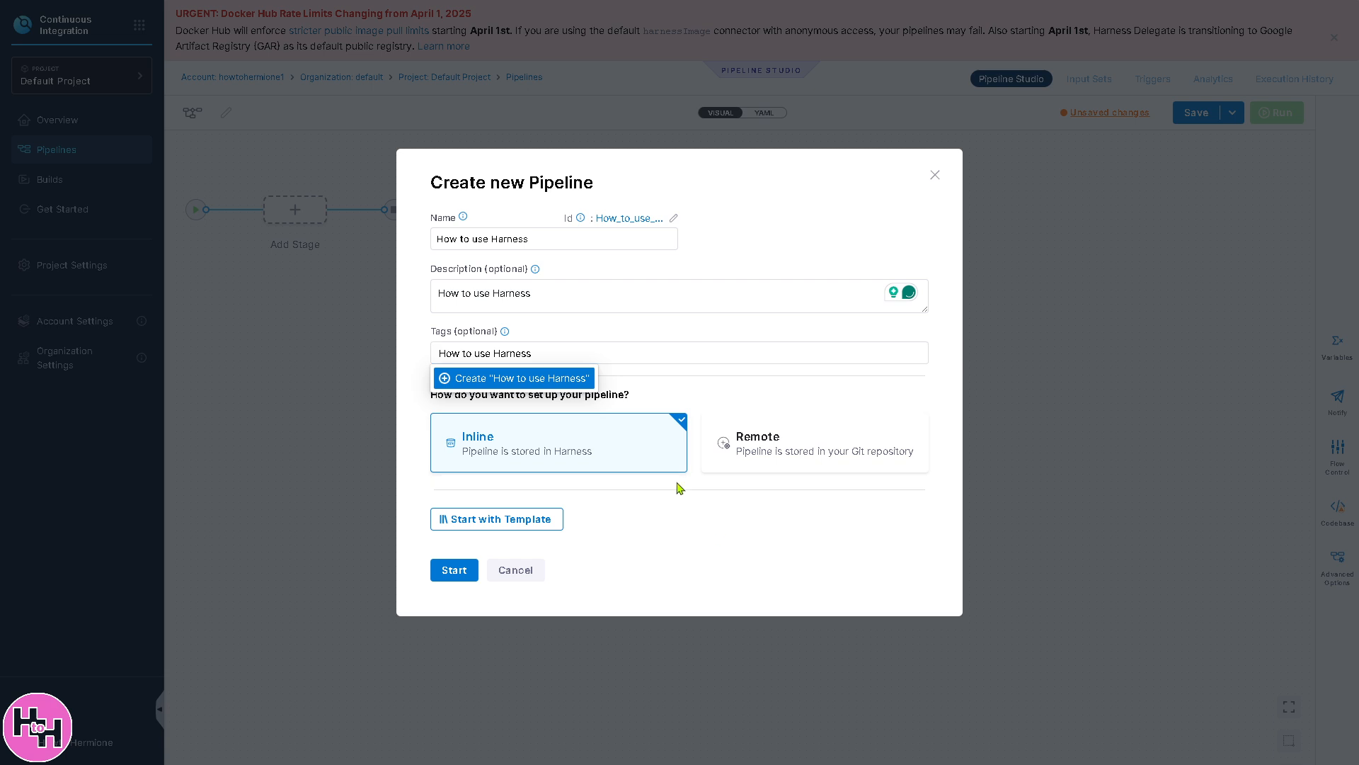
{"action": "mouse_move", "coordinate": [665, 521]}
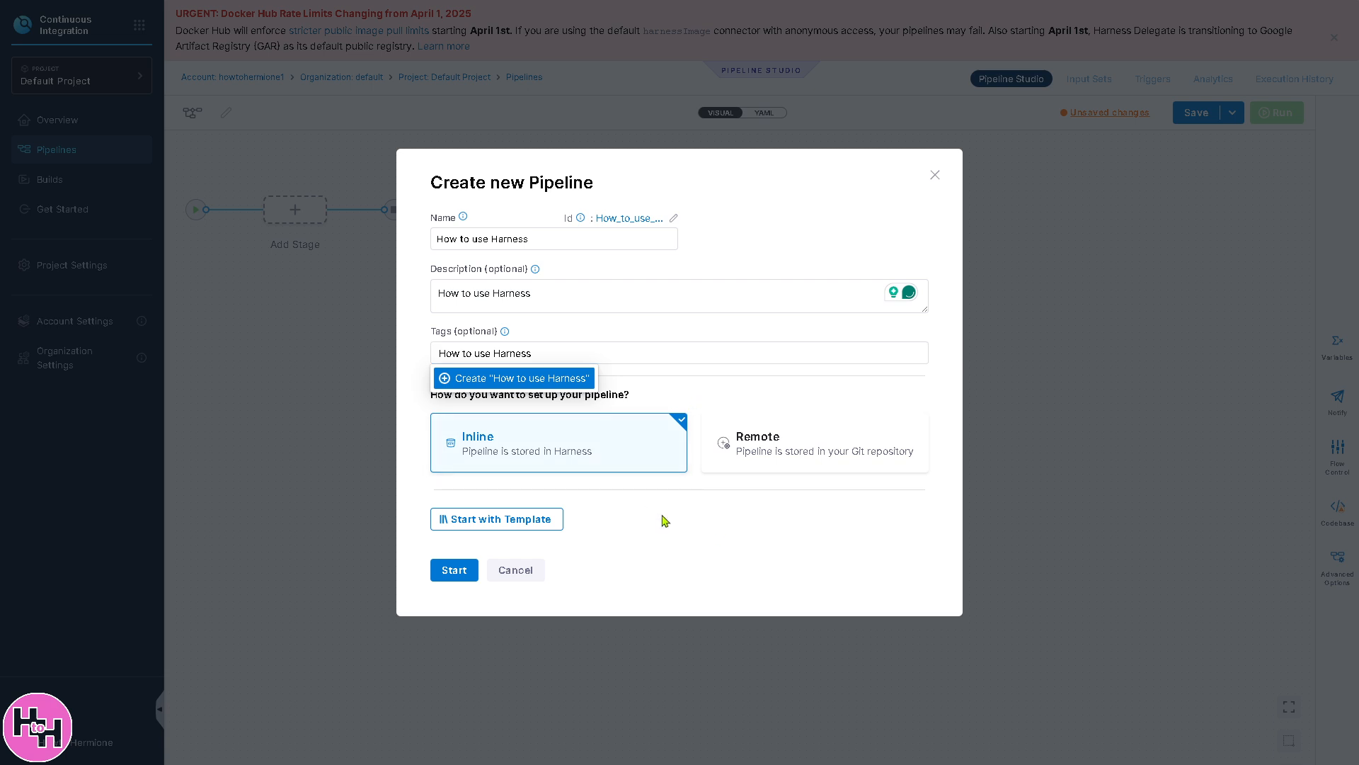
{"action": "mouse_move", "coordinate": [777, 462]}
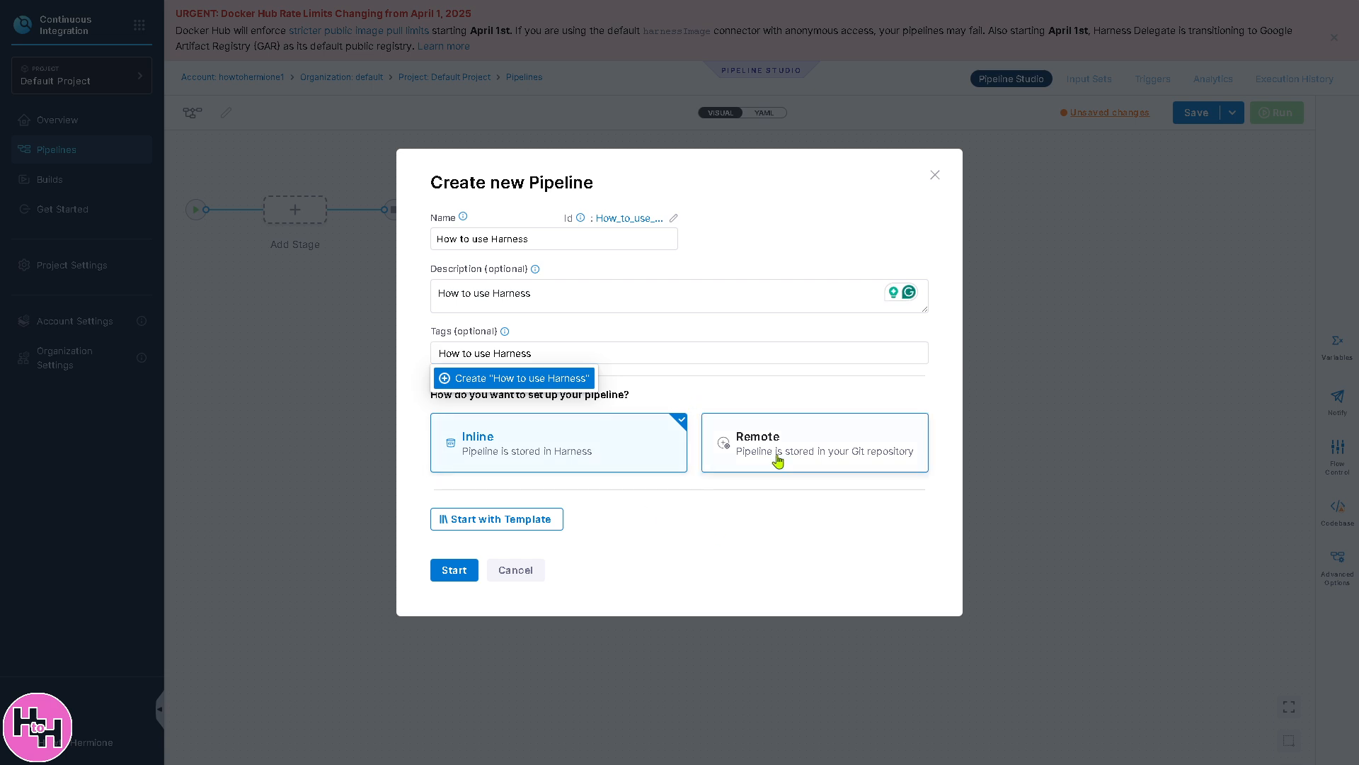
{"action": "mouse_move", "coordinate": [529, 507]}
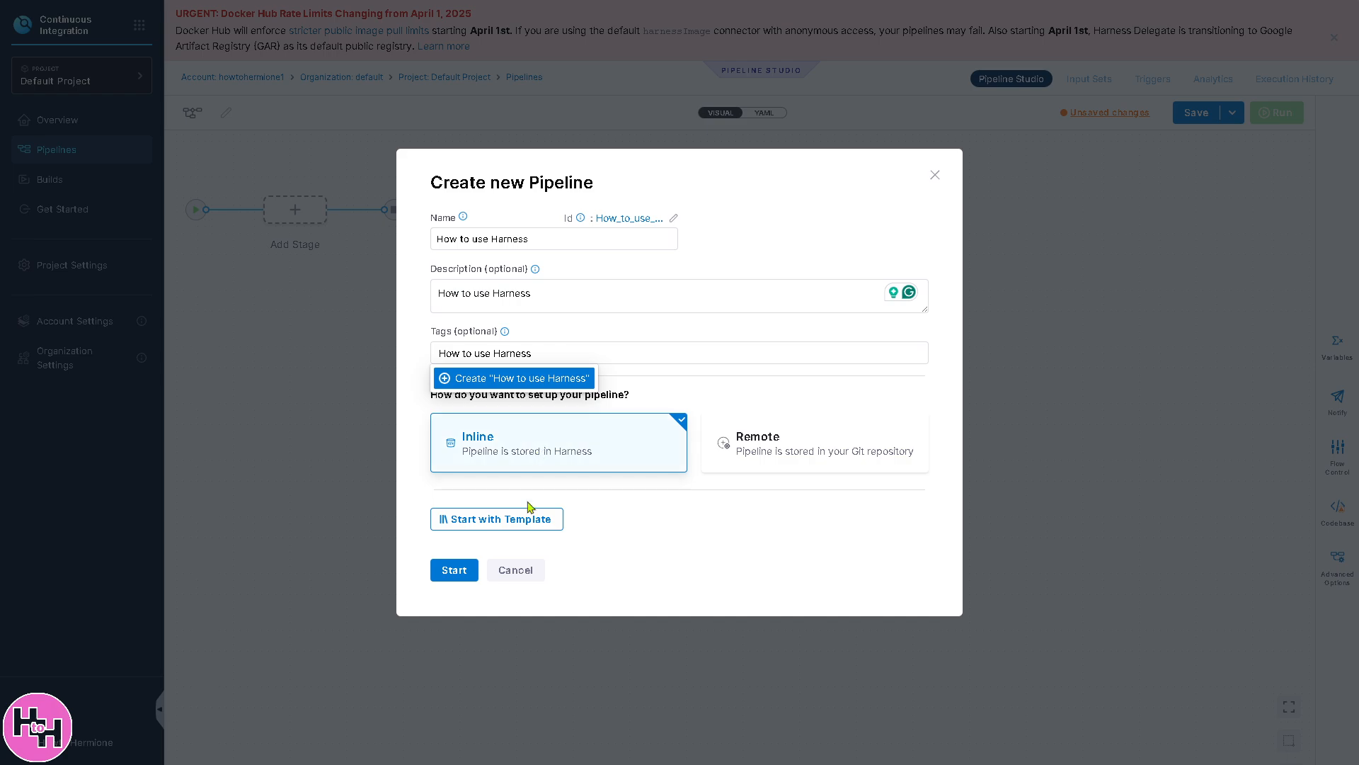
Browse templates, filter to Account scope, and go to the full Templates page.
{"action": "left_click", "coordinate": [497, 519]}
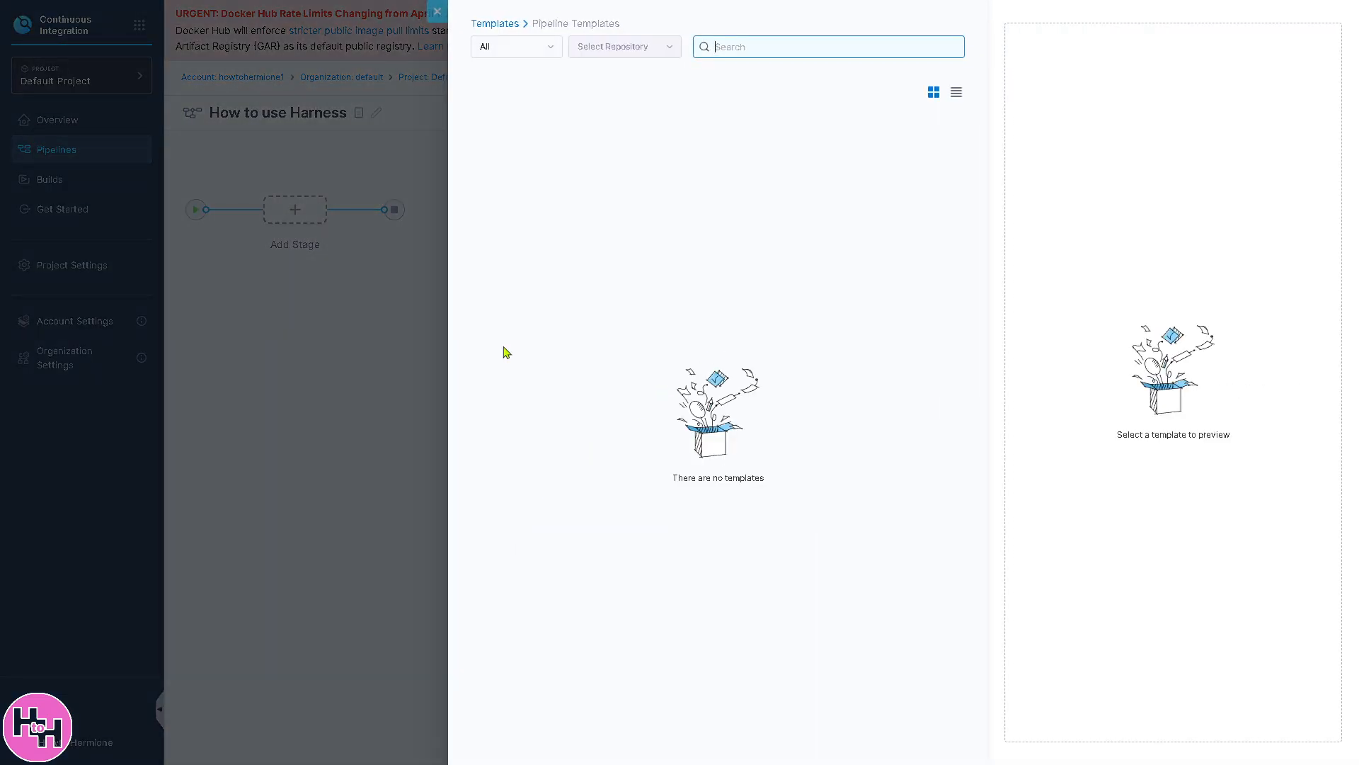
{"action": "mouse_move", "coordinate": [637, 53]}
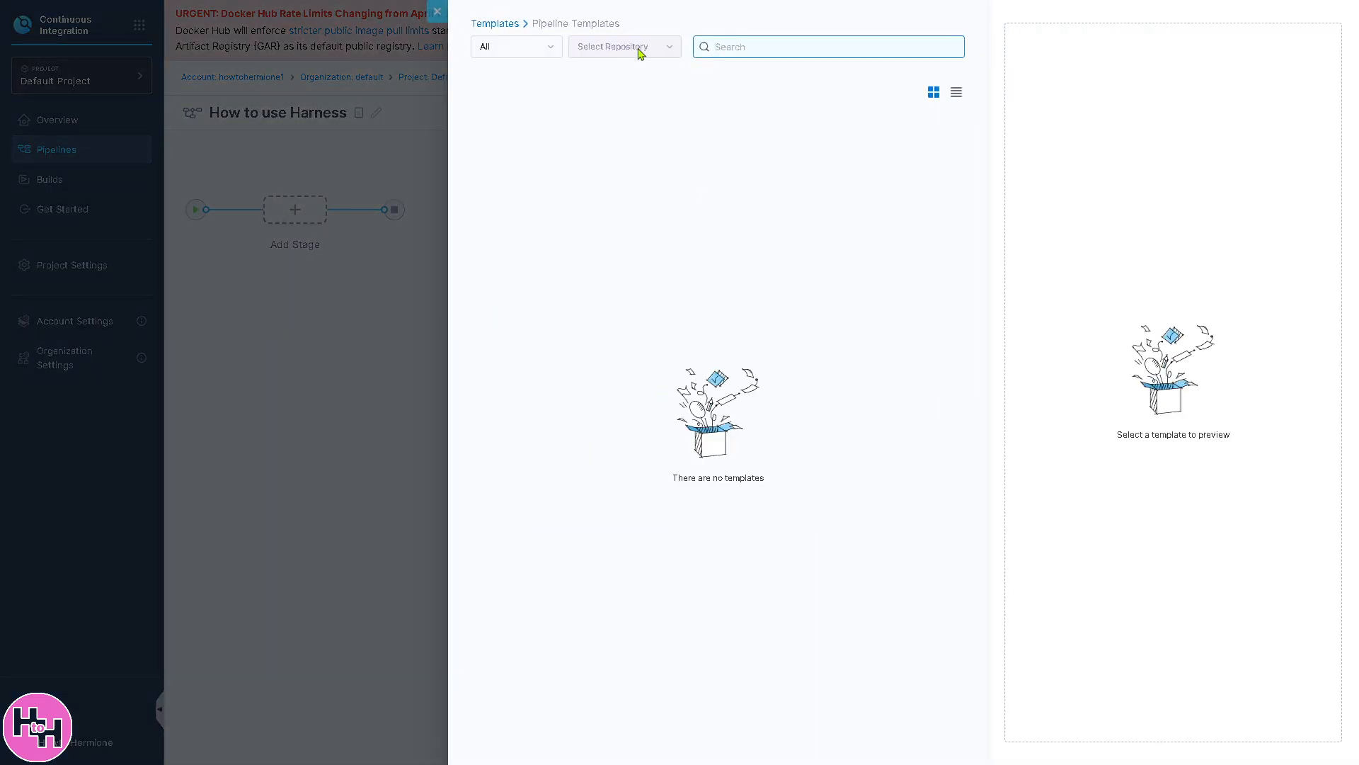
{"action": "left_click", "coordinate": [515, 45]}
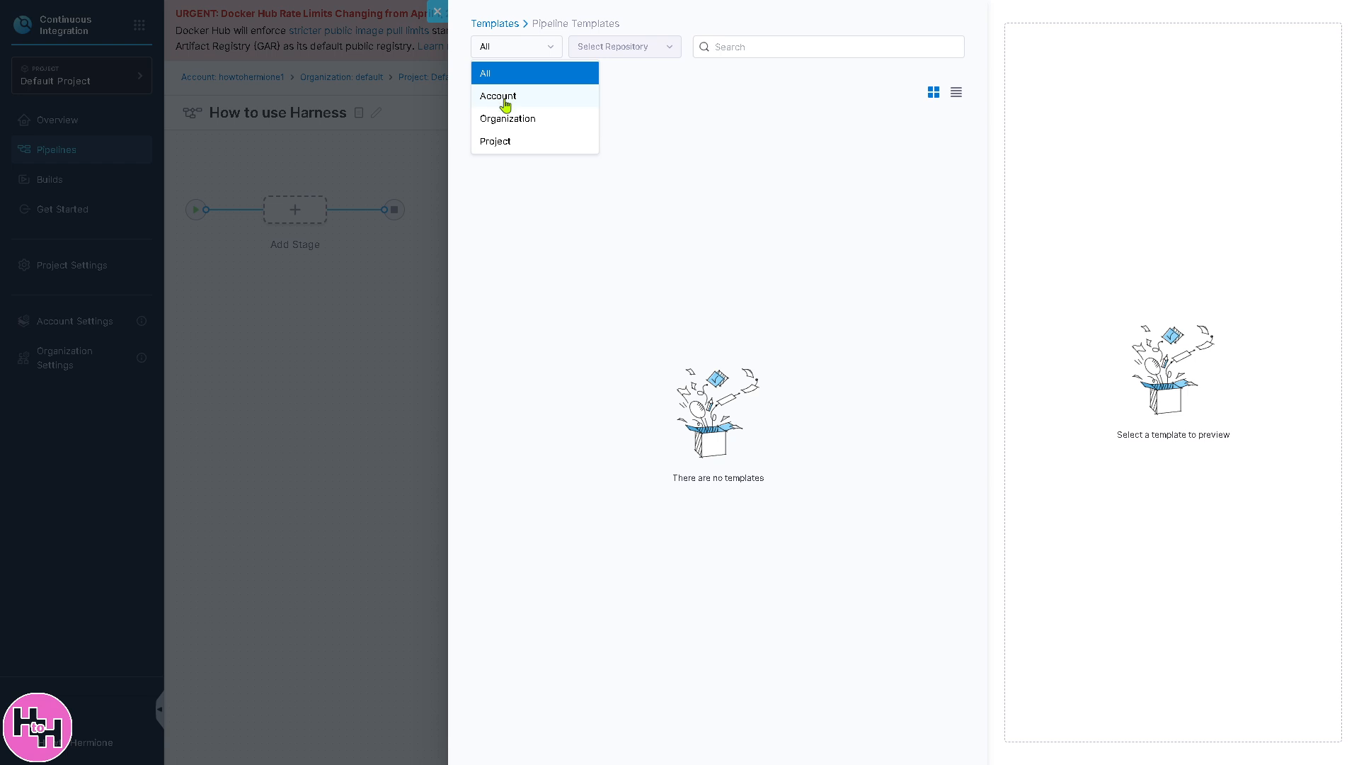
{"action": "left_click", "coordinate": [497, 94]}
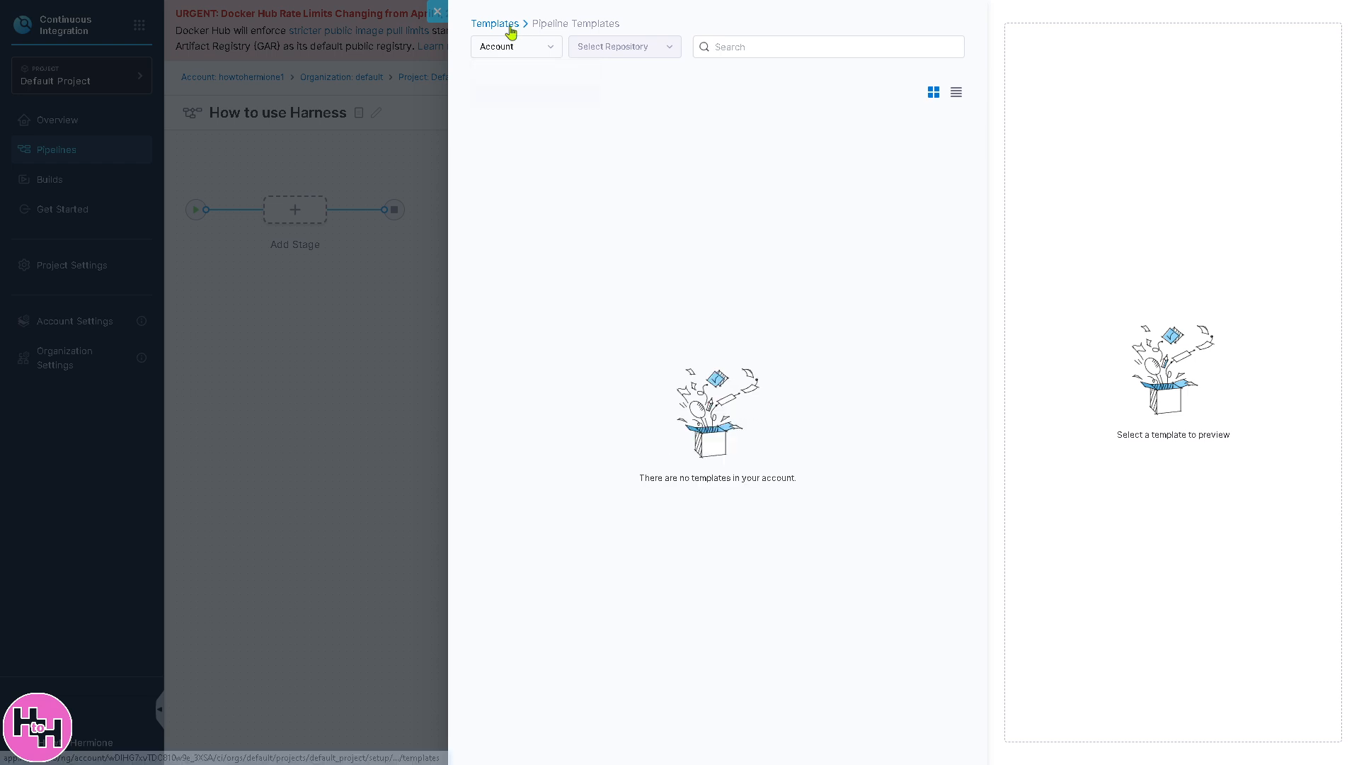
{"action": "left_click", "coordinate": [438, 11]}
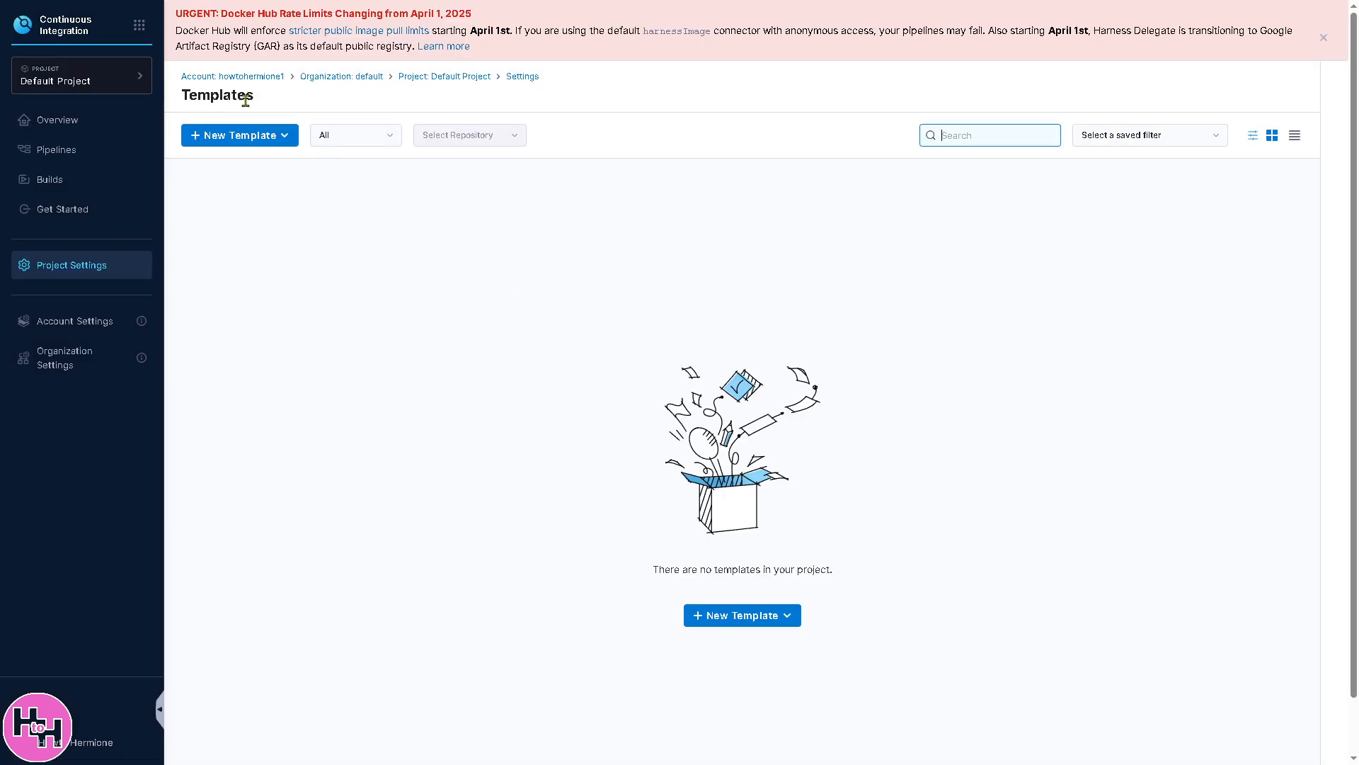
Start a new Step template from the New Template menu.
{"action": "left_click", "coordinate": [740, 614]}
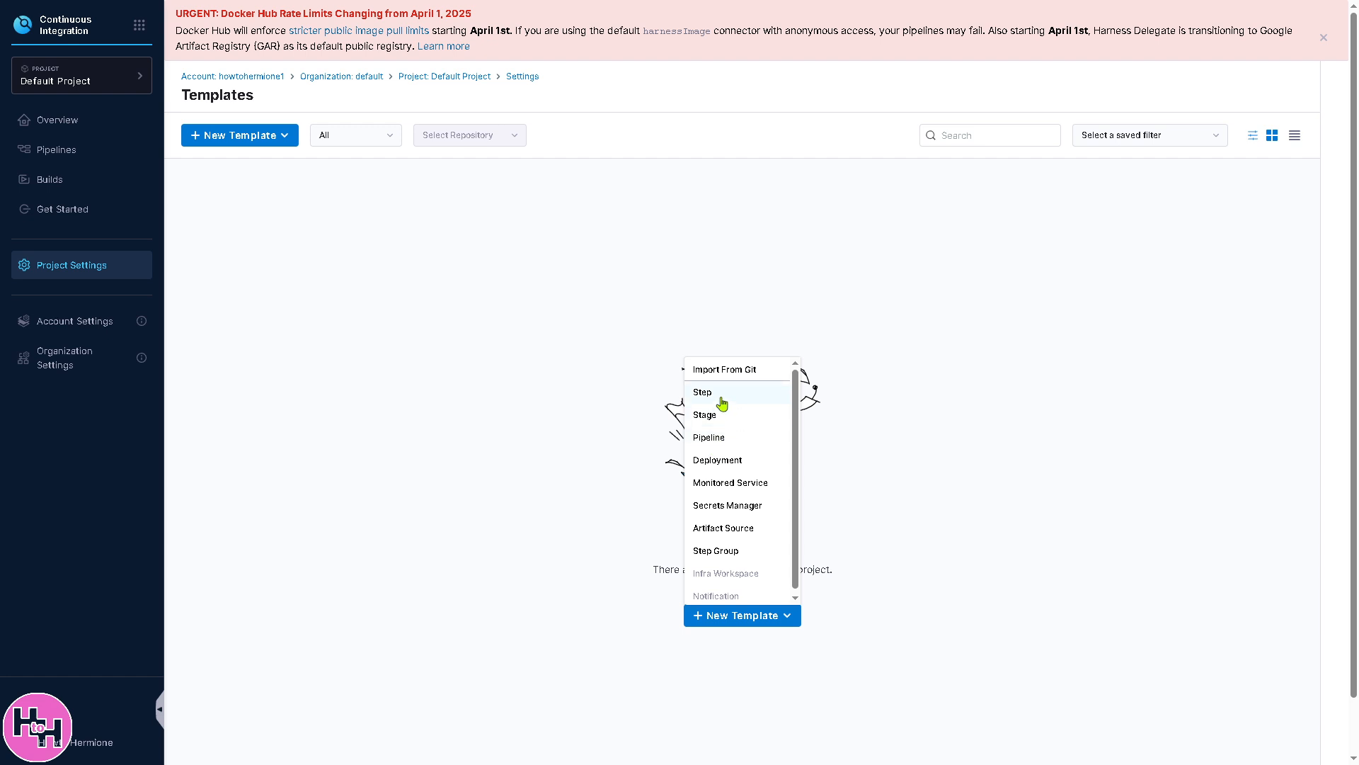
{"action": "left_click", "coordinate": [702, 393]}
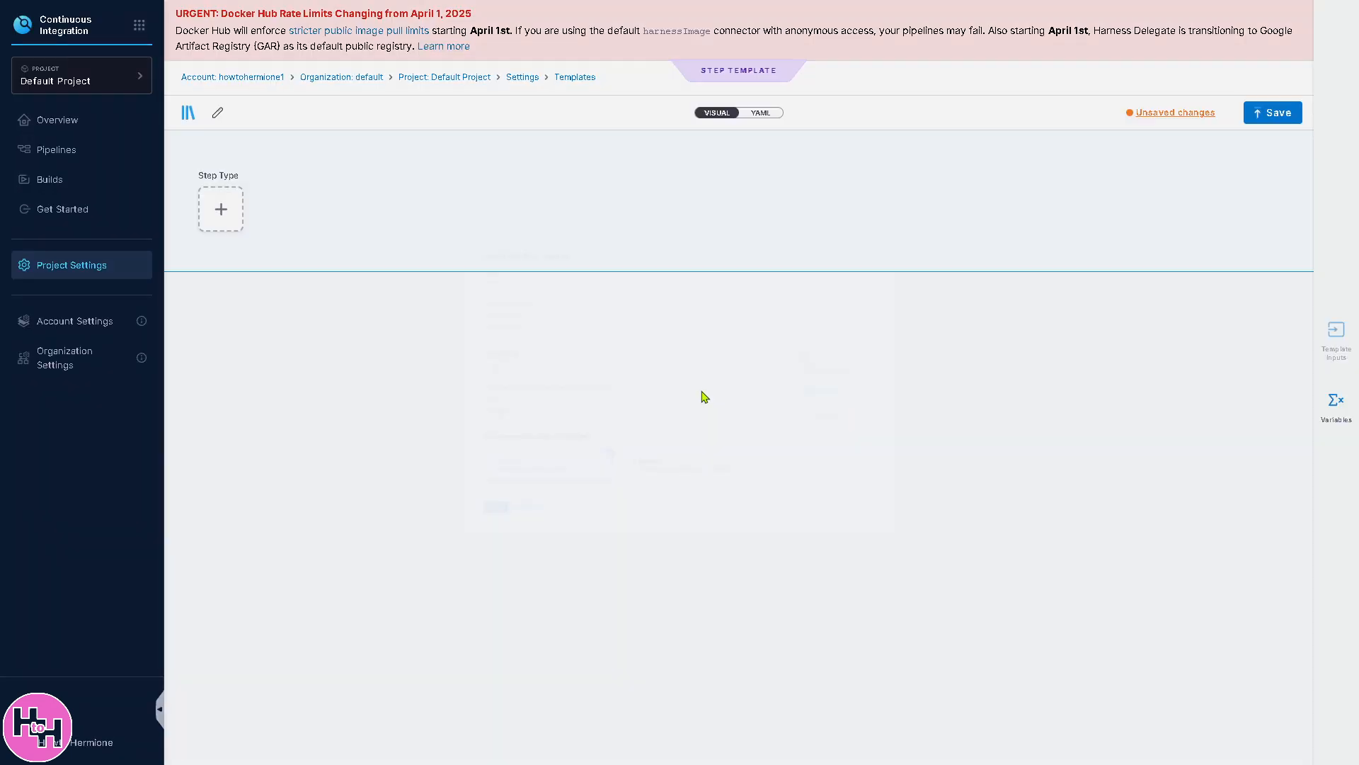
Create the step template named 'How to use Harness' with label Version1 and a logo.
{"action": "left_click", "coordinate": [221, 210]}
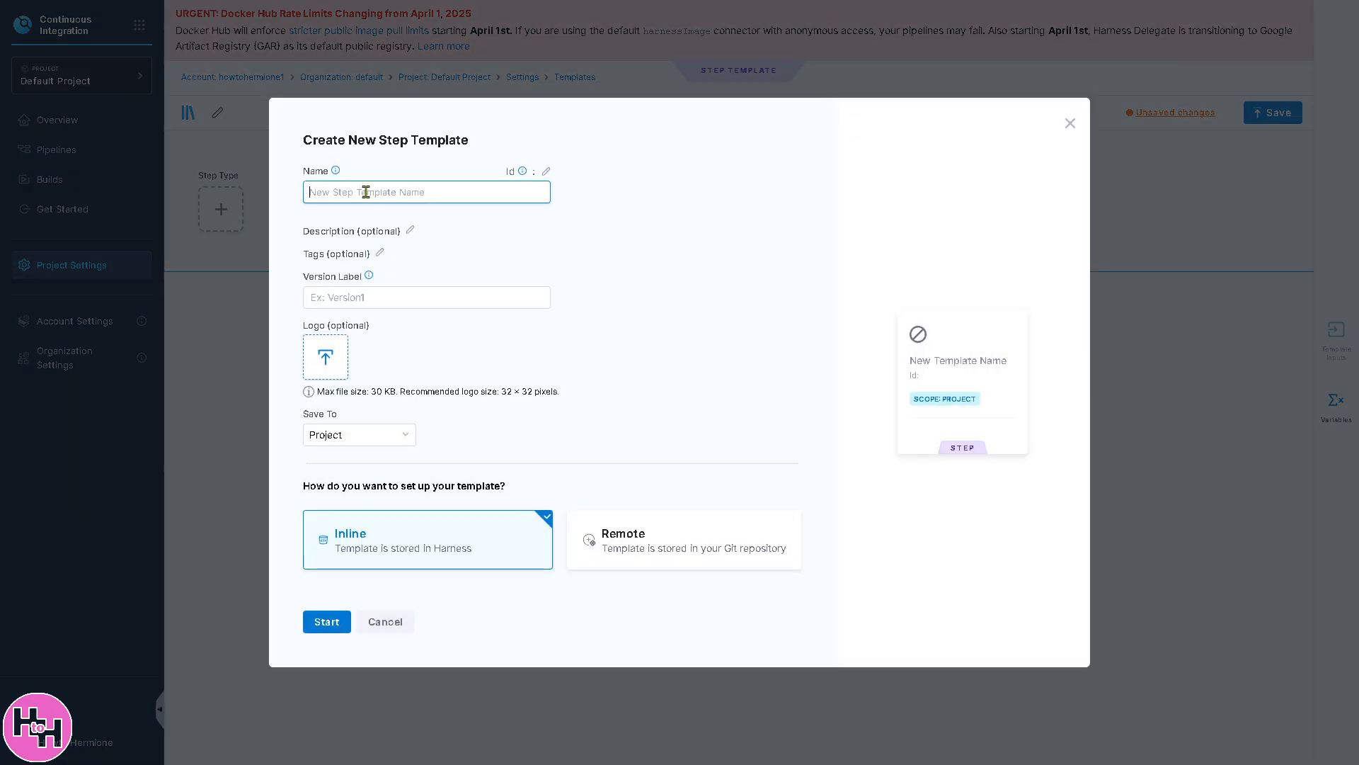
{"action": "type", "text": "How to use Harness"}
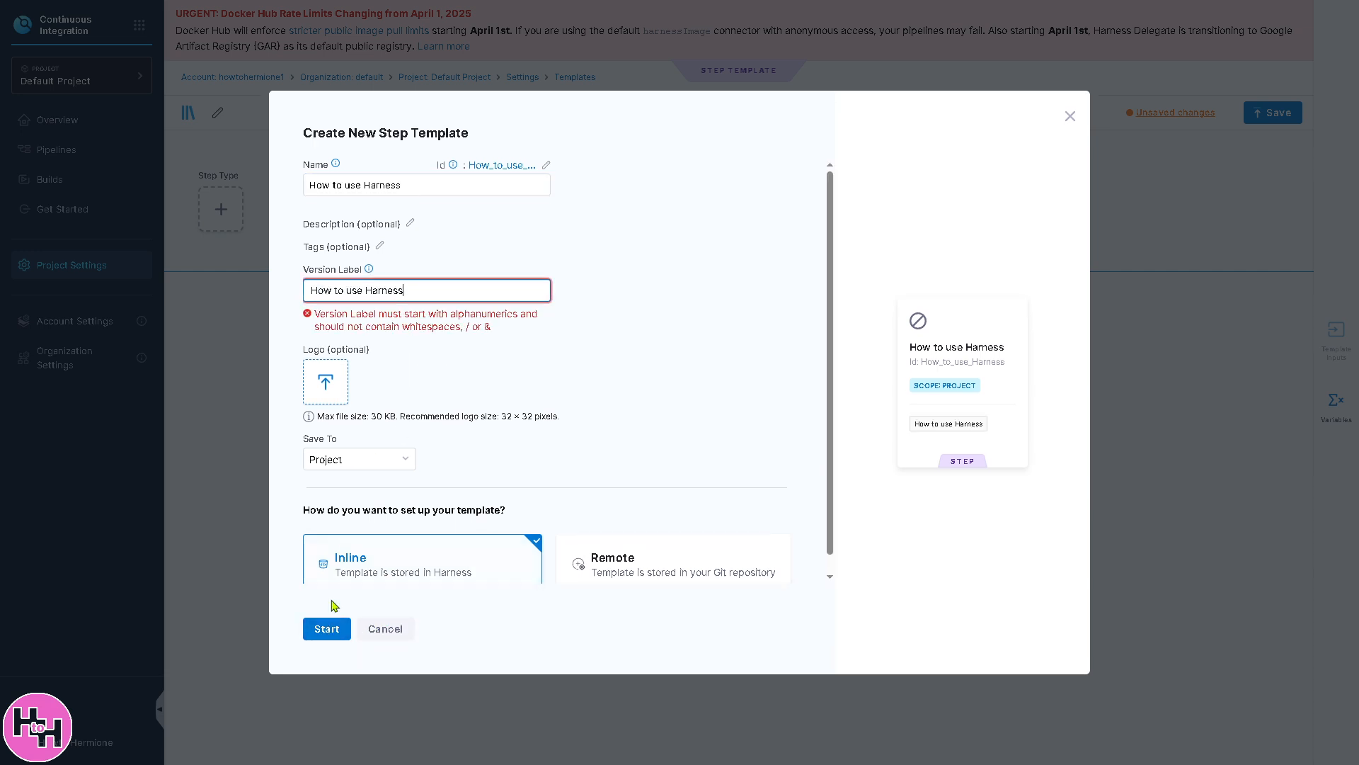
{"action": "mouse_move", "coordinate": [226, 422]}
{"action": "type", "text": "Version1"}
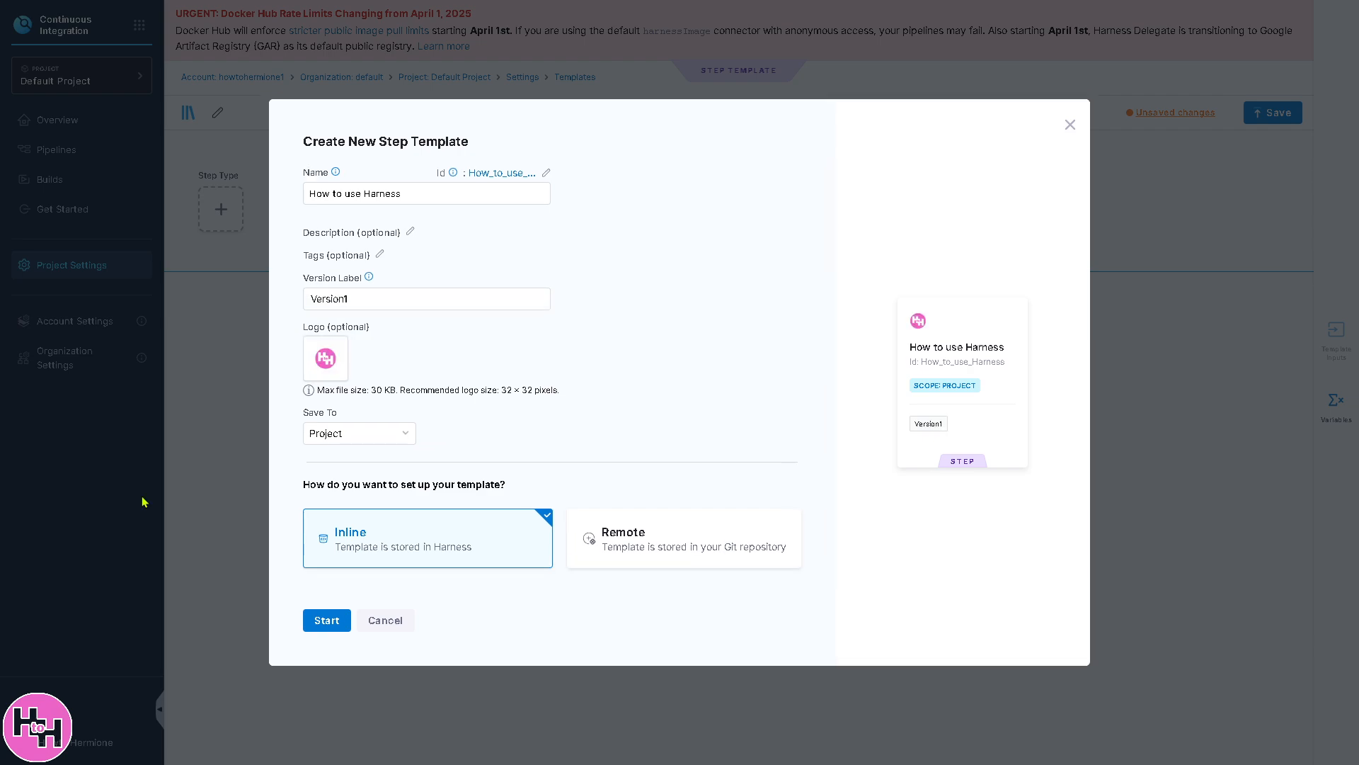
{"action": "left_click", "coordinate": [327, 620]}
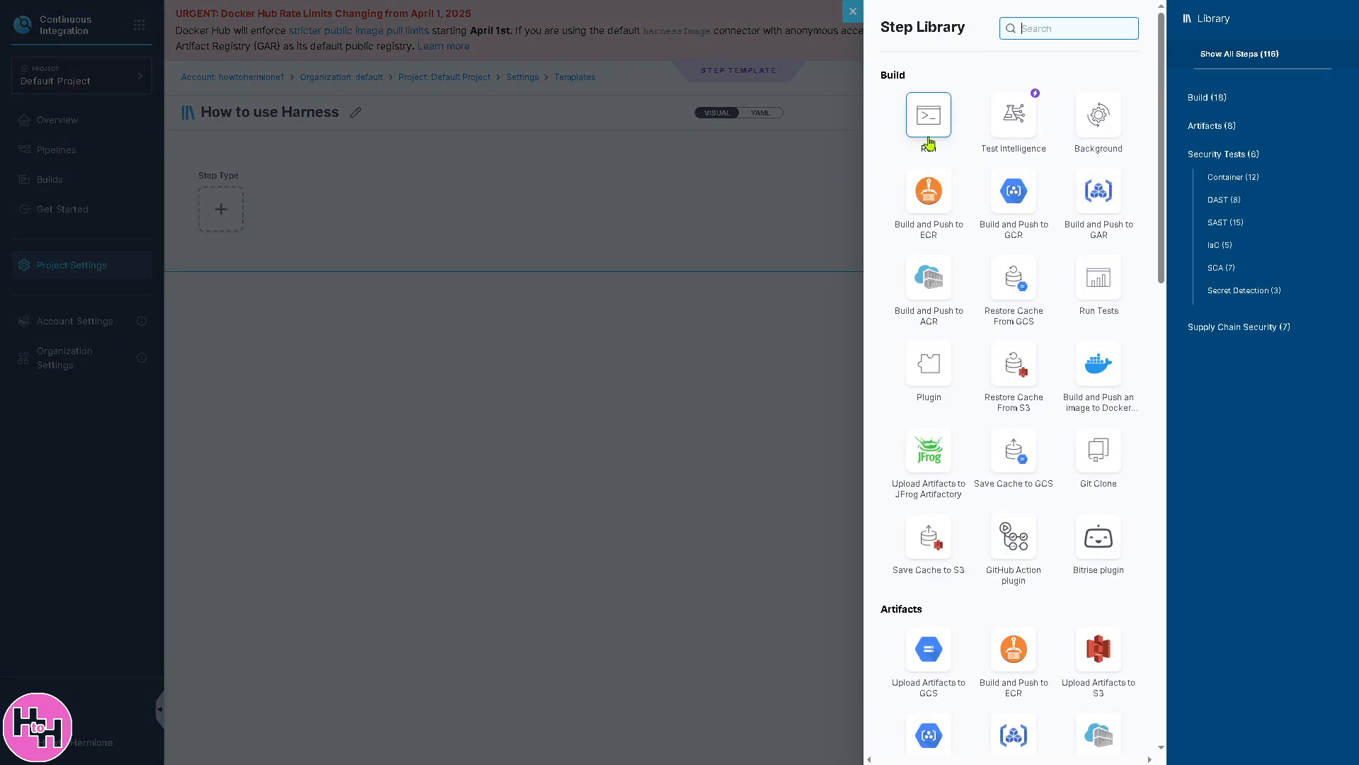
{"action": "mouse_move", "coordinate": [892, 188]}
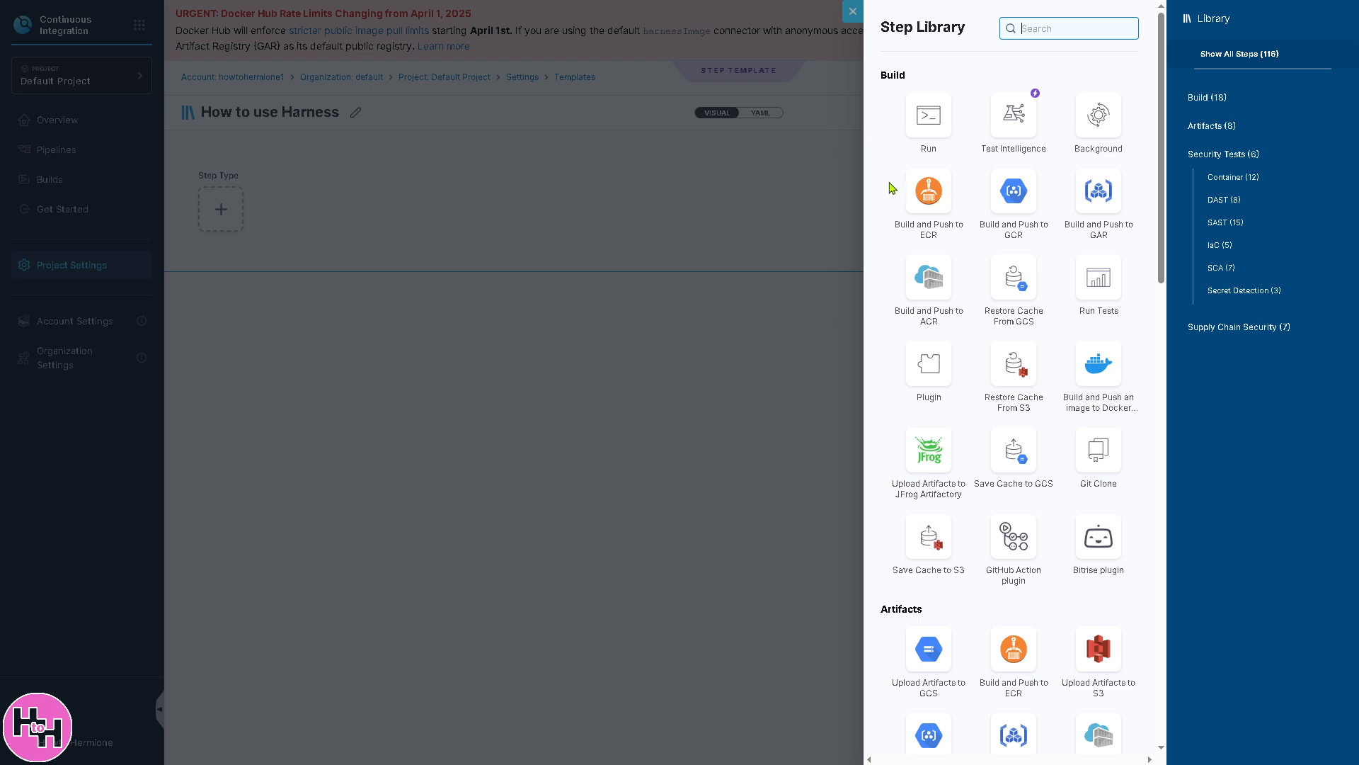
{"action": "mouse_move", "coordinate": [928, 116]}
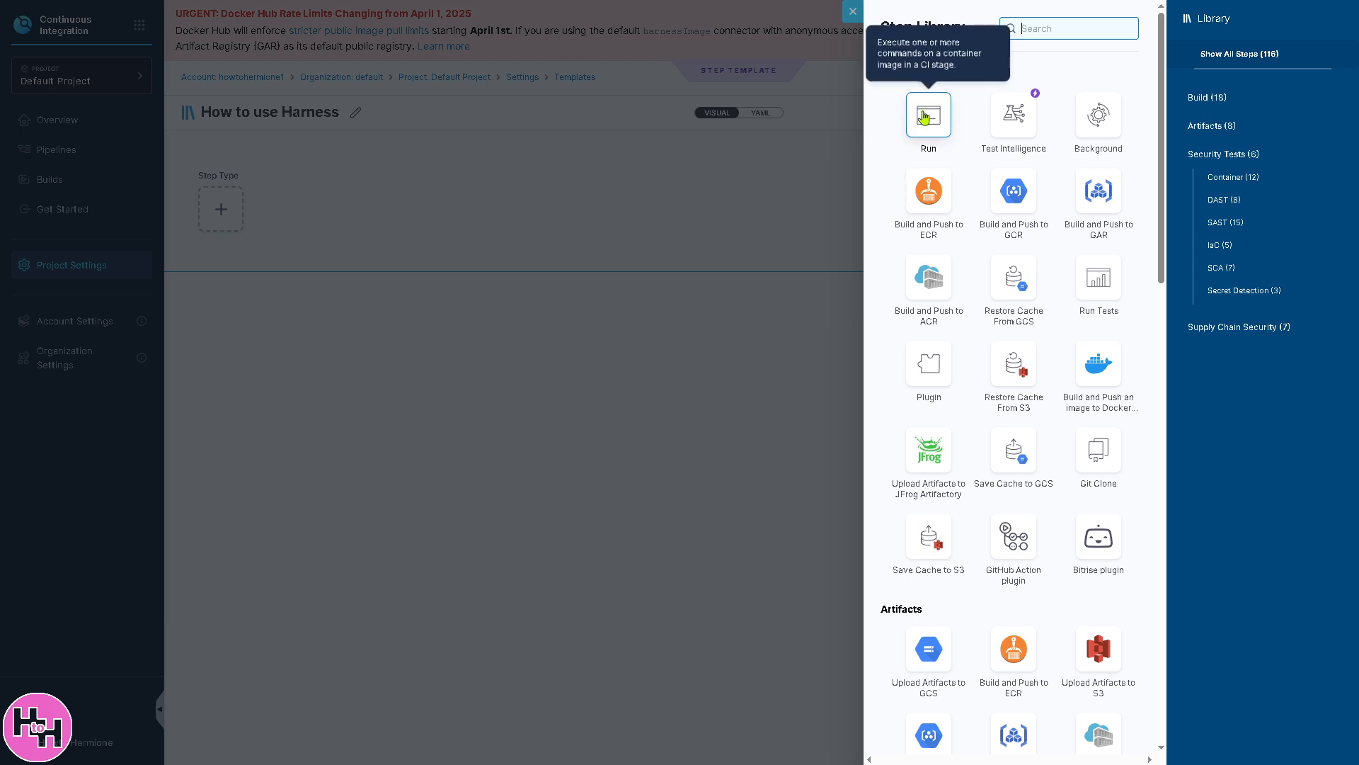
{"action": "mouse_move", "coordinate": [1013, 126]}
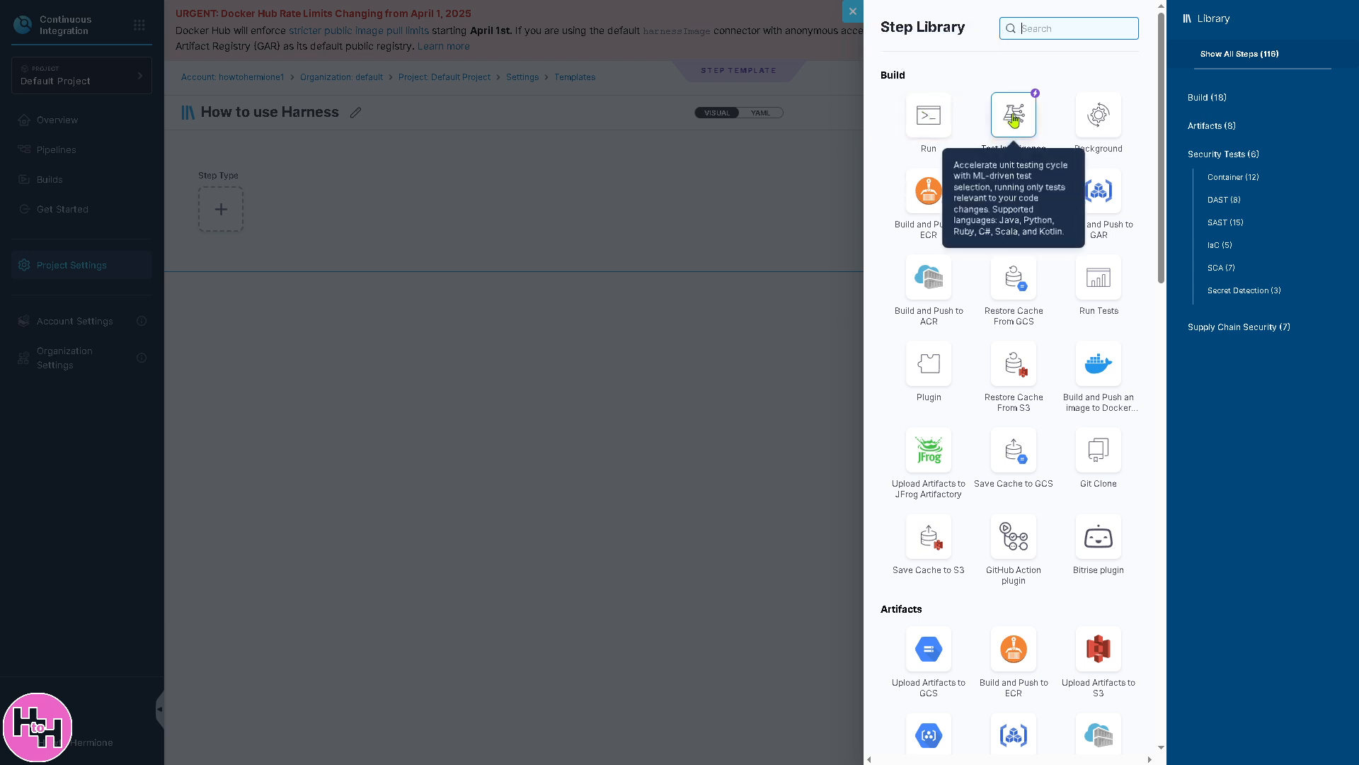
{"action": "mouse_move", "coordinate": [927, 191]}
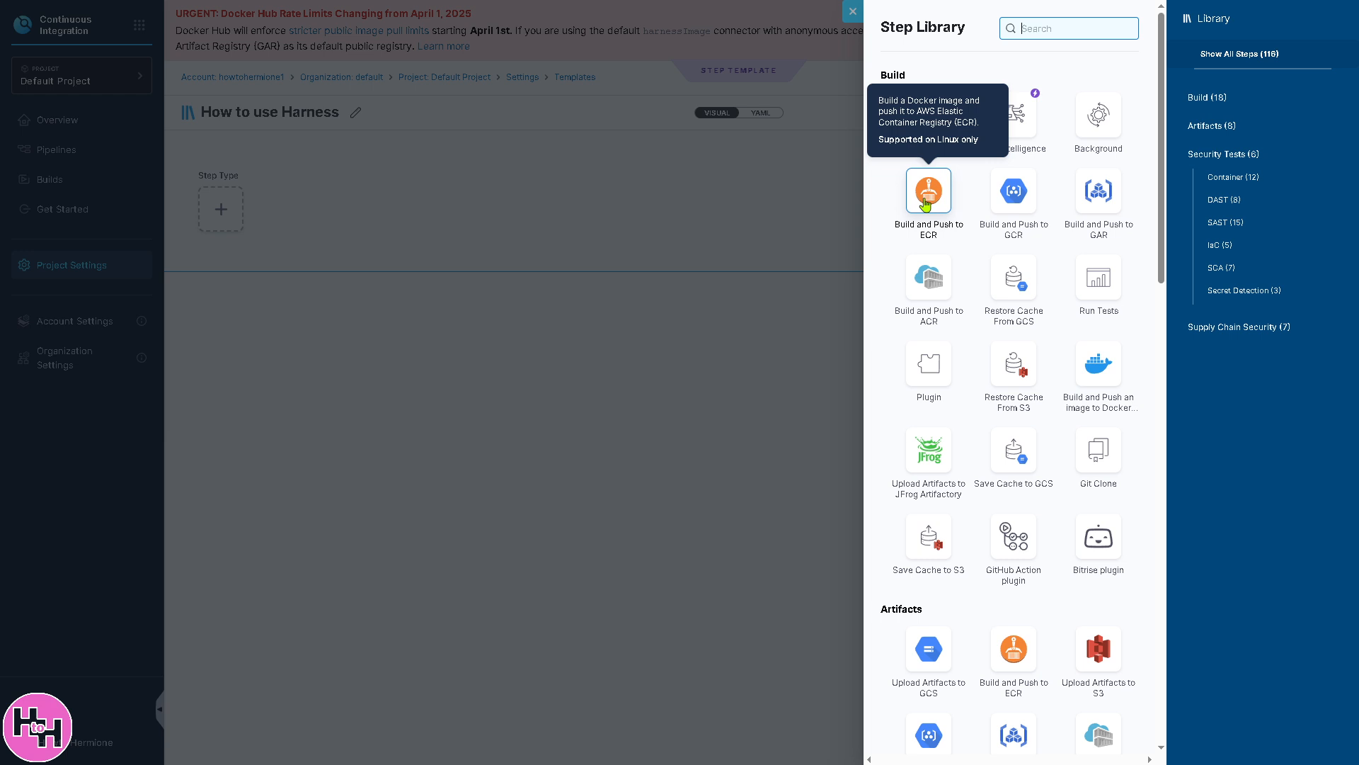
{"action": "mouse_move", "coordinate": [1014, 429]}
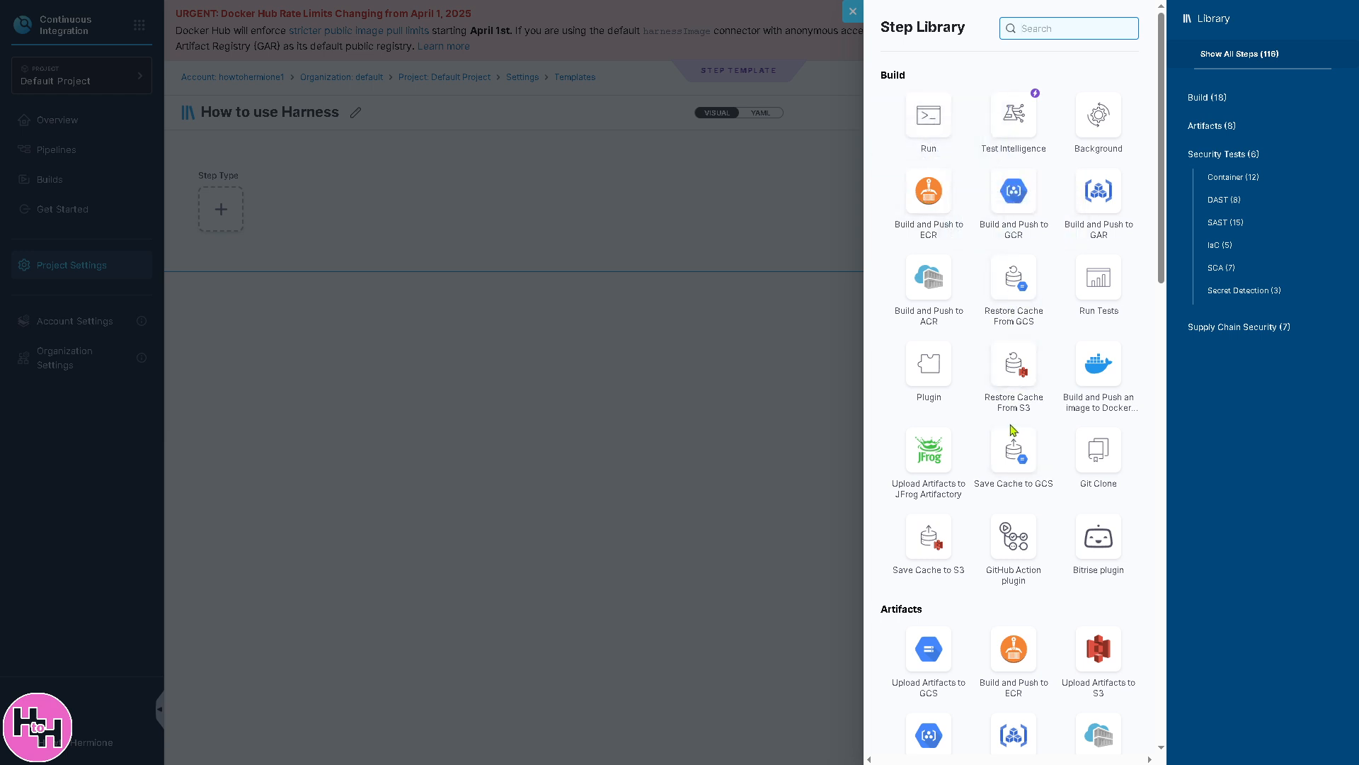
{"action": "mouse_move", "coordinate": [928, 364]}
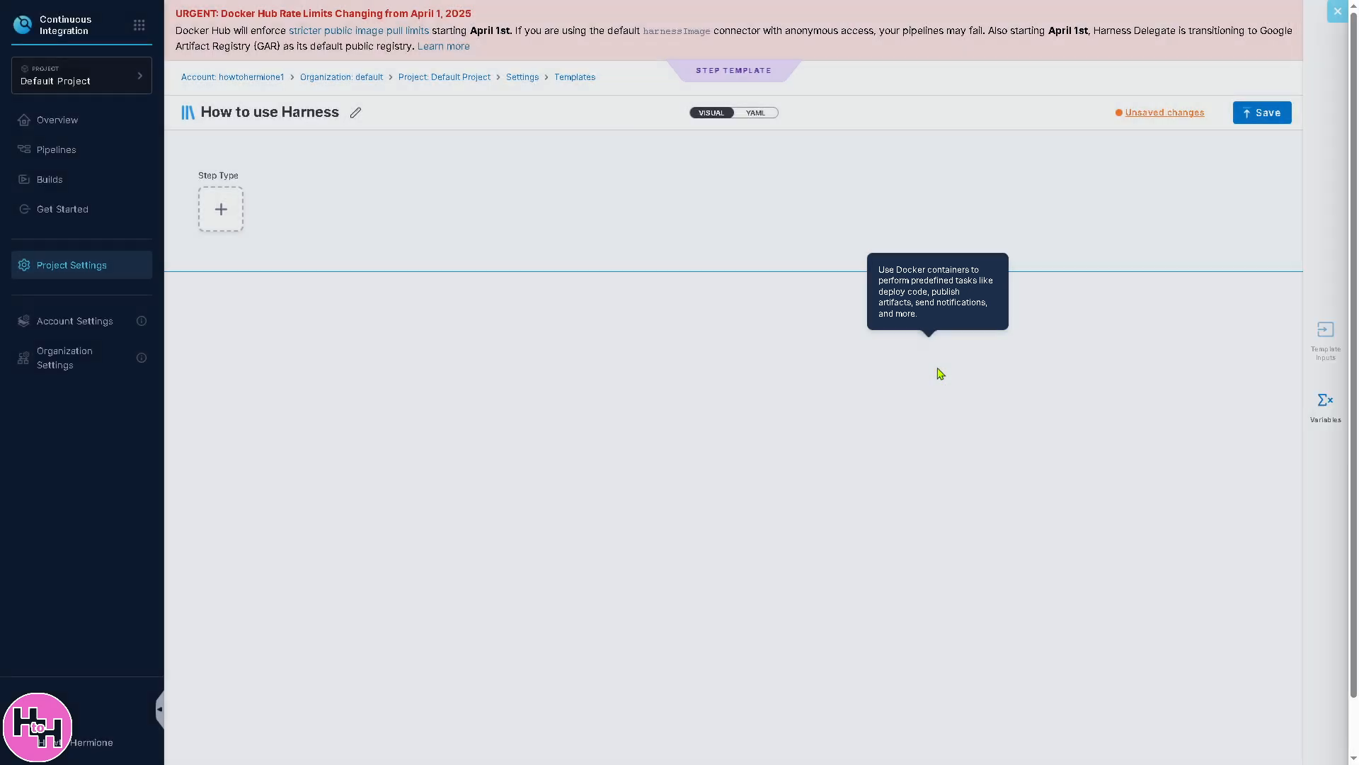
Set the Plugin step's container registry to Harness Docker Connector and attempt to save.
{"action": "left_click", "coordinate": [221, 209]}
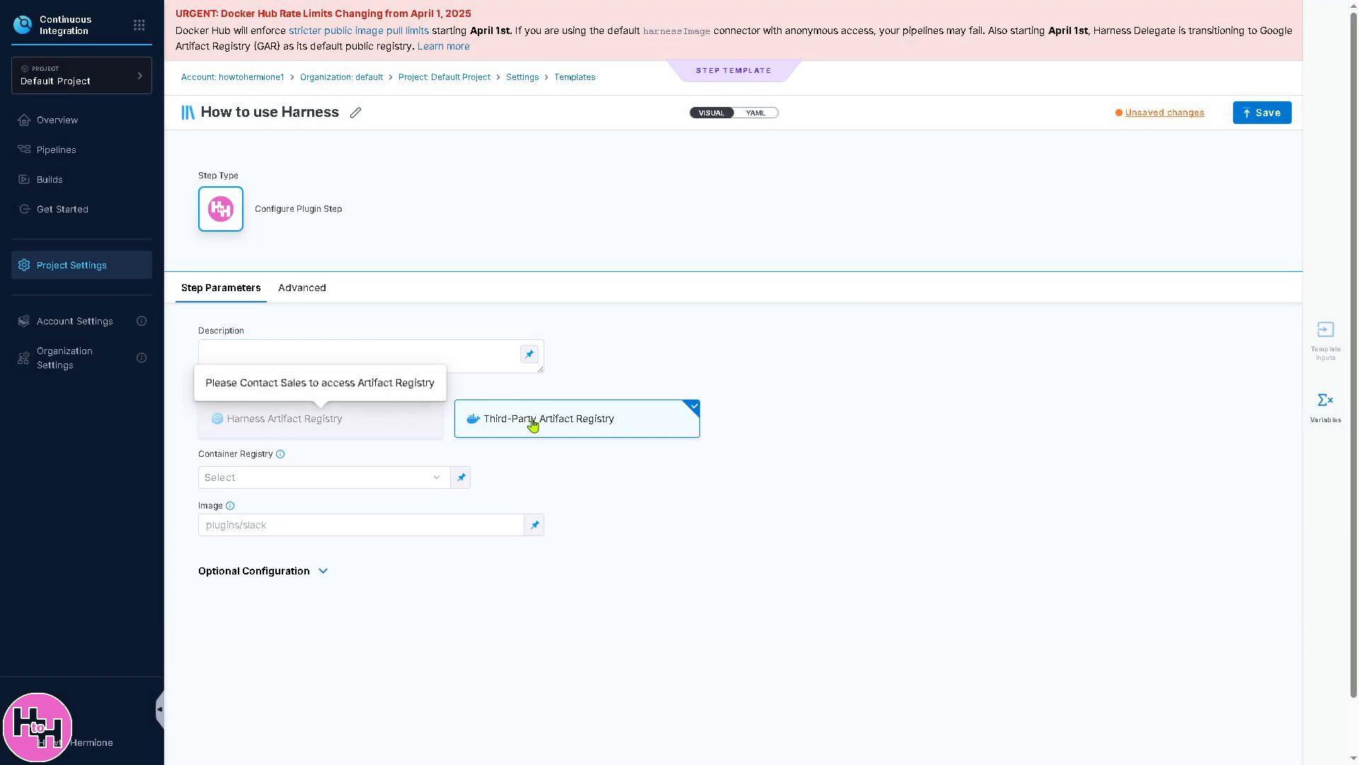
{"action": "mouse_move", "coordinate": [583, 463]}
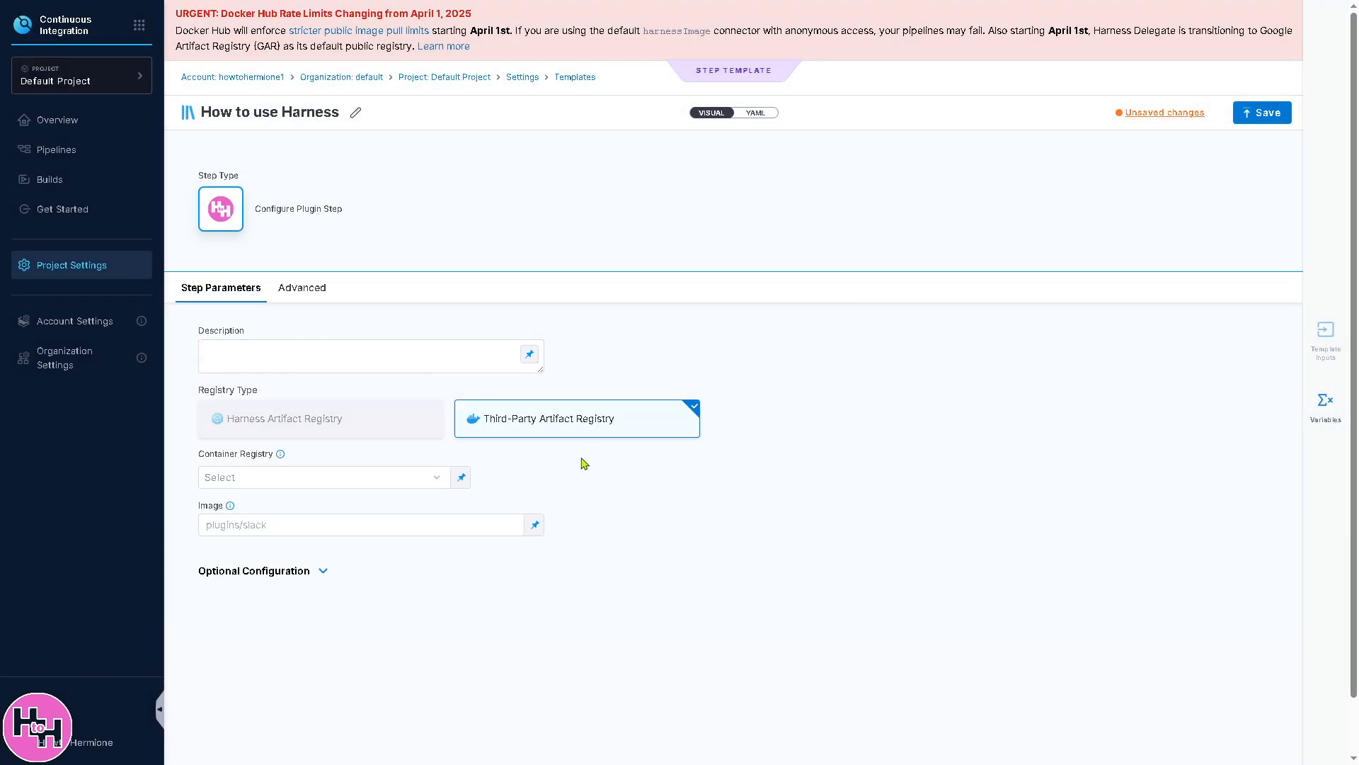
{"action": "mouse_move", "coordinate": [401, 508]}
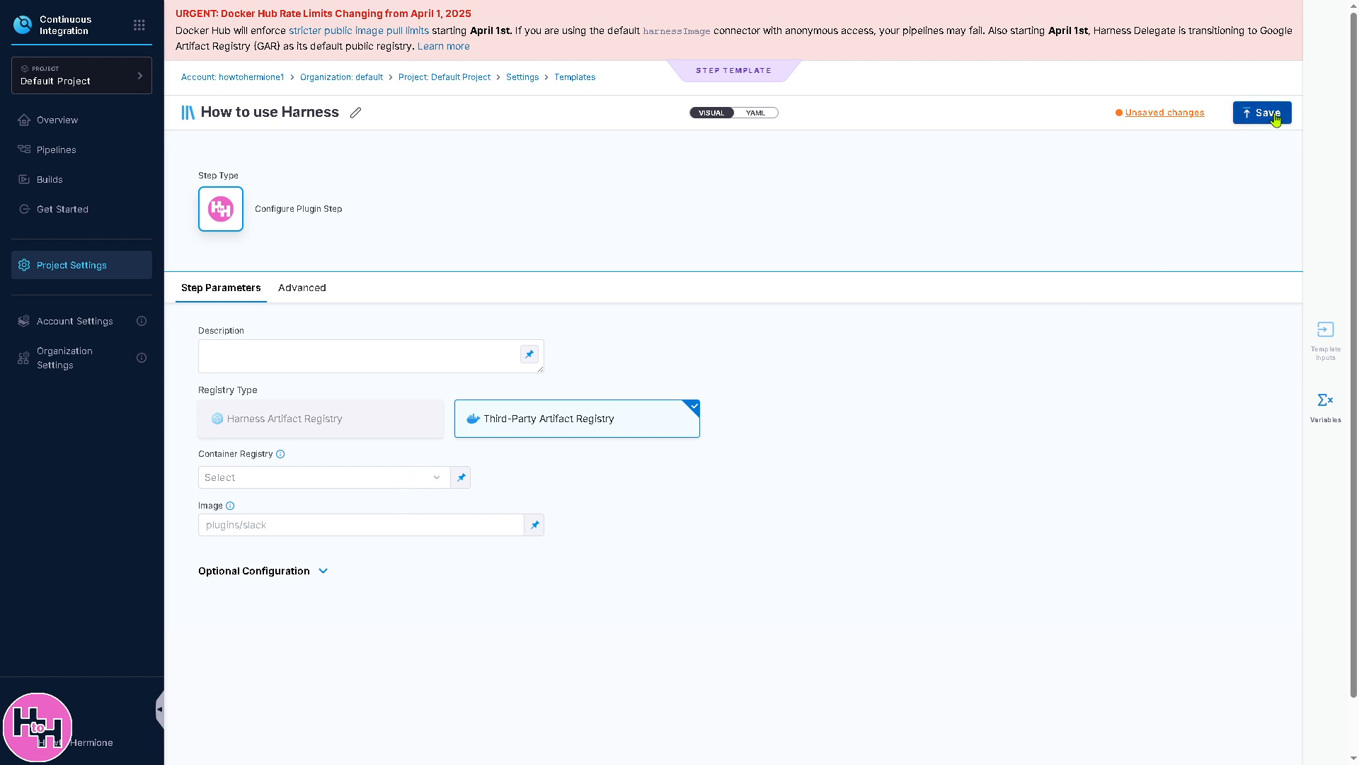
{"action": "left_click", "coordinate": [1262, 113]}
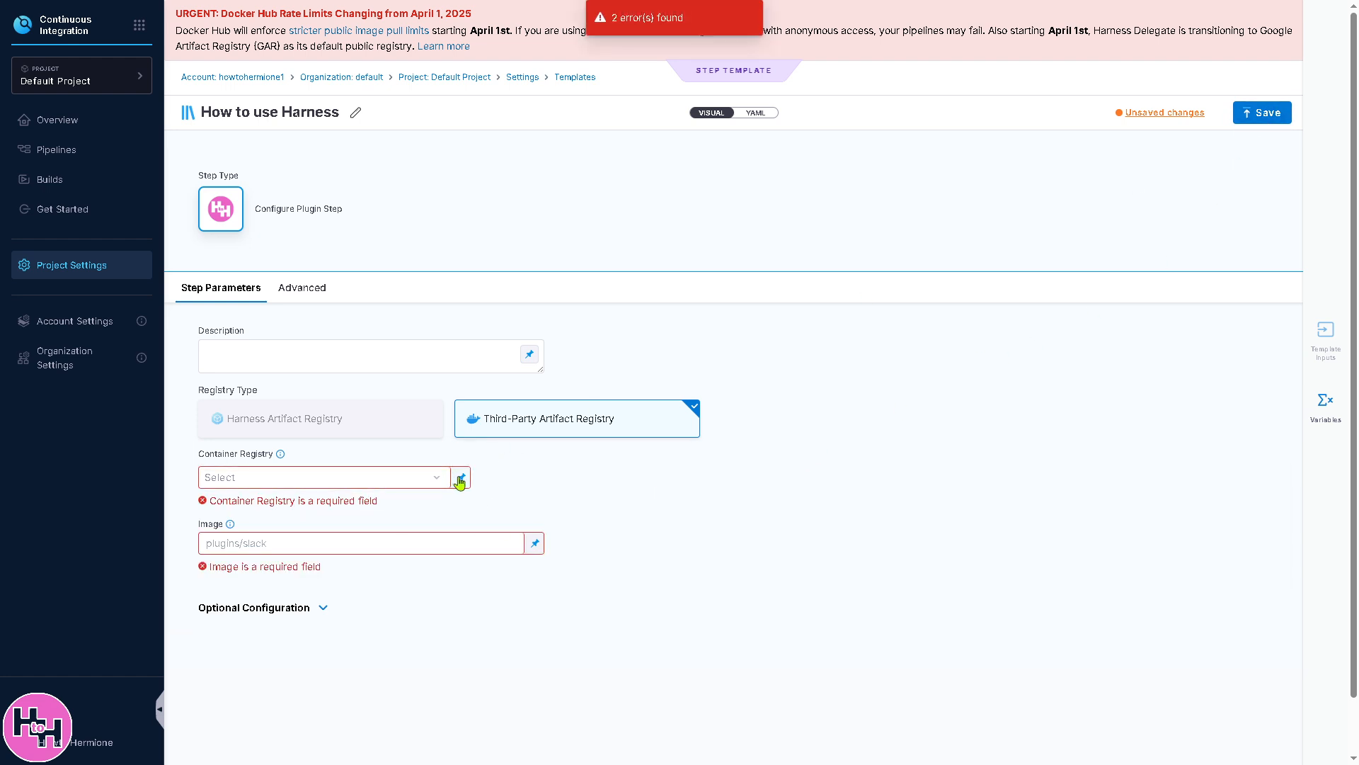
{"action": "left_click", "coordinate": [460, 477]}
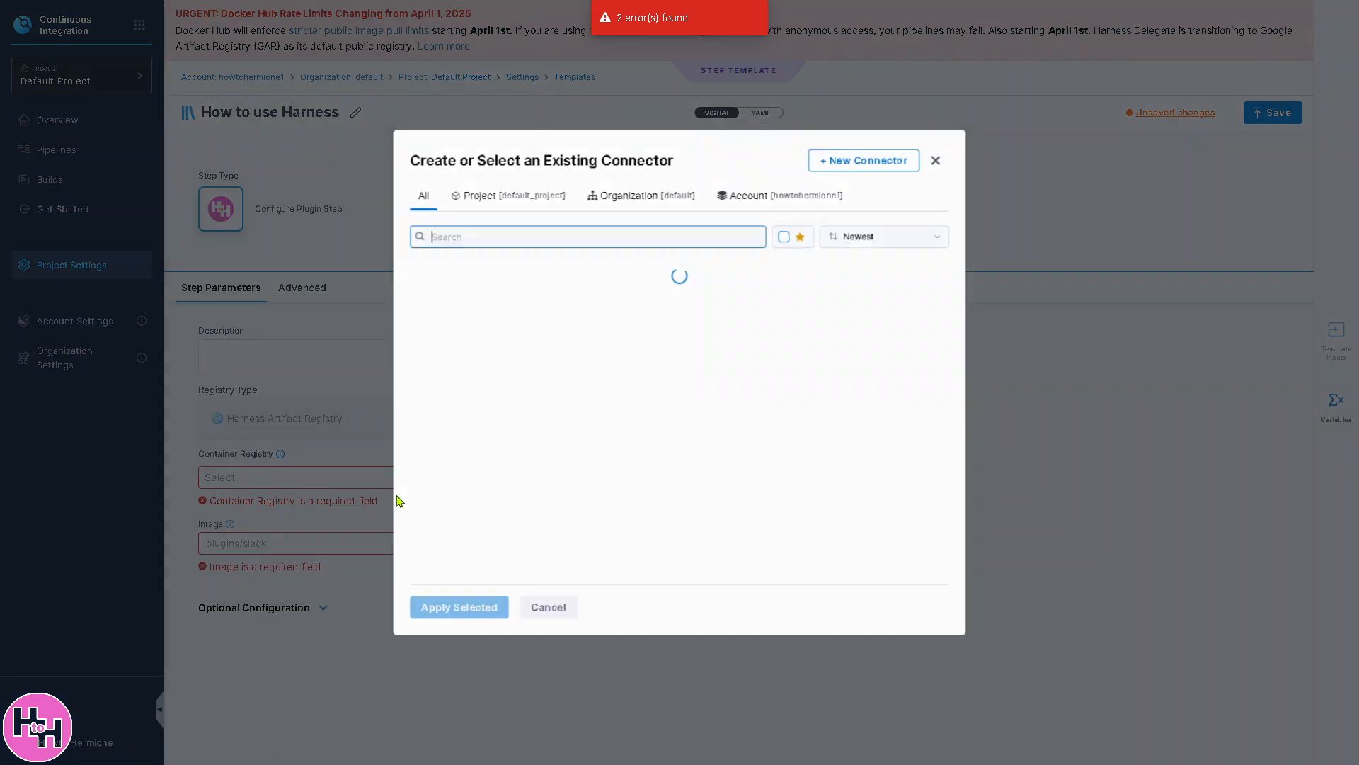
{"action": "left_click", "coordinate": [548, 606]}
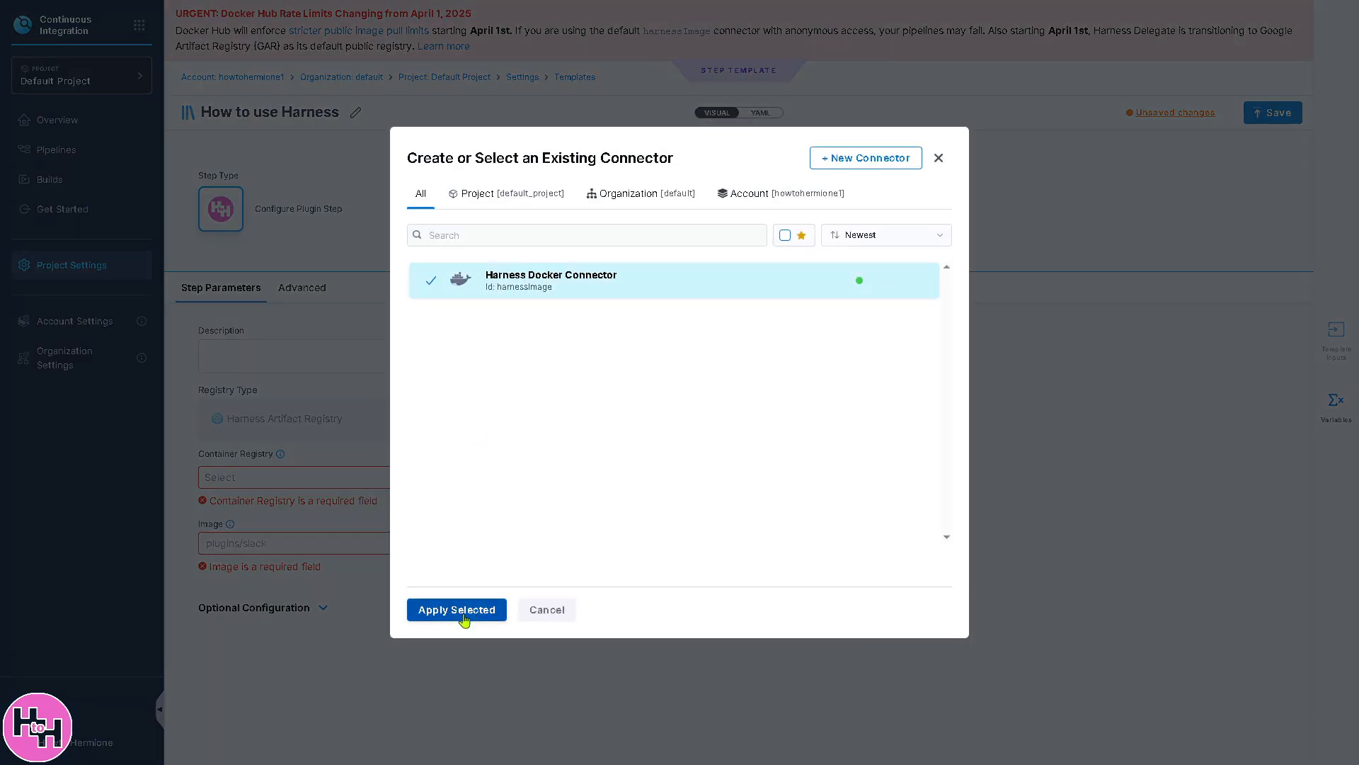
{"action": "left_click", "coordinate": [456, 608]}
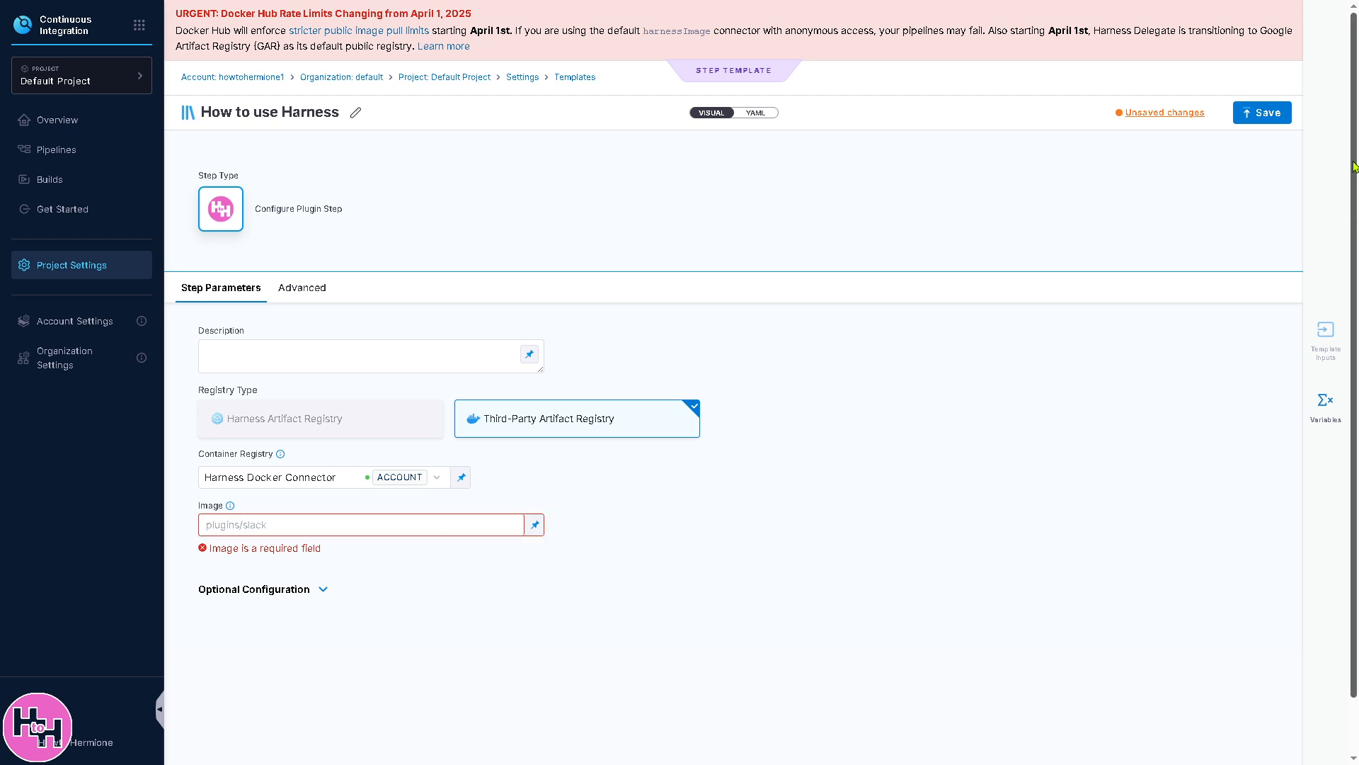
{"action": "left_click", "coordinate": [1262, 112]}
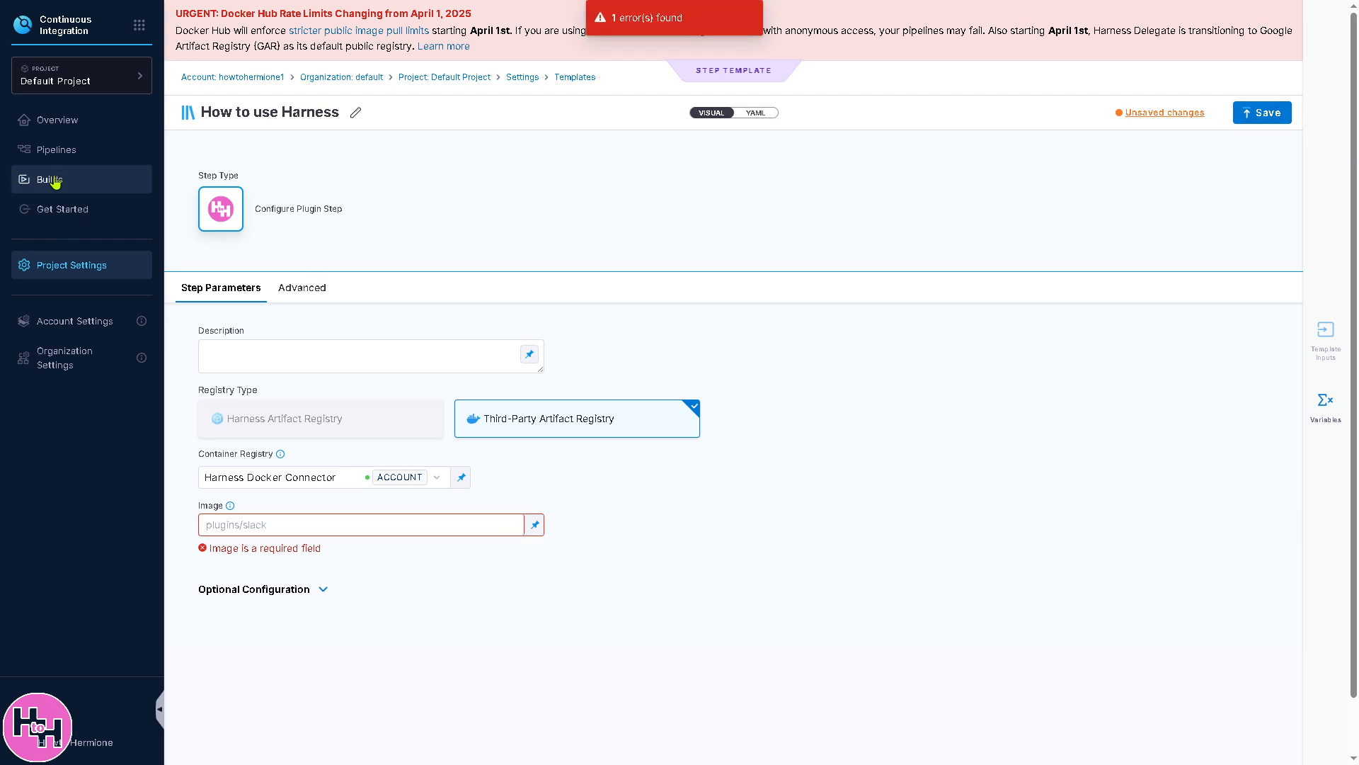
Leave the unsaved template and land on the project's empty Builds list.
{"action": "left_click", "coordinate": [48, 180]}
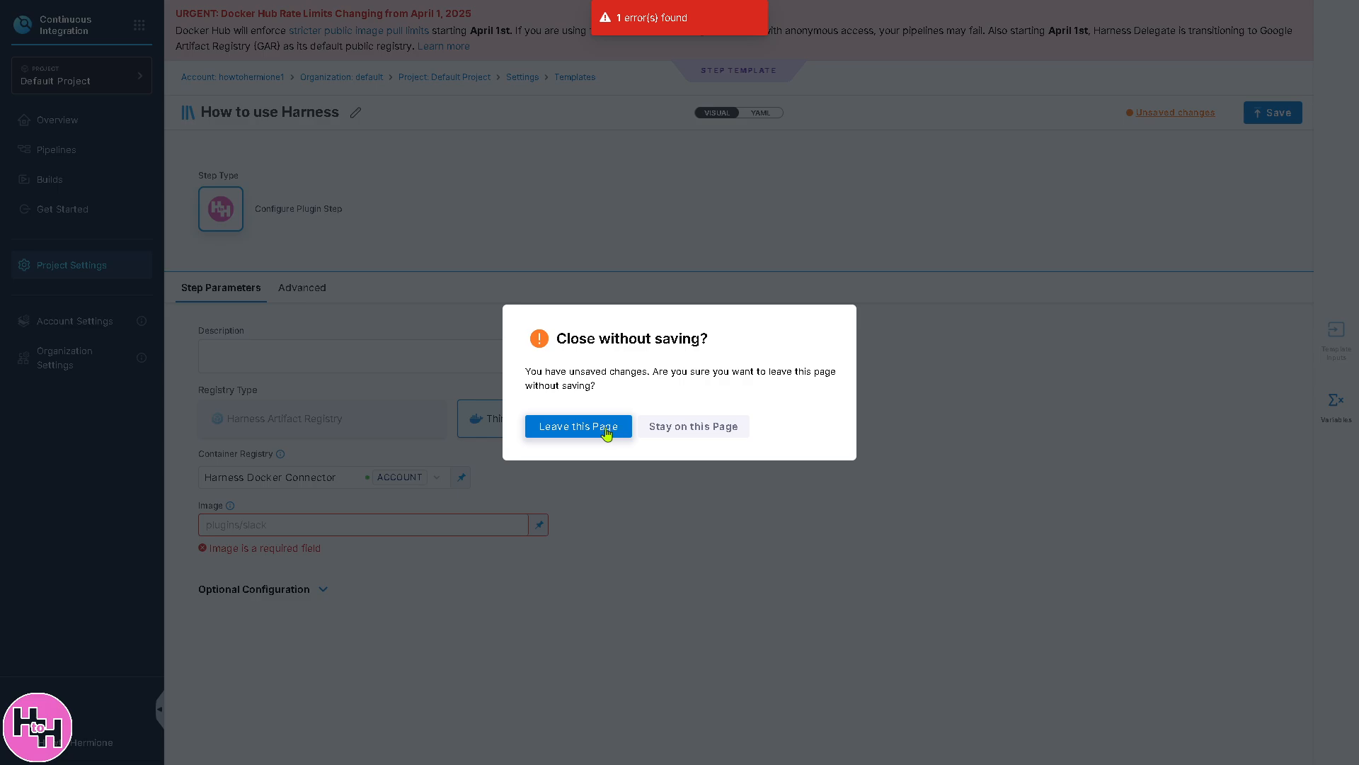
{"action": "left_click", "coordinate": [577, 426]}
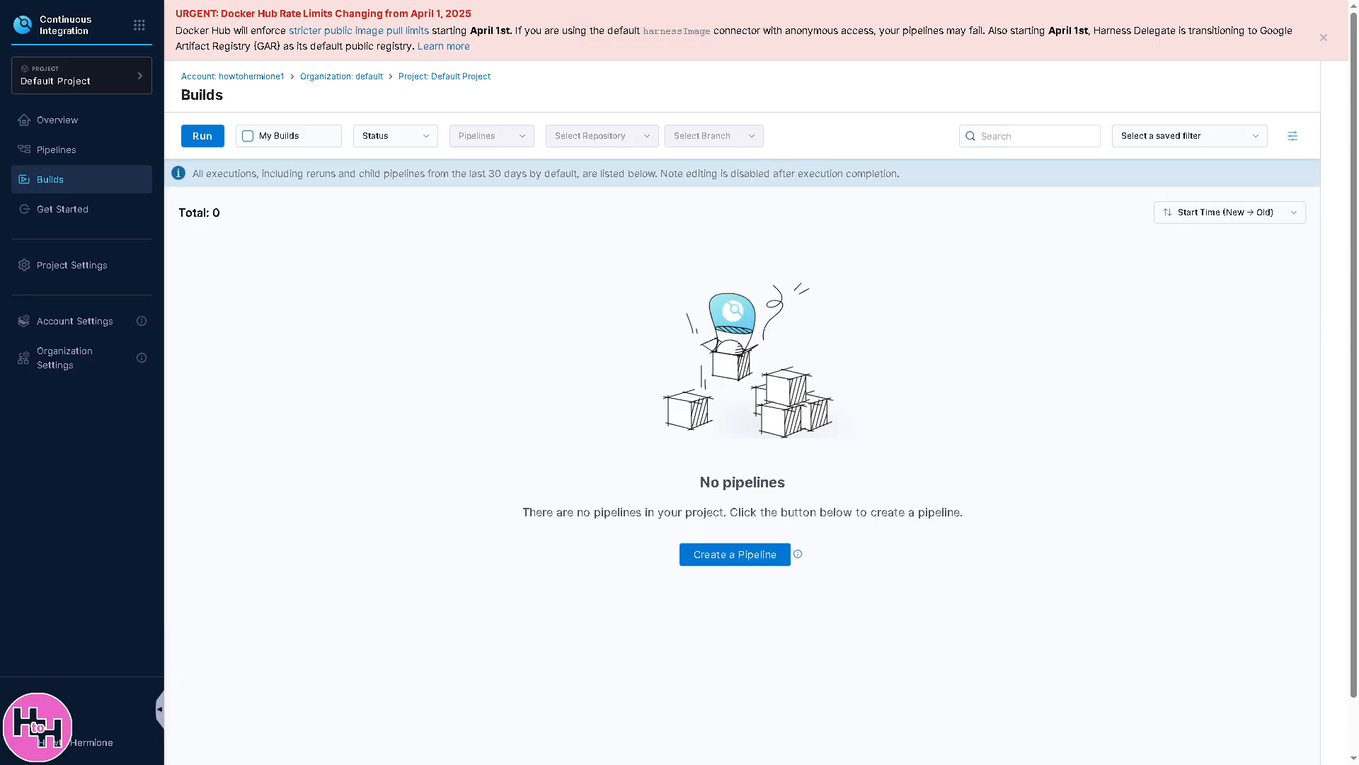
{"action": "mouse_move", "coordinate": [272, 389]}
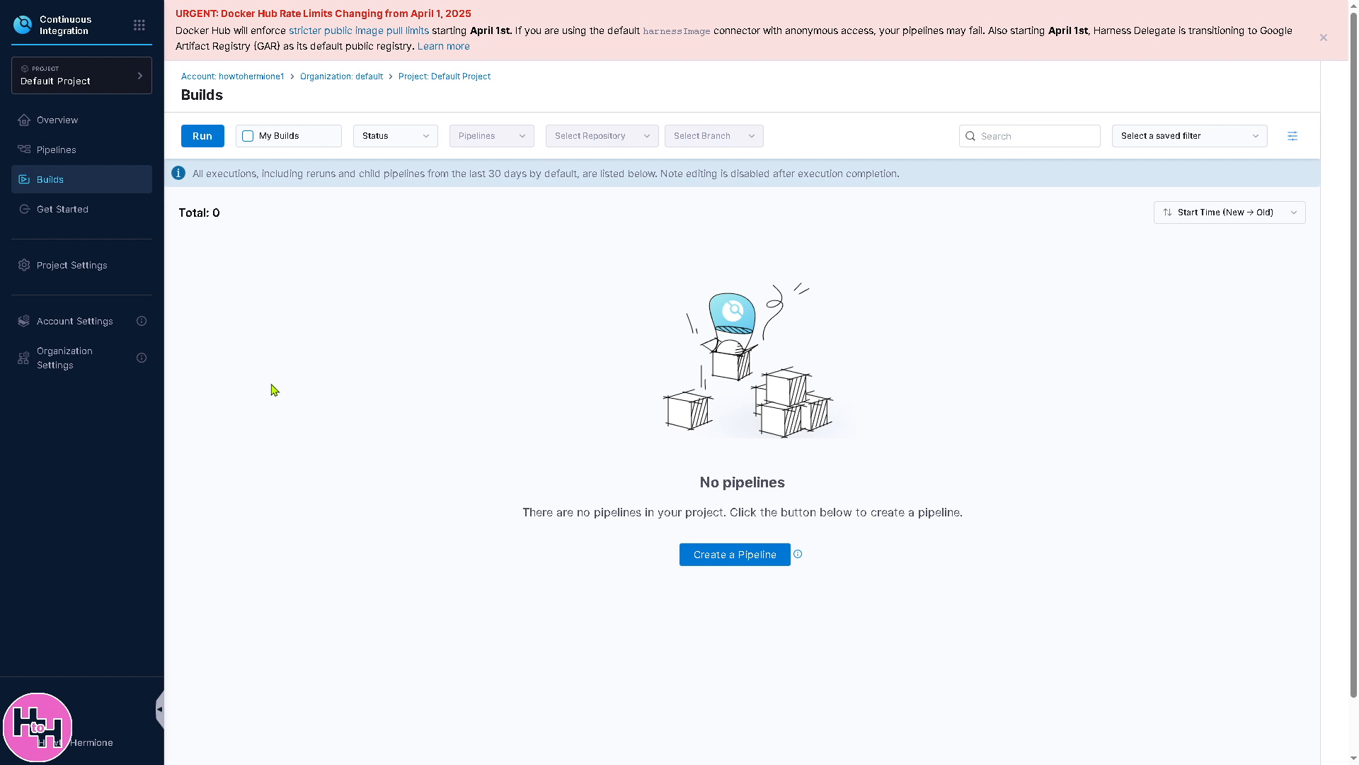
{"action": "mouse_move", "coordinate": [328, 393]}
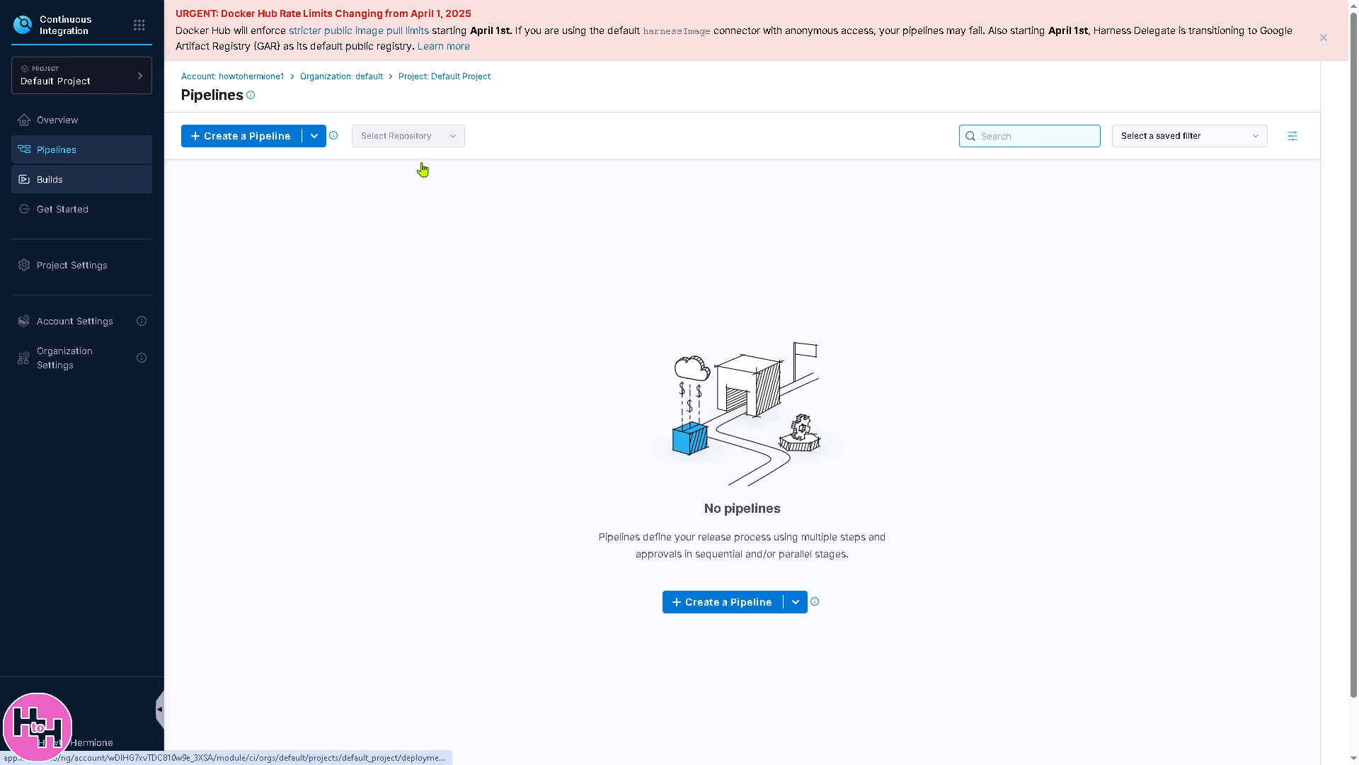
{"action": "left_click", "coordinate": [50, 180]}
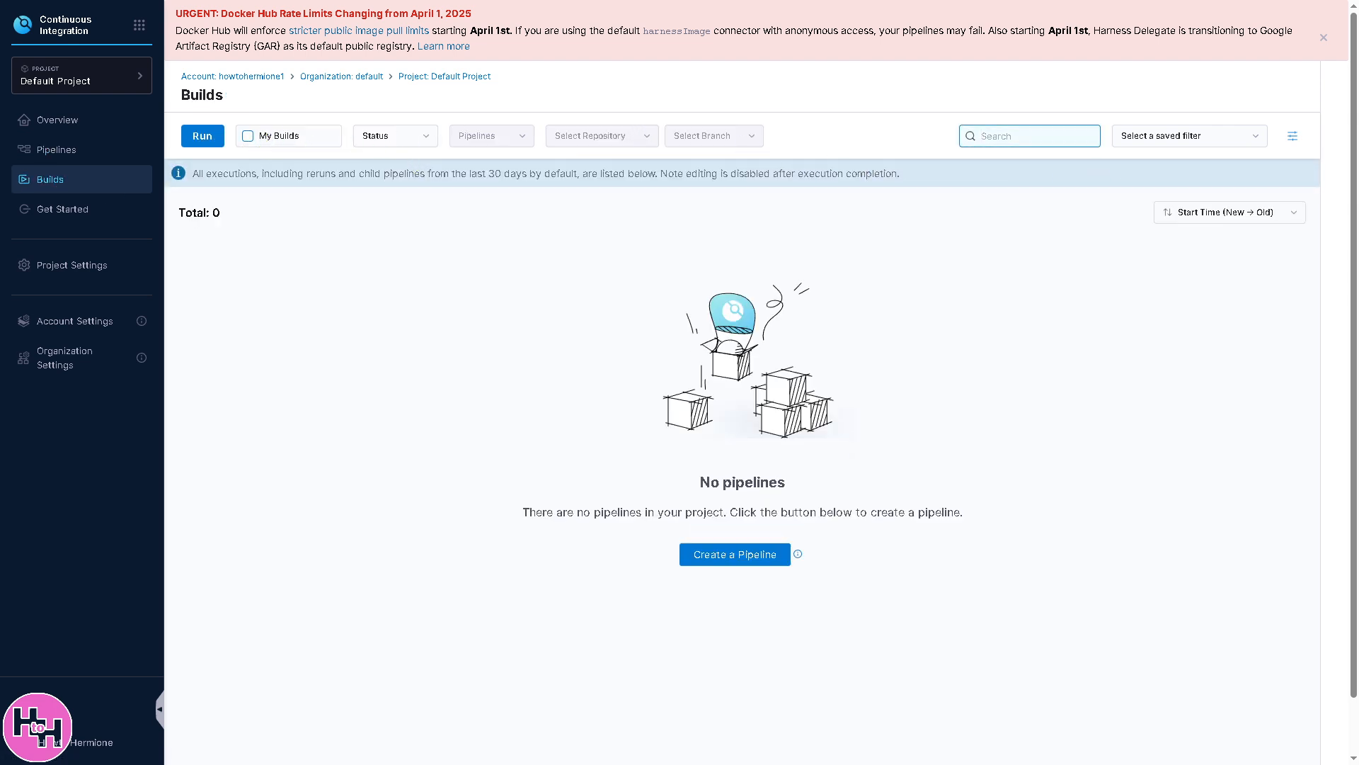
{"action": "mouse_move", "coordinate": [467, 365]}
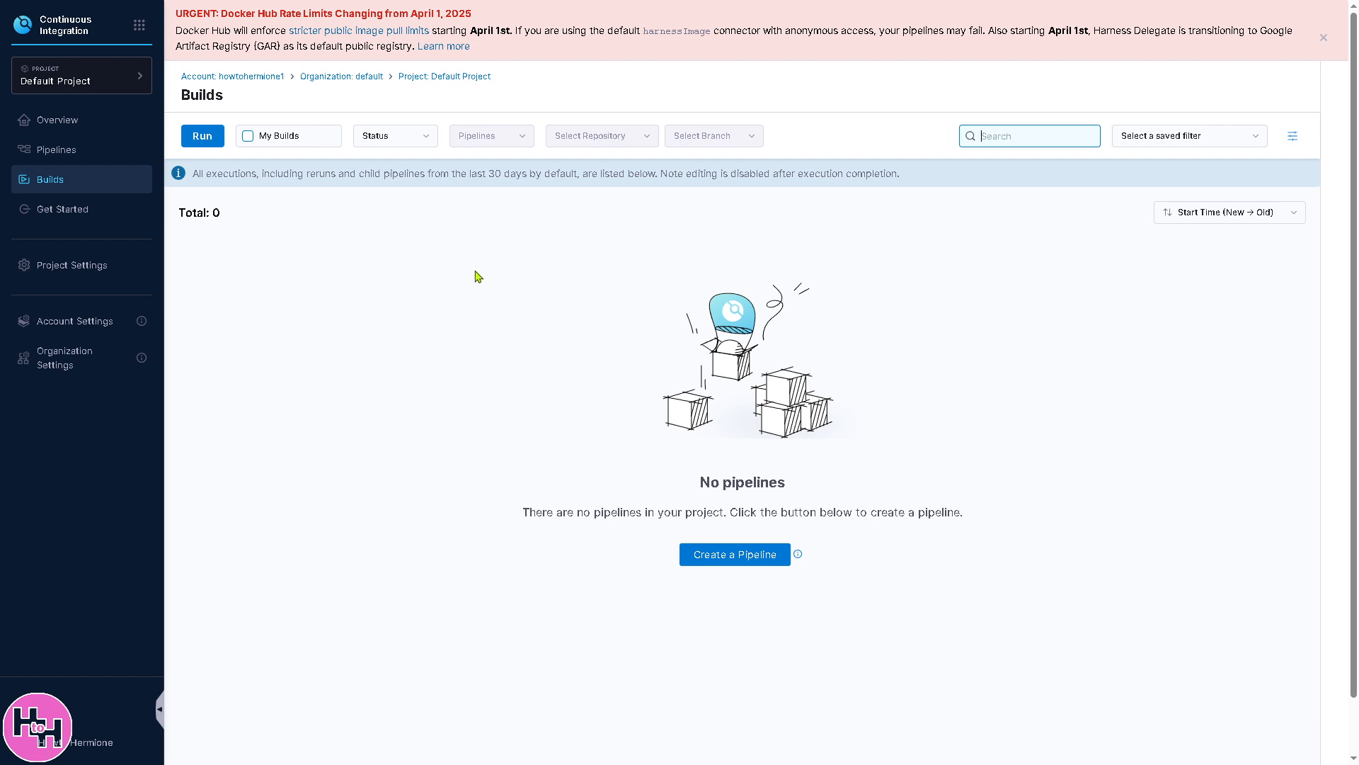
{"action": "mouse_move", "coordinate": [418, 279]}
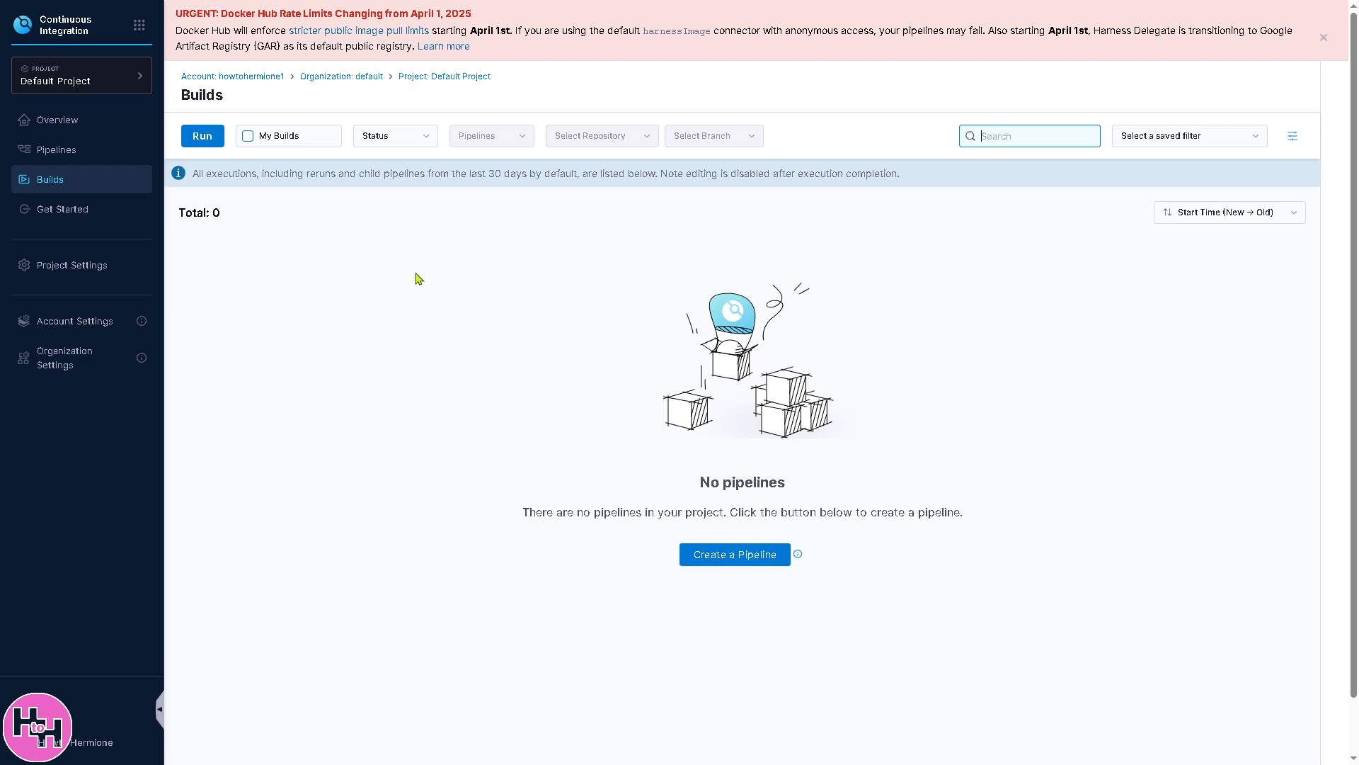
{"action": "mouse_move", "coordinate": [203, 135]}
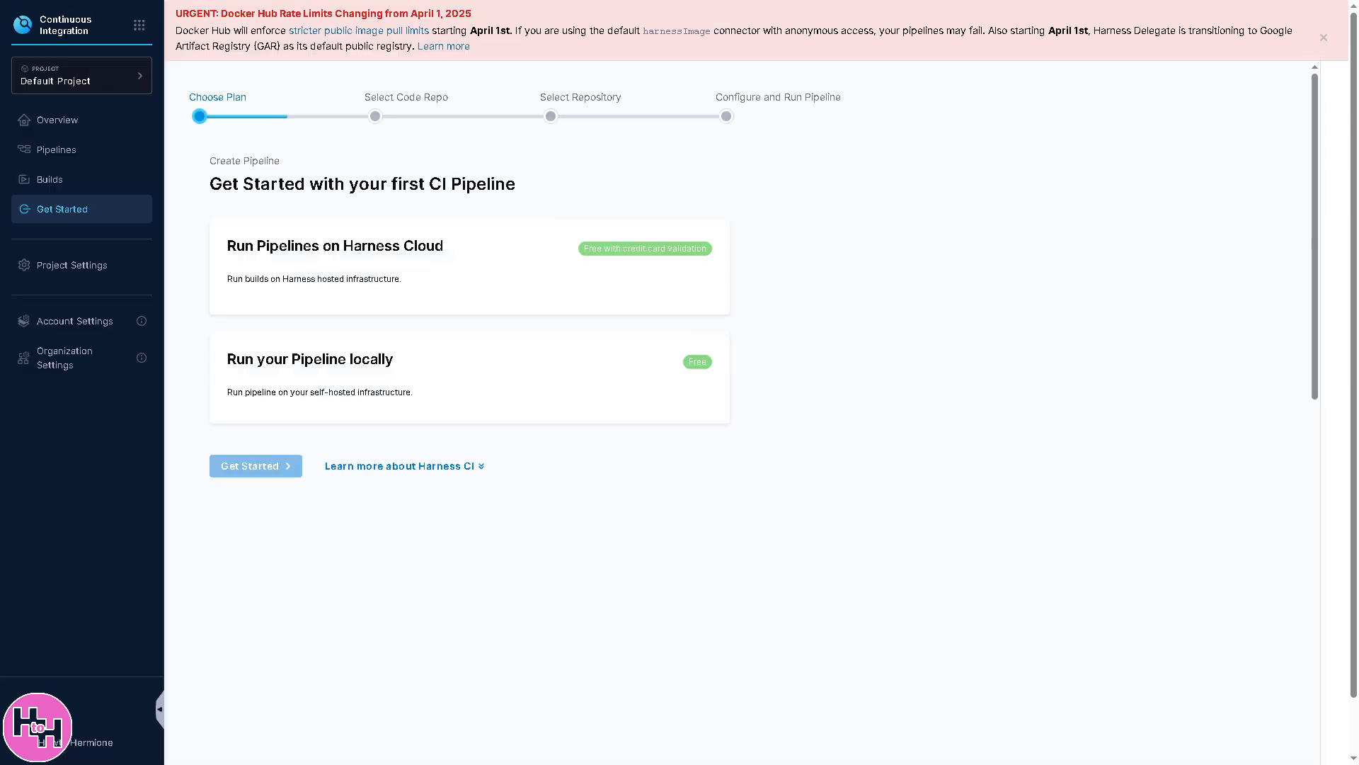
{"action": "mouse_move", "coordinate": [529, 394]}
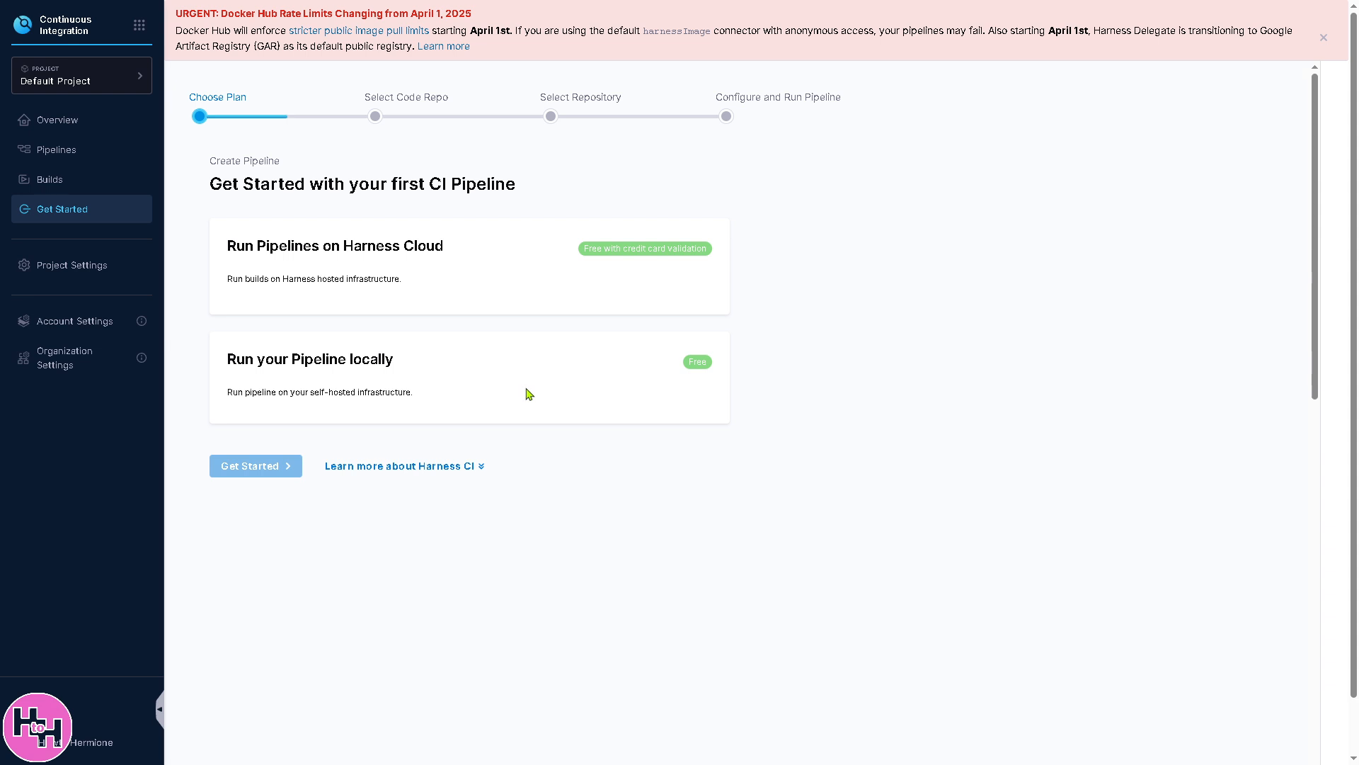
{"action": "mouse_move", "coordinate": [605, 246]}
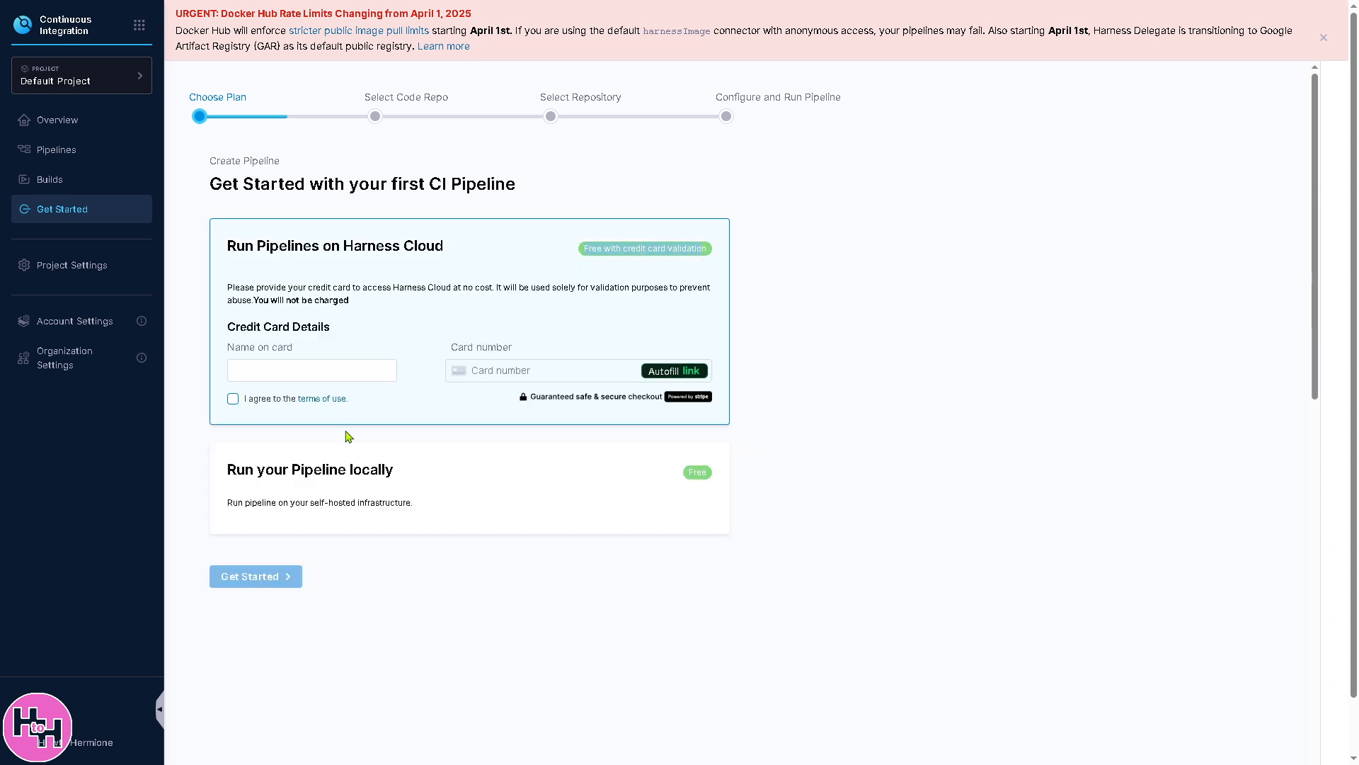
{"action": "mouse_move", "coordinate": [269, 453]}
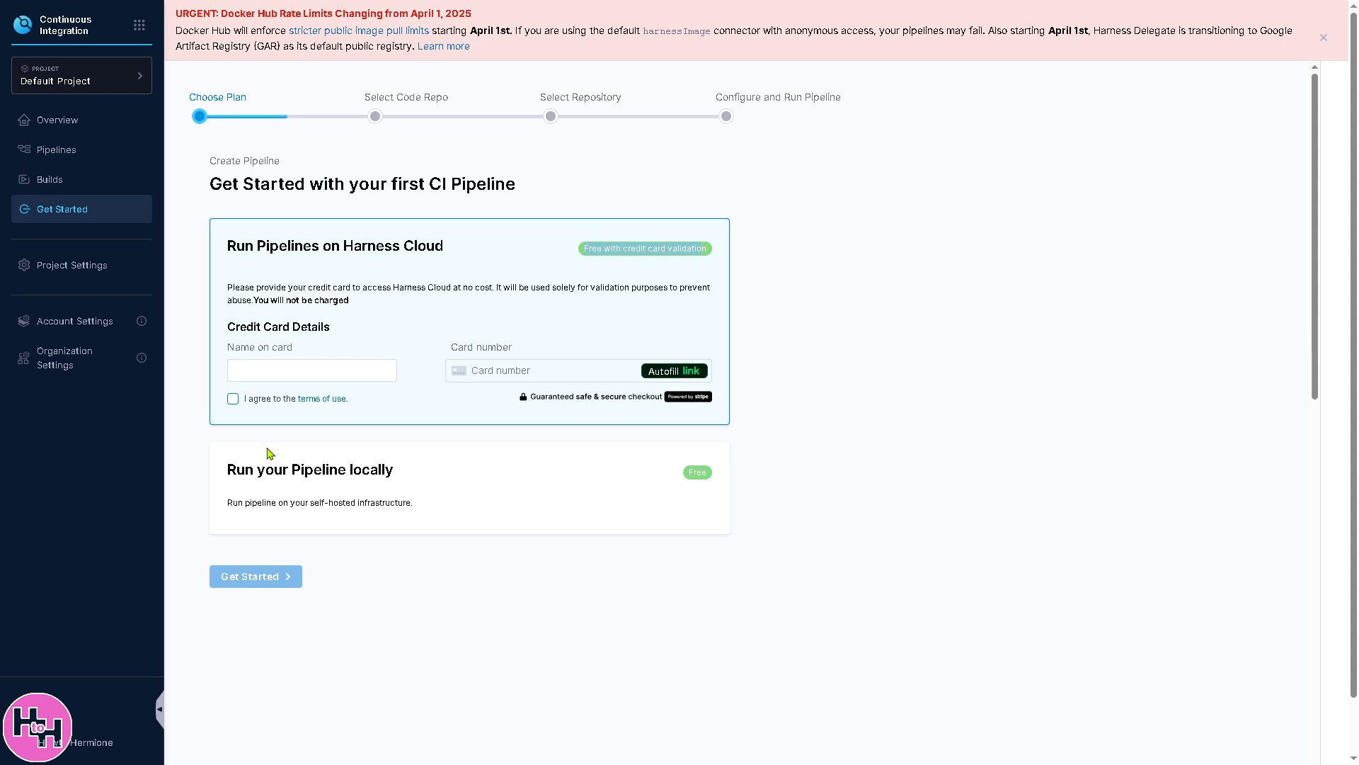
{"action": "mouse_move", "coordinate": [388, 493]}
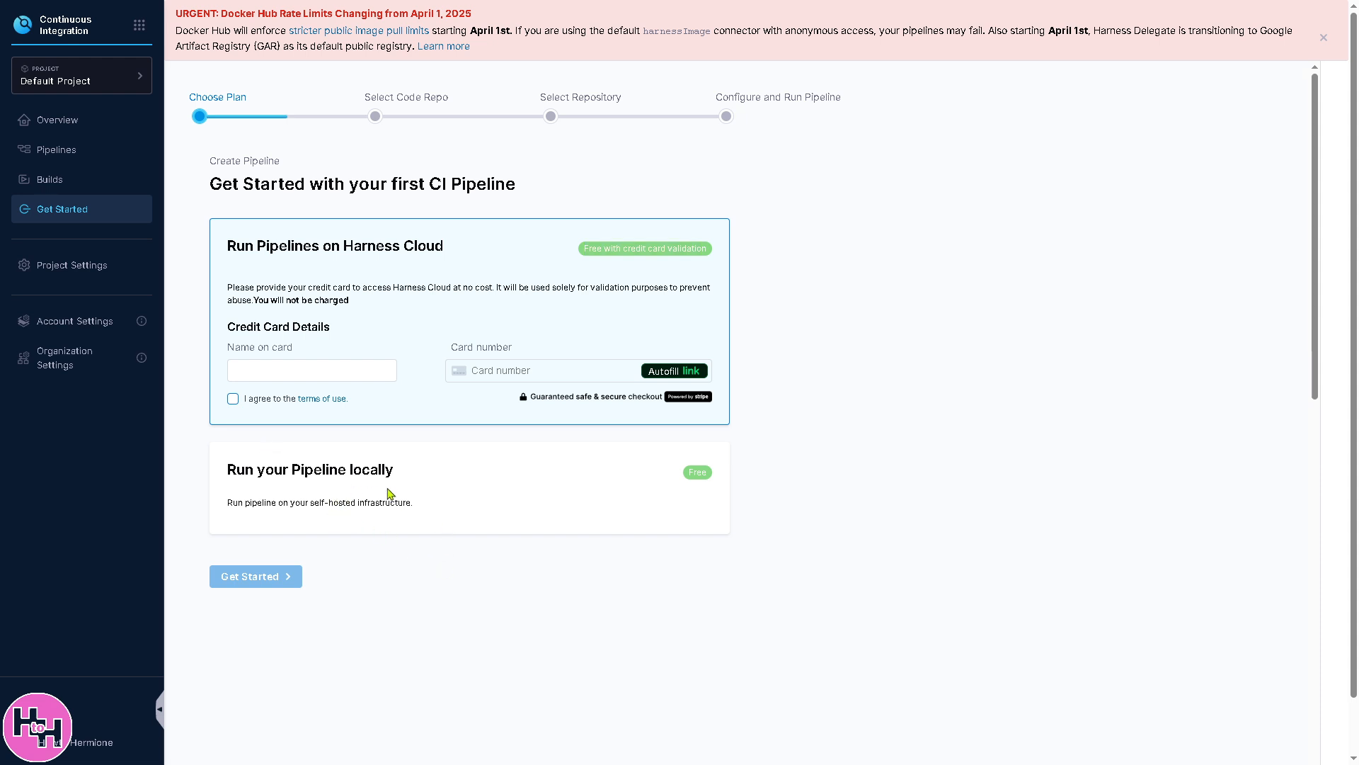
{"action": "mouse_move", "coordinate": [354, 566]}
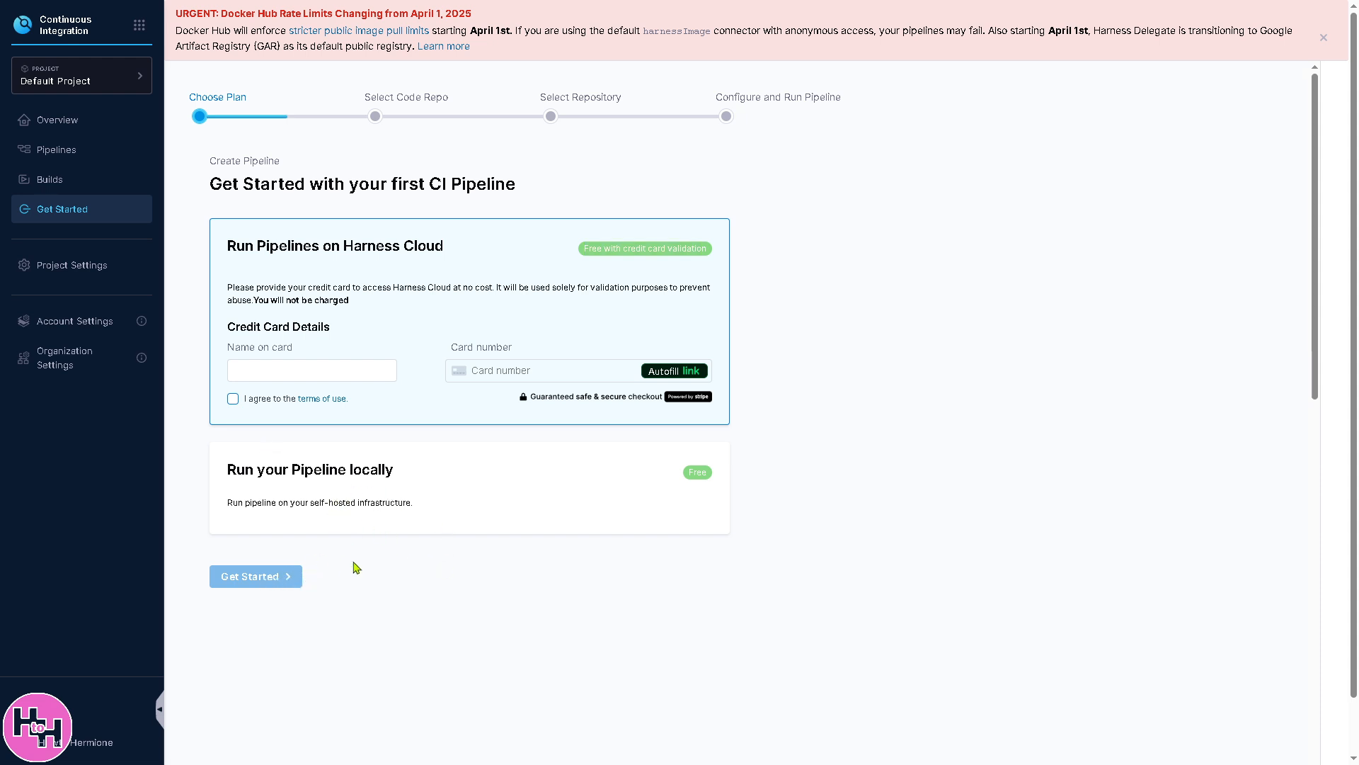
{"action": "mouse_move", "coordinate": [355, 567]}
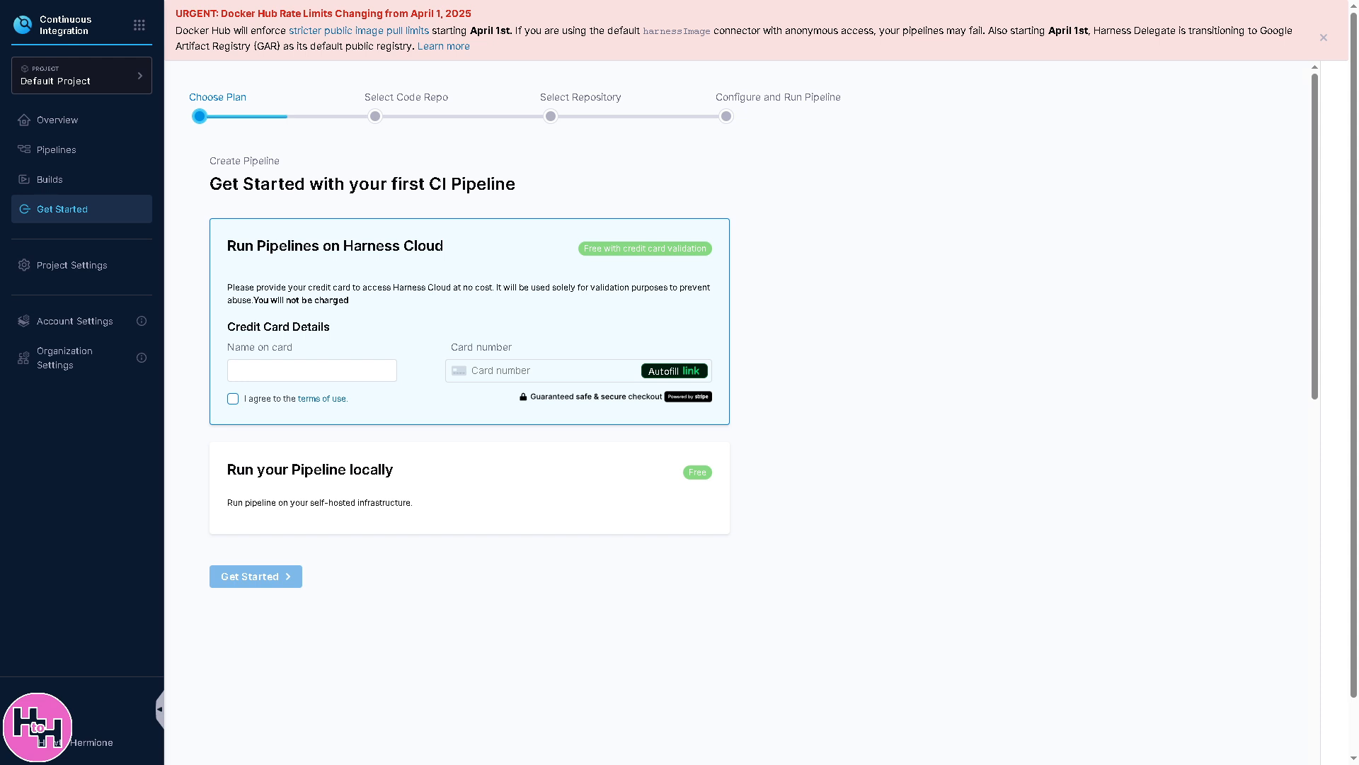
Go to the Default Project's Project Settings page.
{"action": "left_click", "coordinate": [71, 265]}
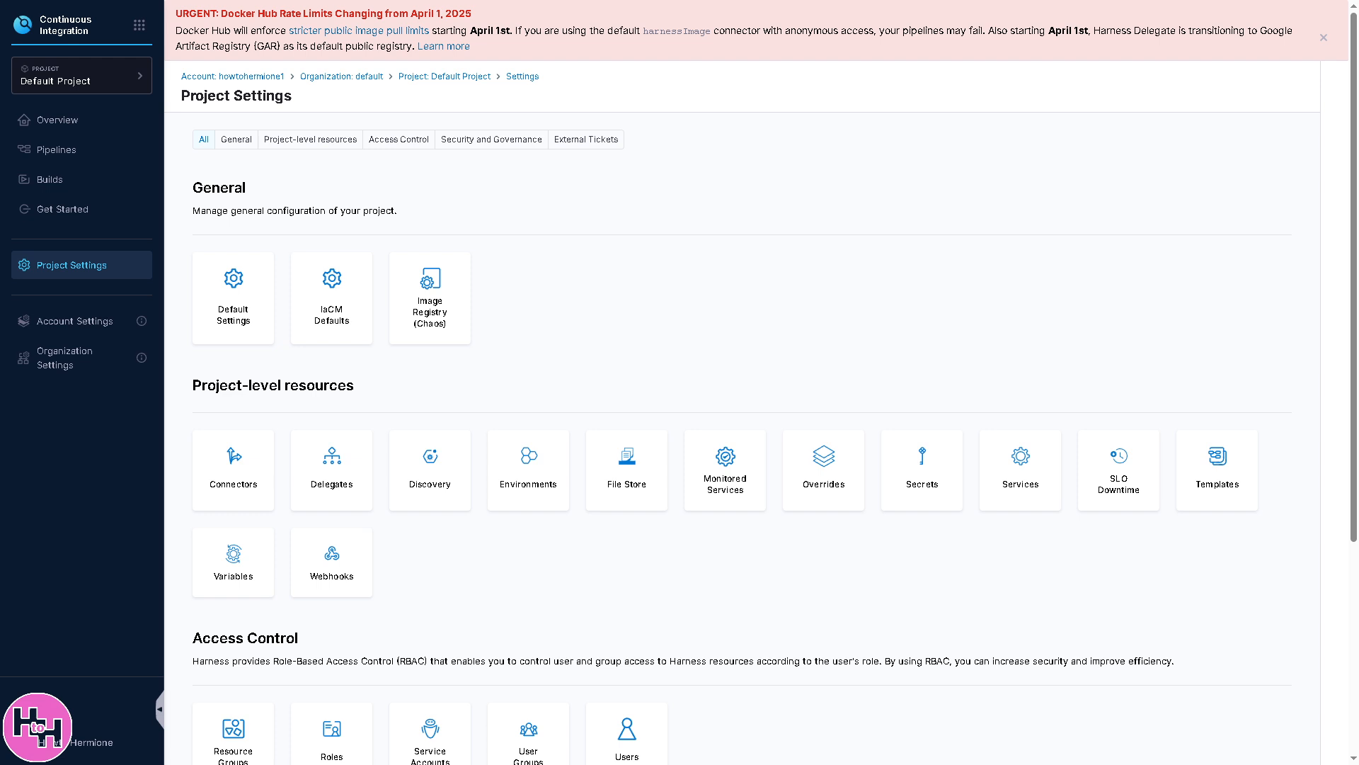
{"action": "mouse_move", "coordinate": [67, 274]}
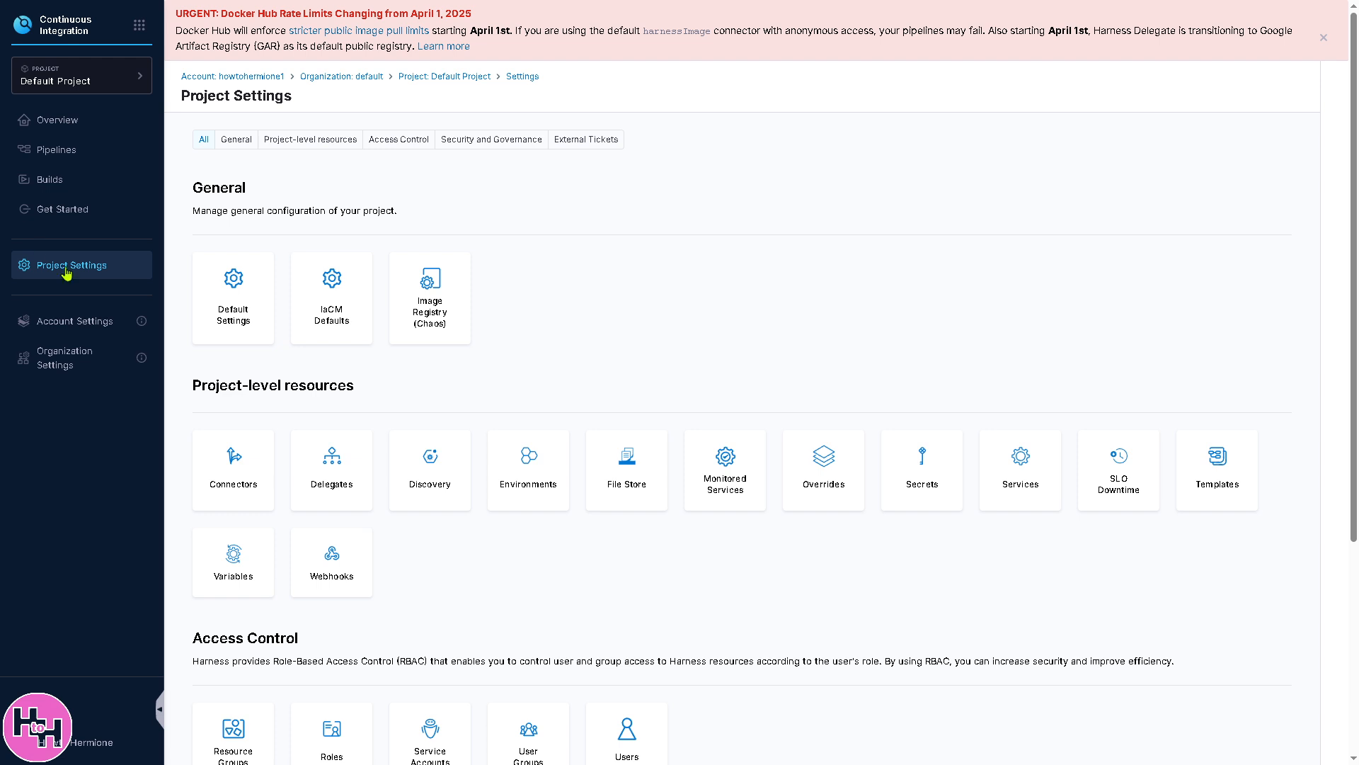
Scroll the settings categories and open the project's Connectors list.
{"action": "scroll", "scroll_direction": "down", "scroll_amount": 3}
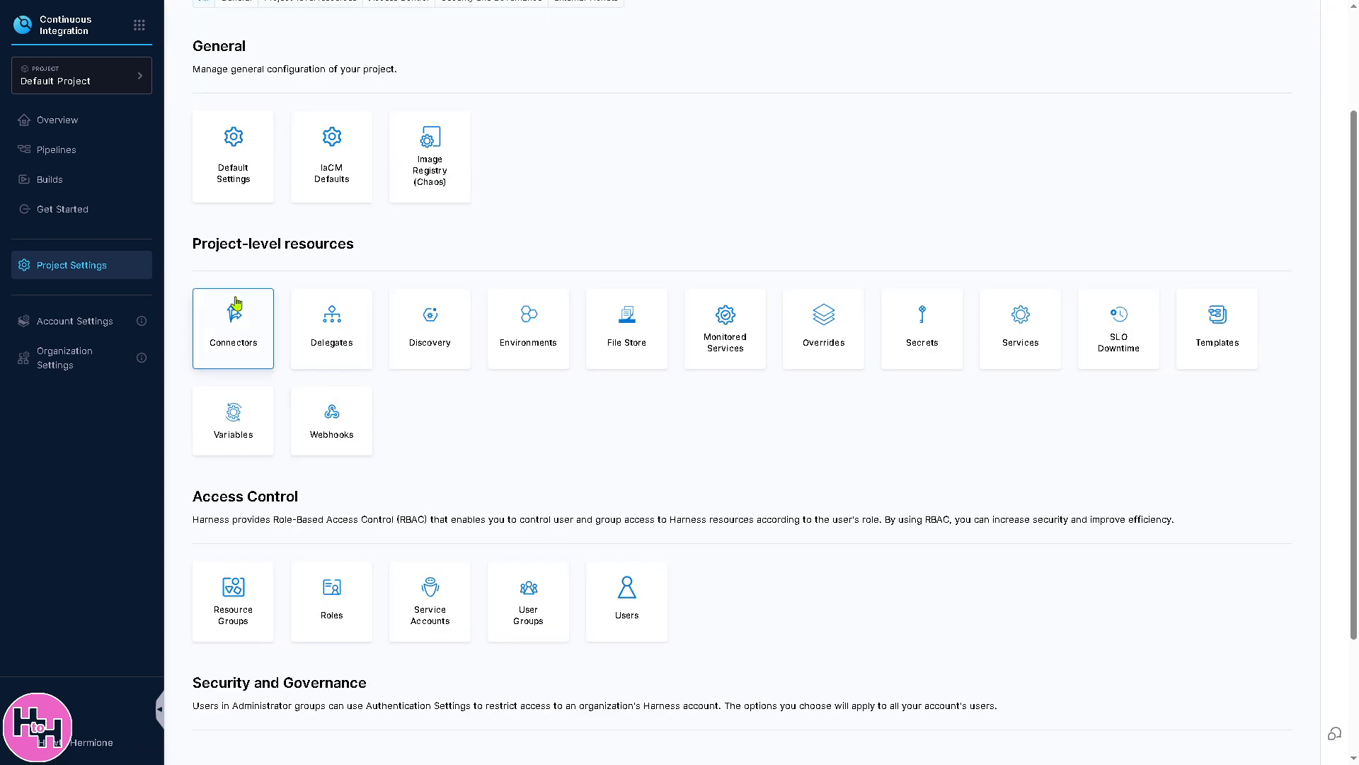
{"action": "mouse_move", "coordinate": [246, 327]}
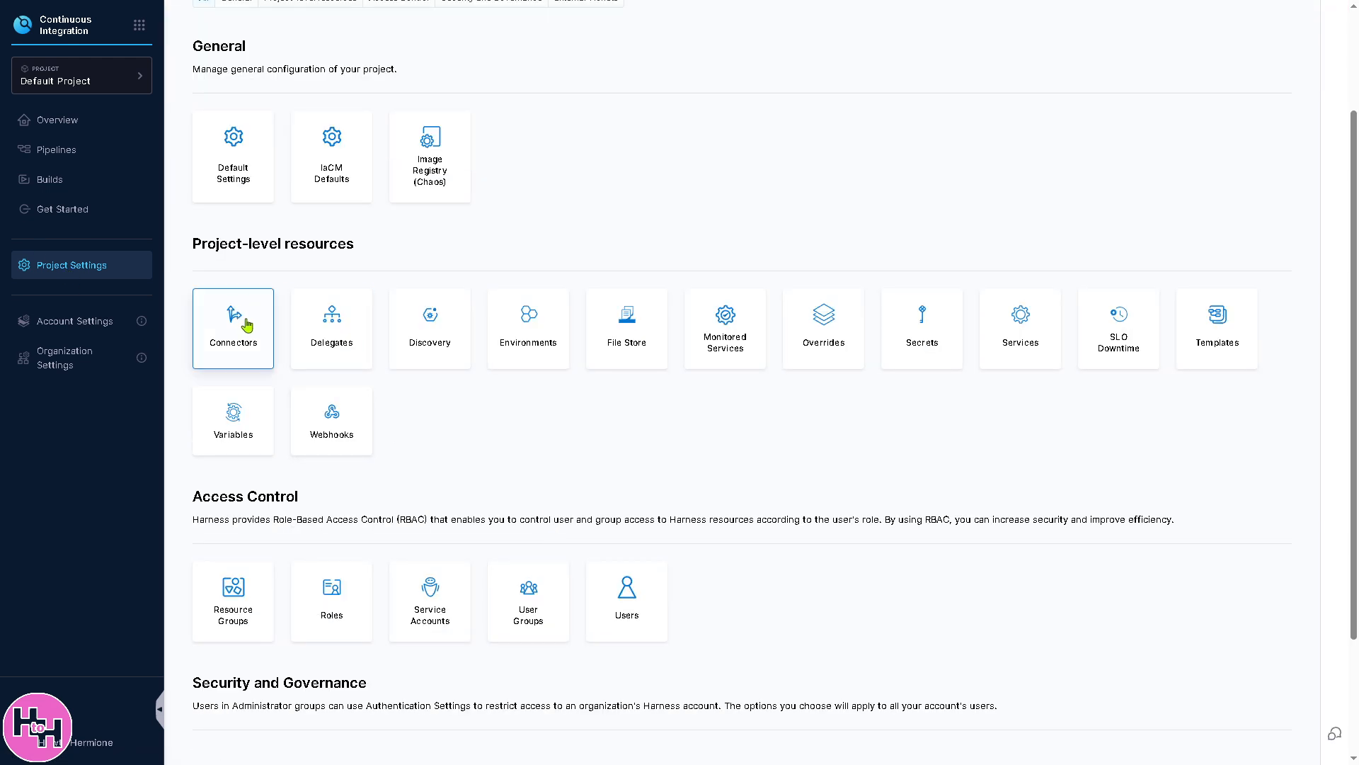
{"action": "mouse_move", "coordinate": [429, 327]}
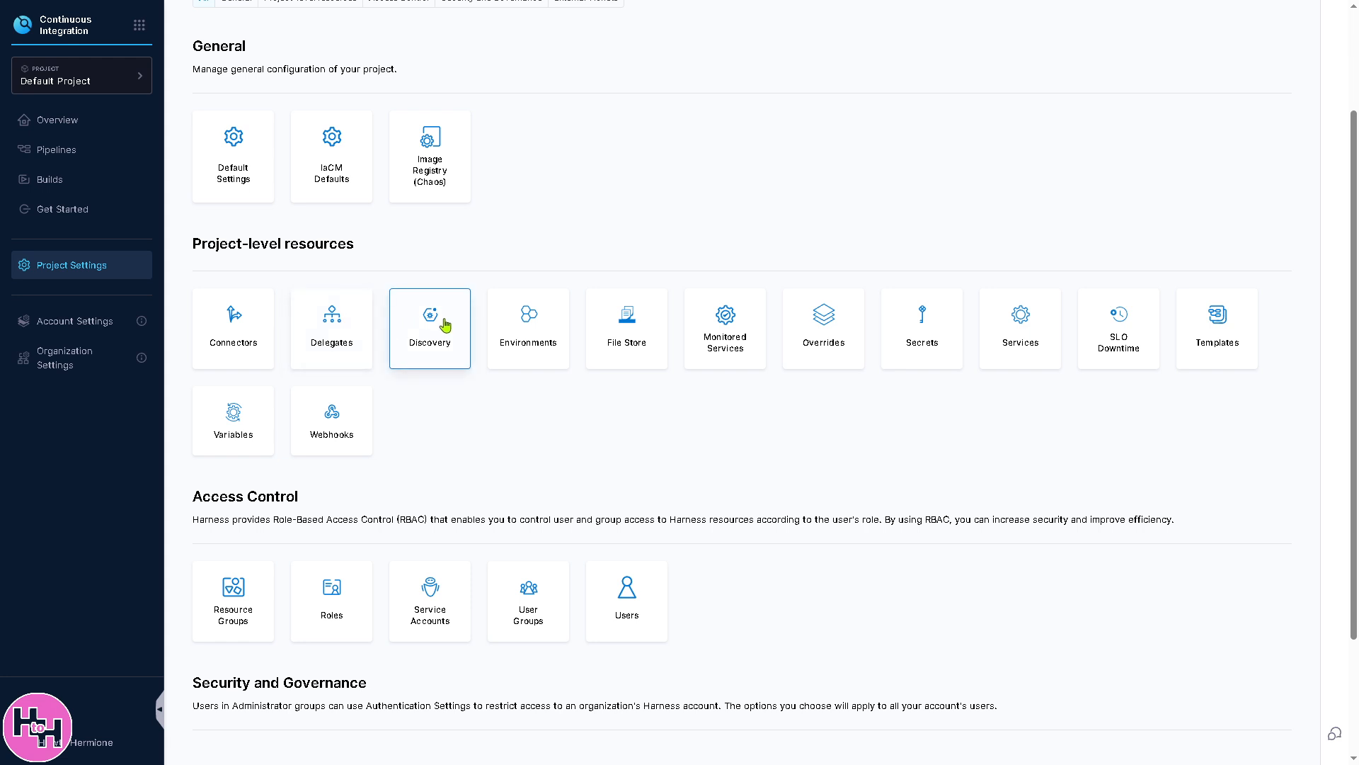
{"action": "mouse_move", "coordinate": [331, 421]}
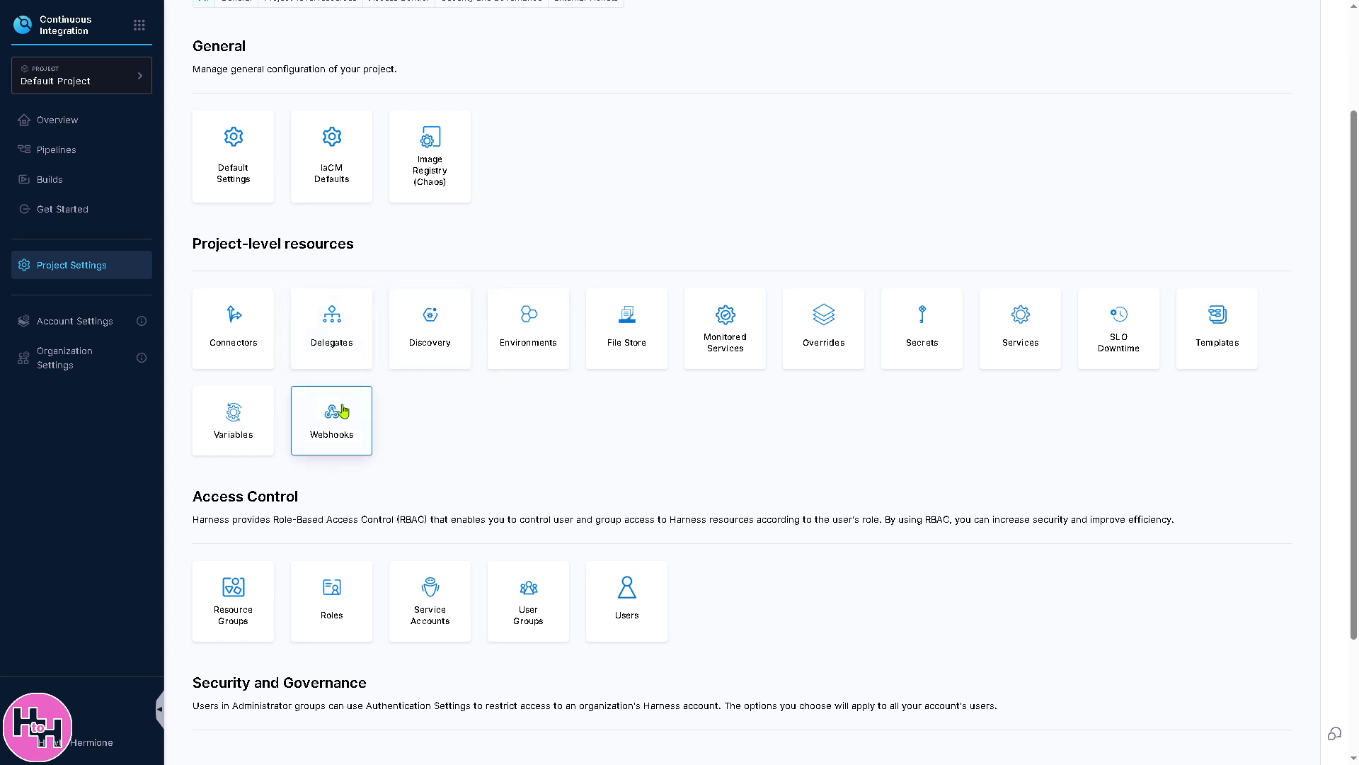
{"action": "left_click", "coordinate": [232, 328]}
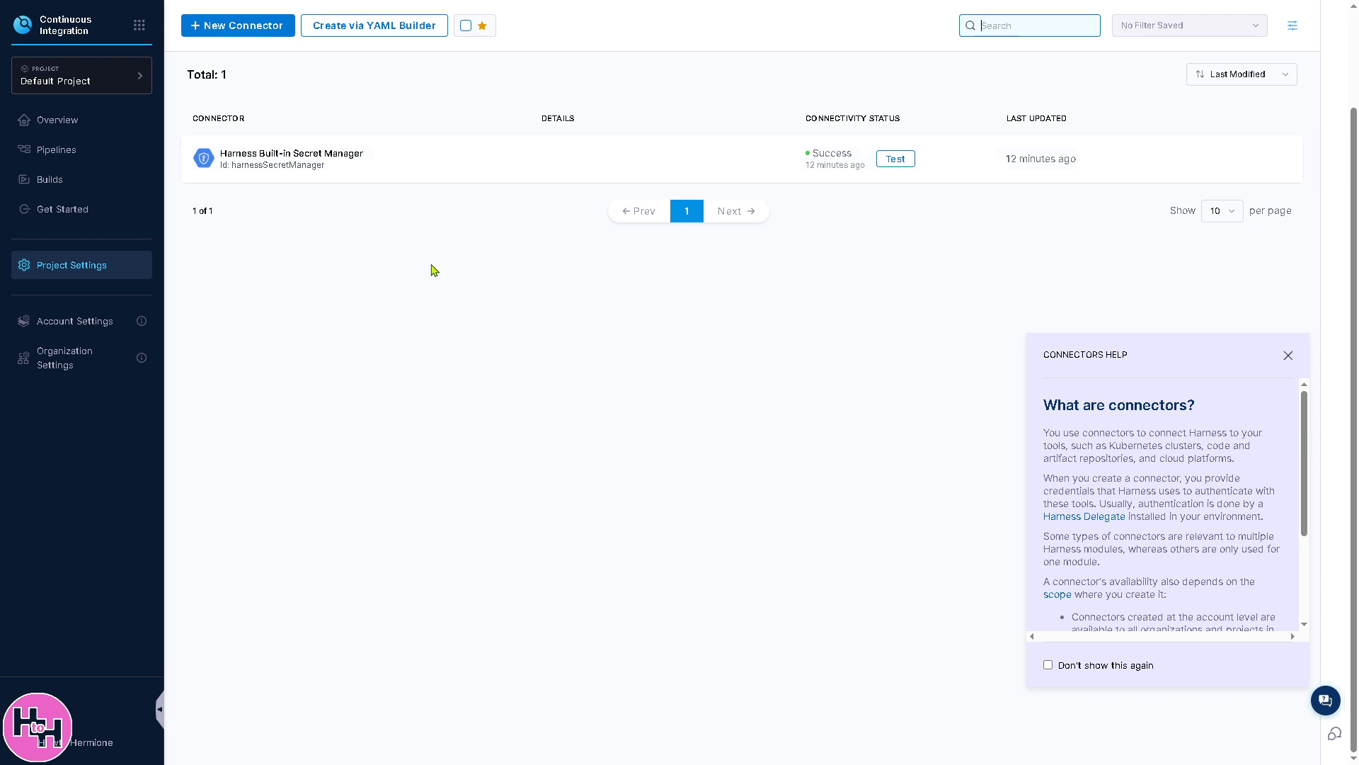
{"action": "mouse_move", "coordinate": [771, 195]}
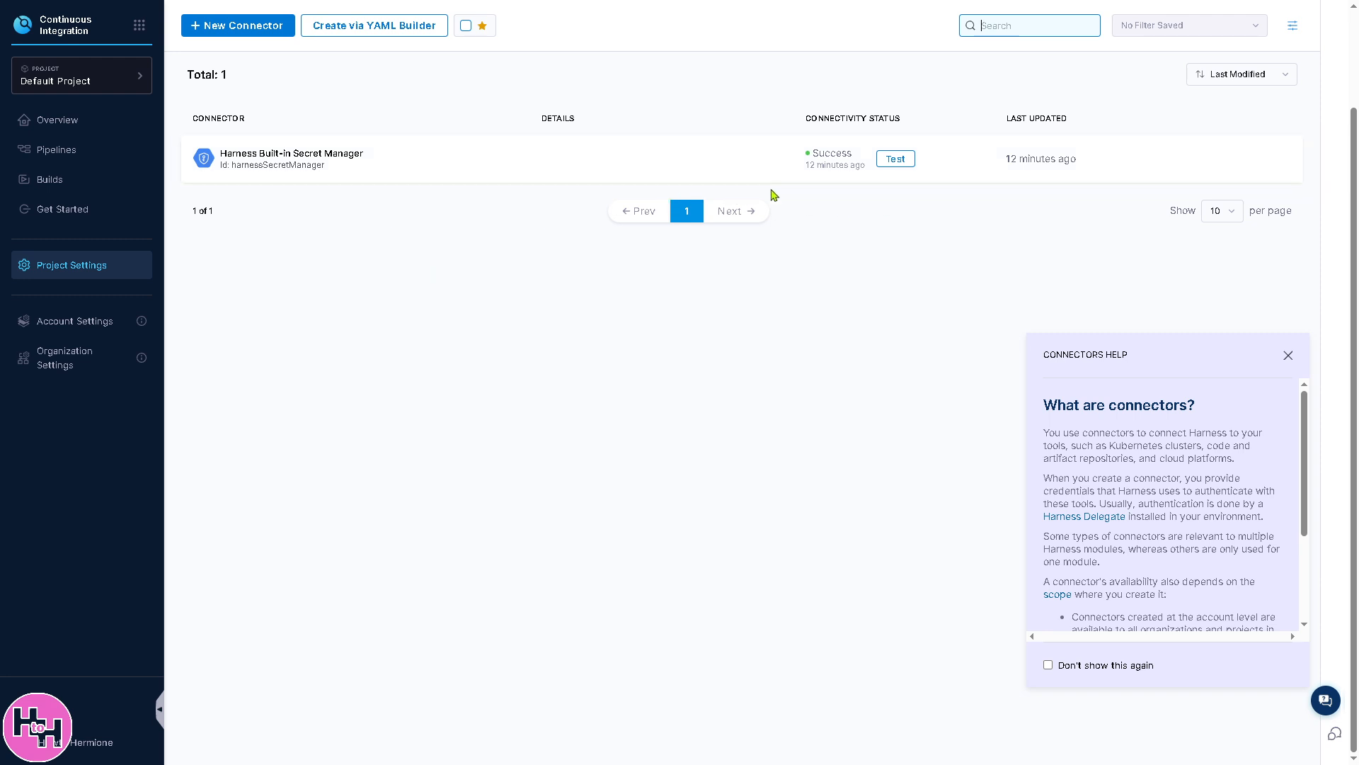
{"action": "mouse_move", "coordinate": [754, 222]}
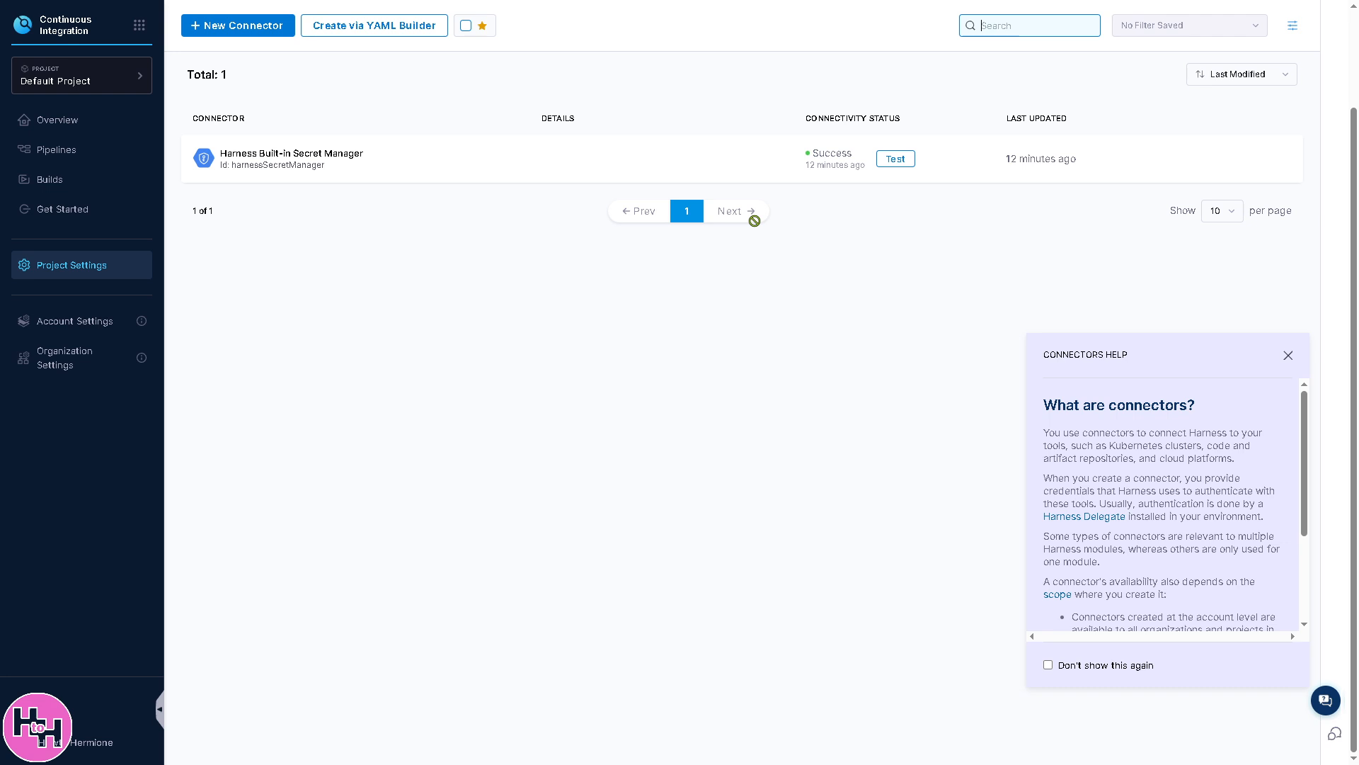
{"action": "mouse_move", "coordinate": [1242, 345]}
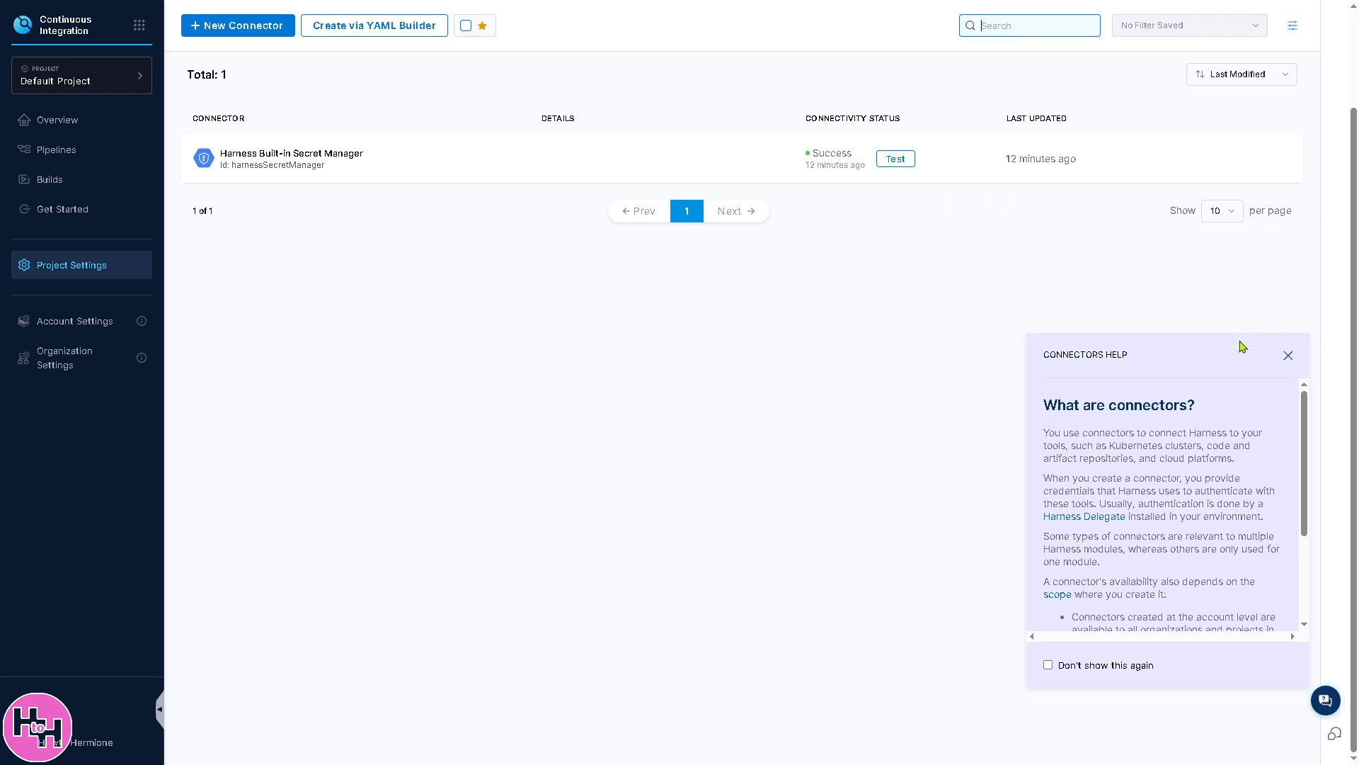
Dismiss the connectors help panel and return to the Default Project settings overview.
{"action": "left_click", "coordinate": [1287, 355]}
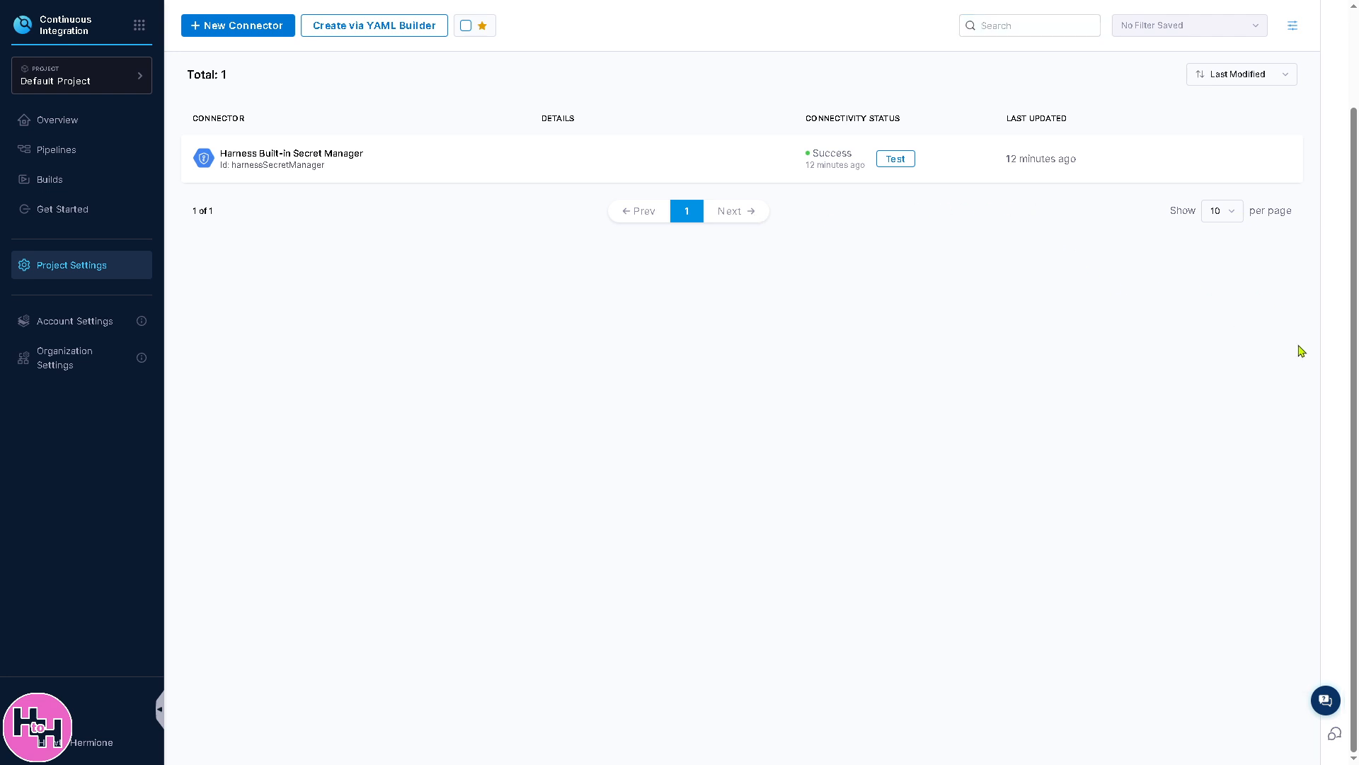
{"action": "left_click", "coordinate": [72, 265]}
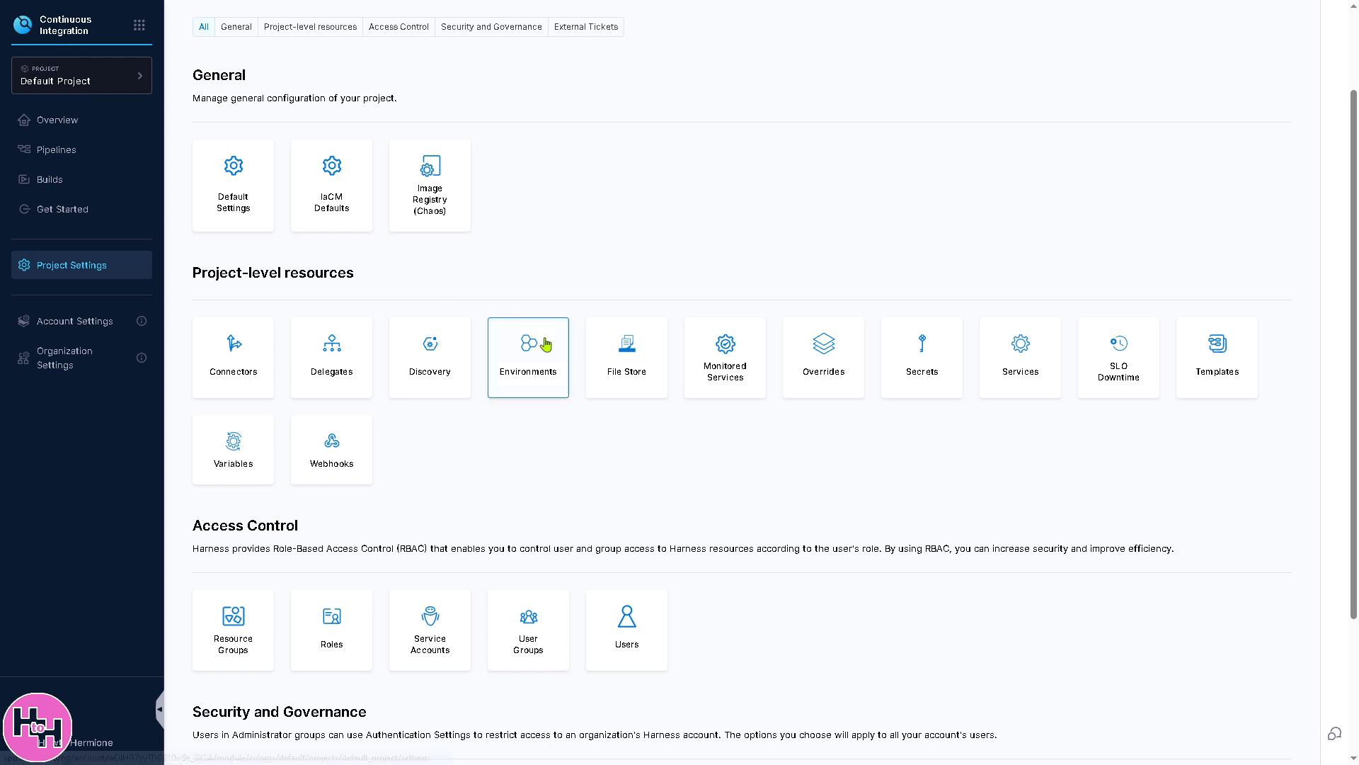
Start a new webhook in the project's Webhooks list named 'How to use Harness'.
{"action": "left_click", "coordinate": [331, 449]}
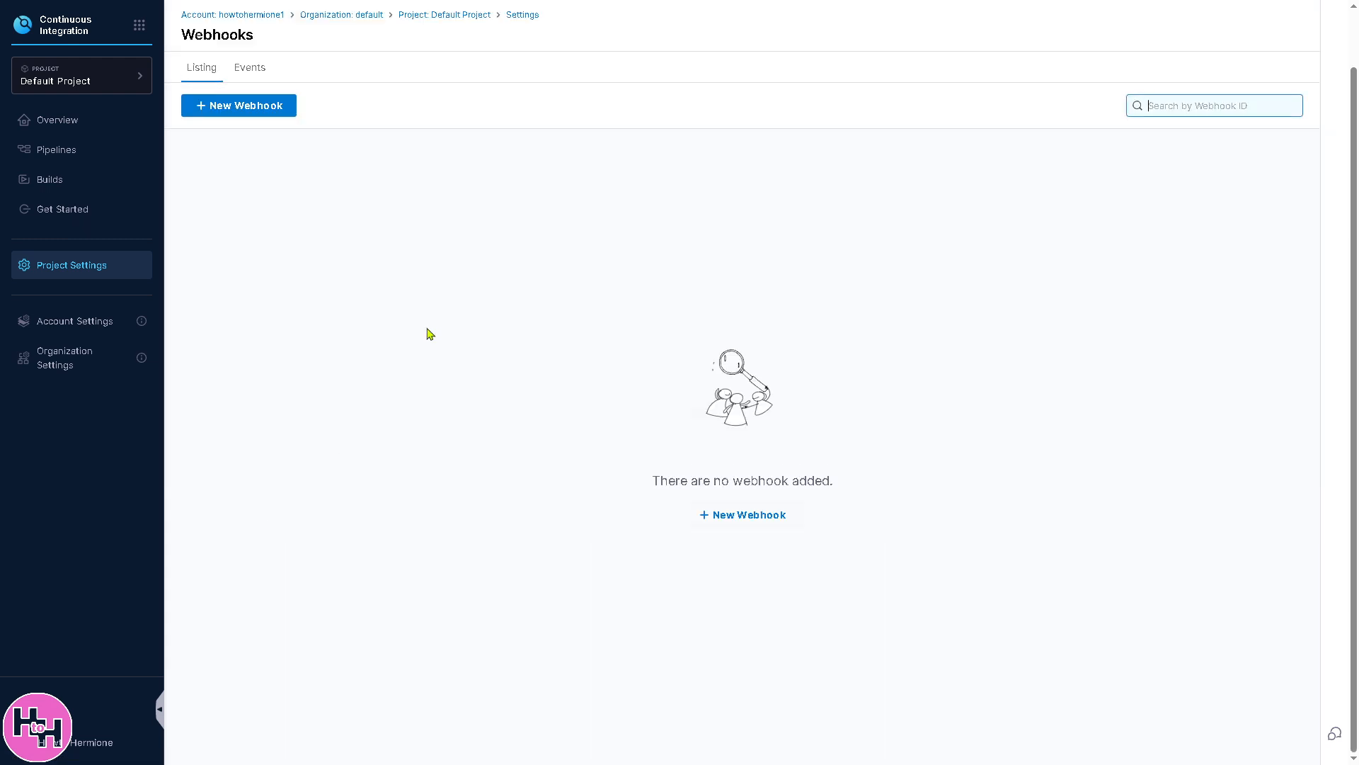
{"action": "left_click", "coordinate": [238, 105]}
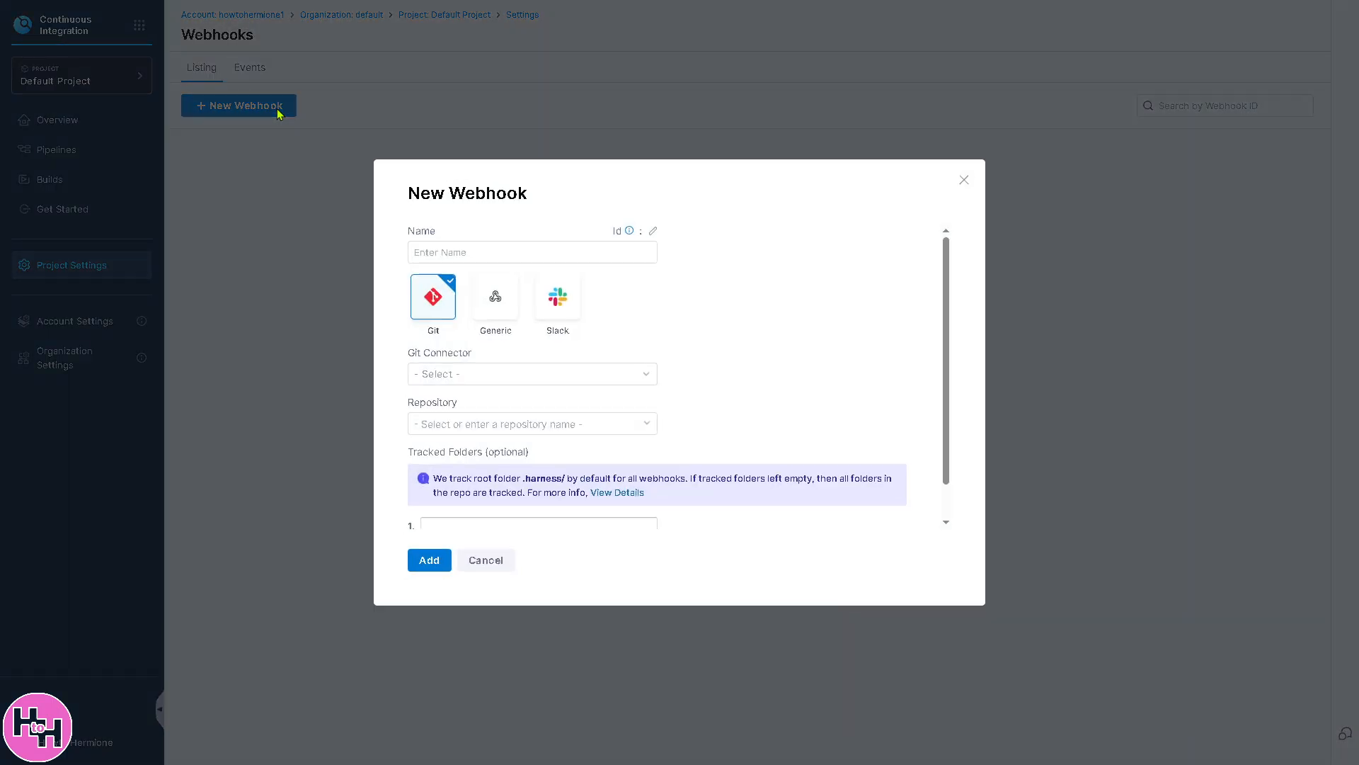
{"action": "left_click", "coordinate": [531, 252]}
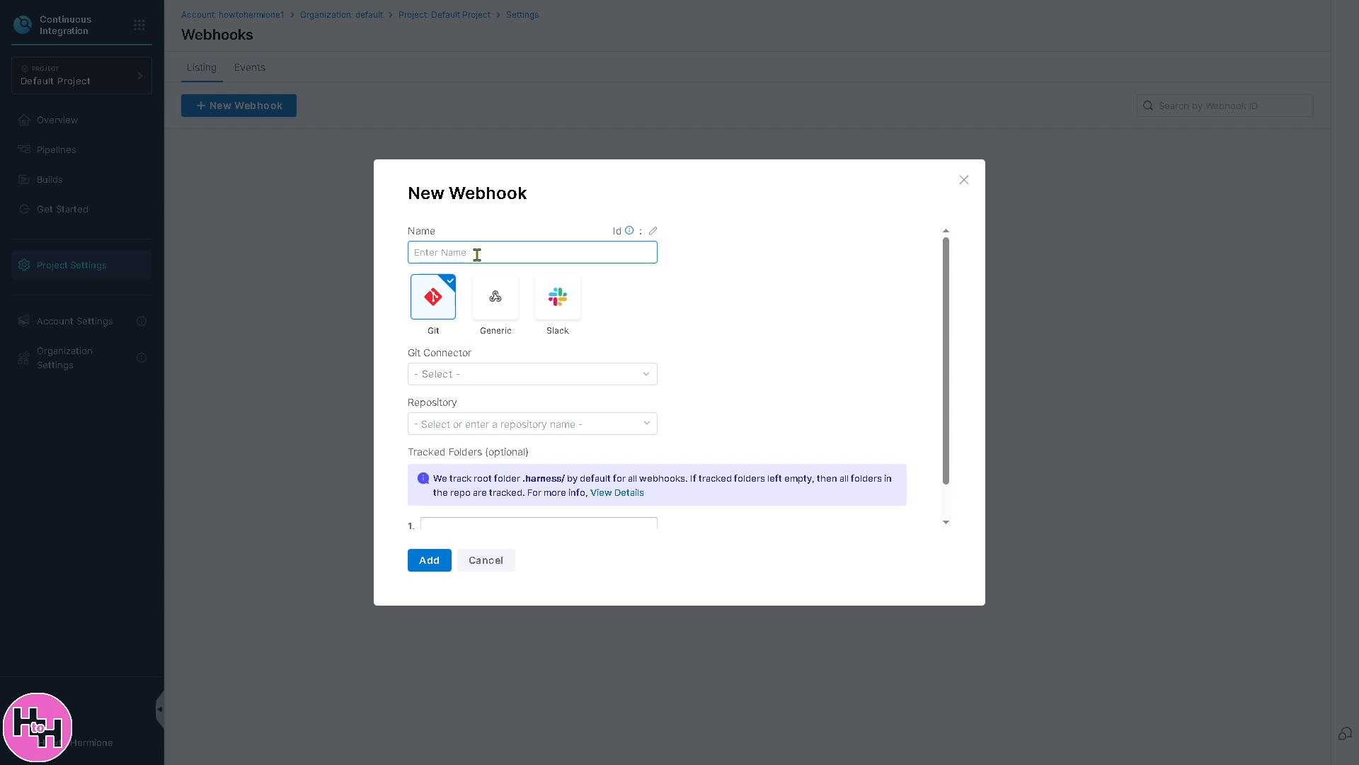
{"action": "type", "text": "How to use H"}
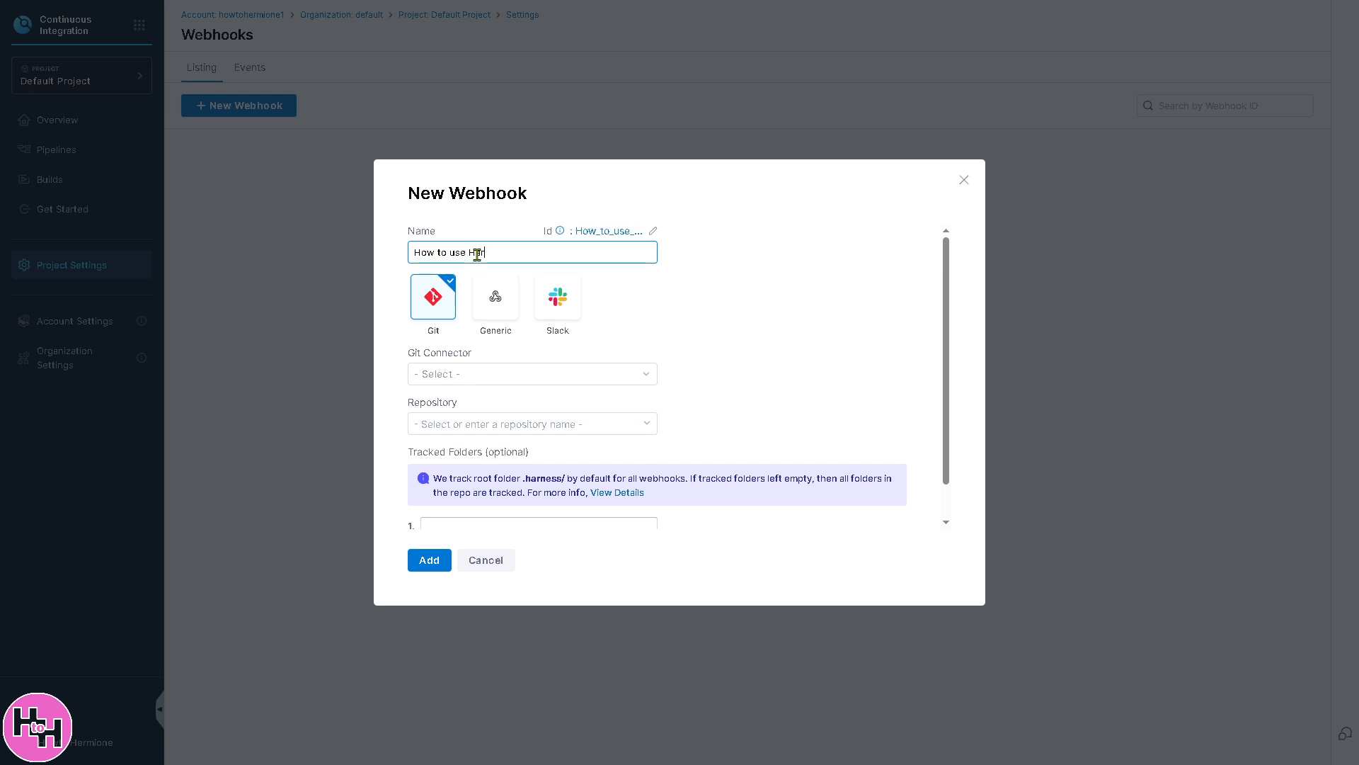
{"action": "type", "text": "arness"}
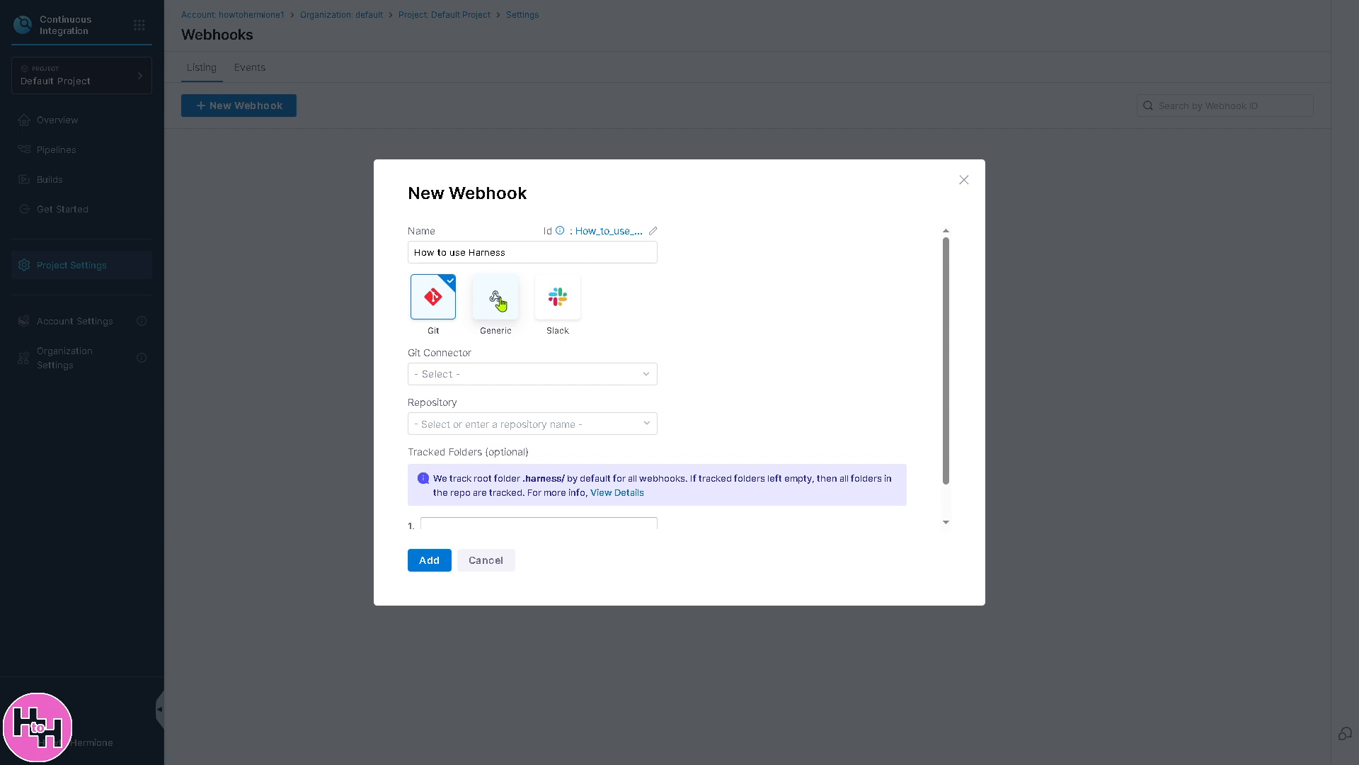
{"action": "mouse_move", "coordinate": [489, 380]}
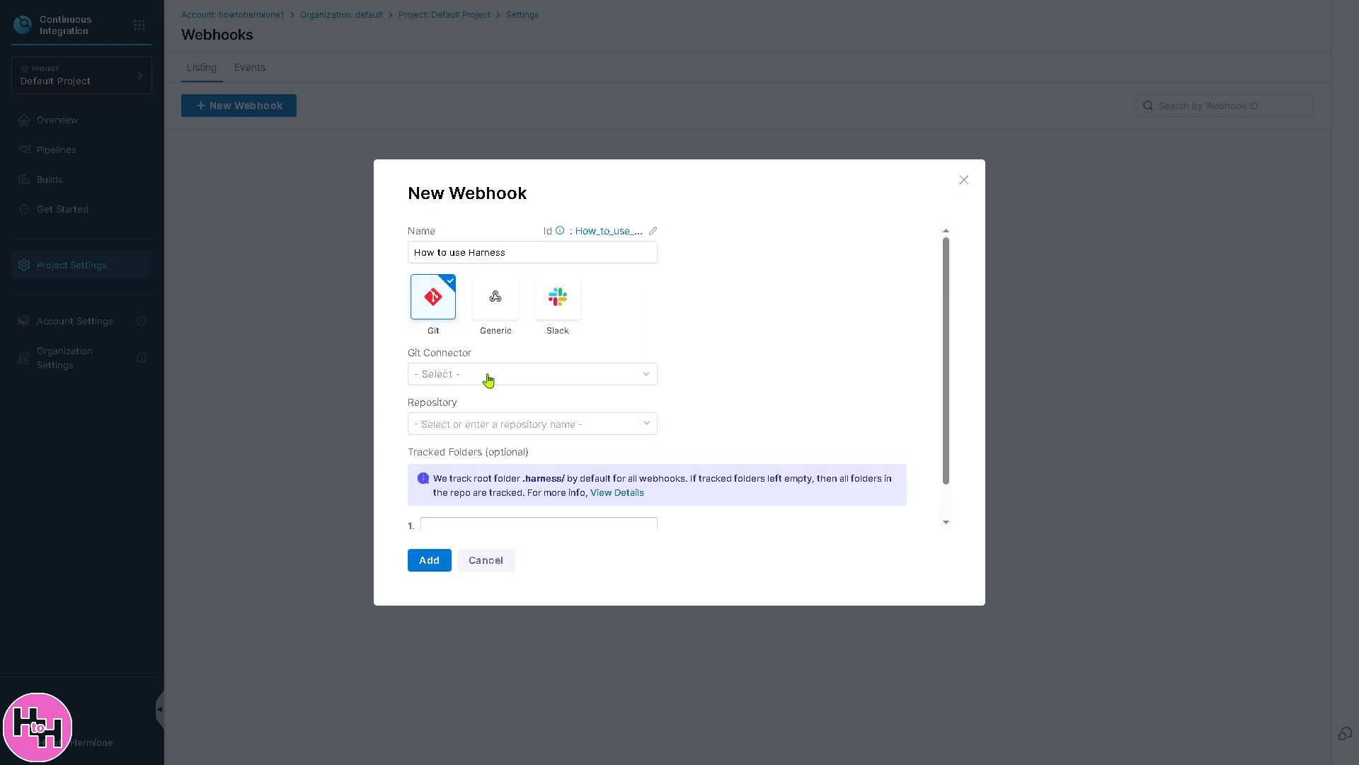
Make it a Generic webhook, add it, and dismiss the success confirmation.
{"action": "left_click", "coordinate": [494, 295]}
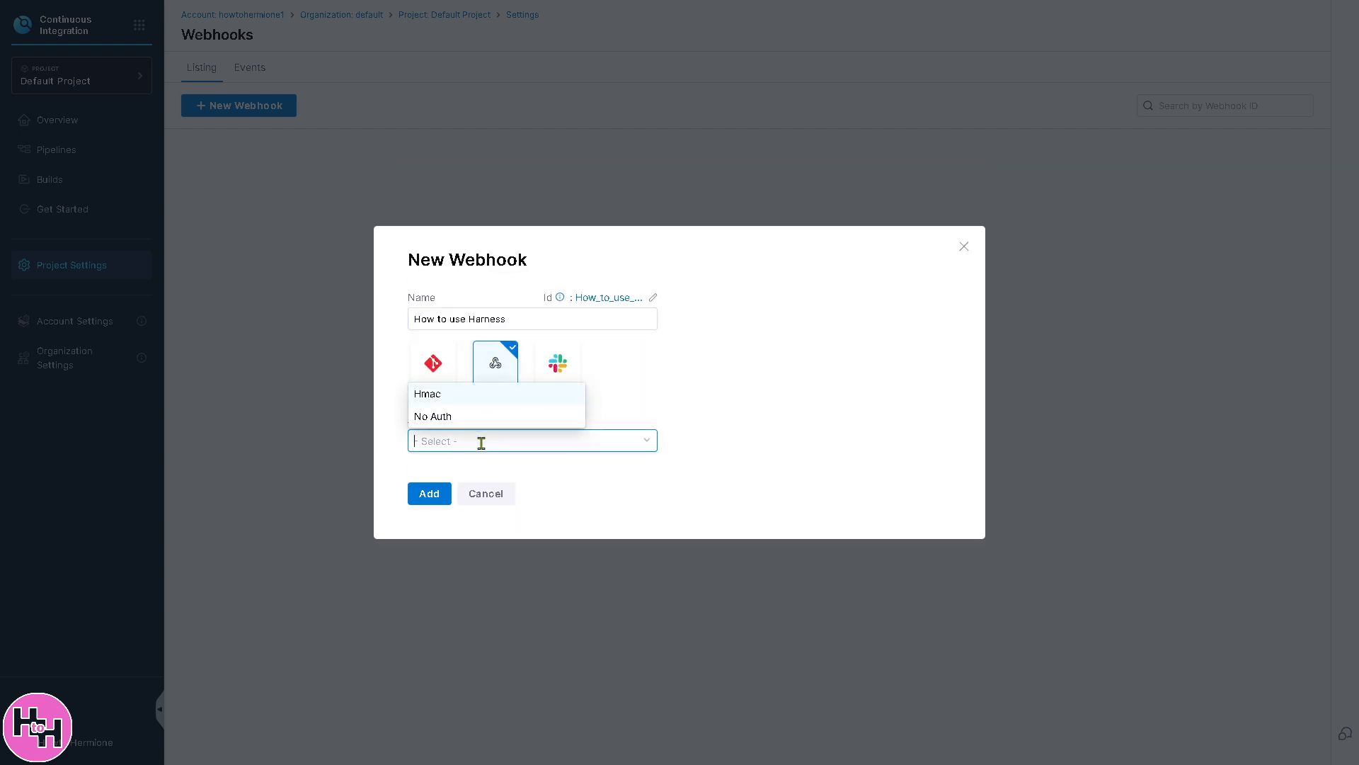
{"action": "left_click", "coordinate": [429, 493]}
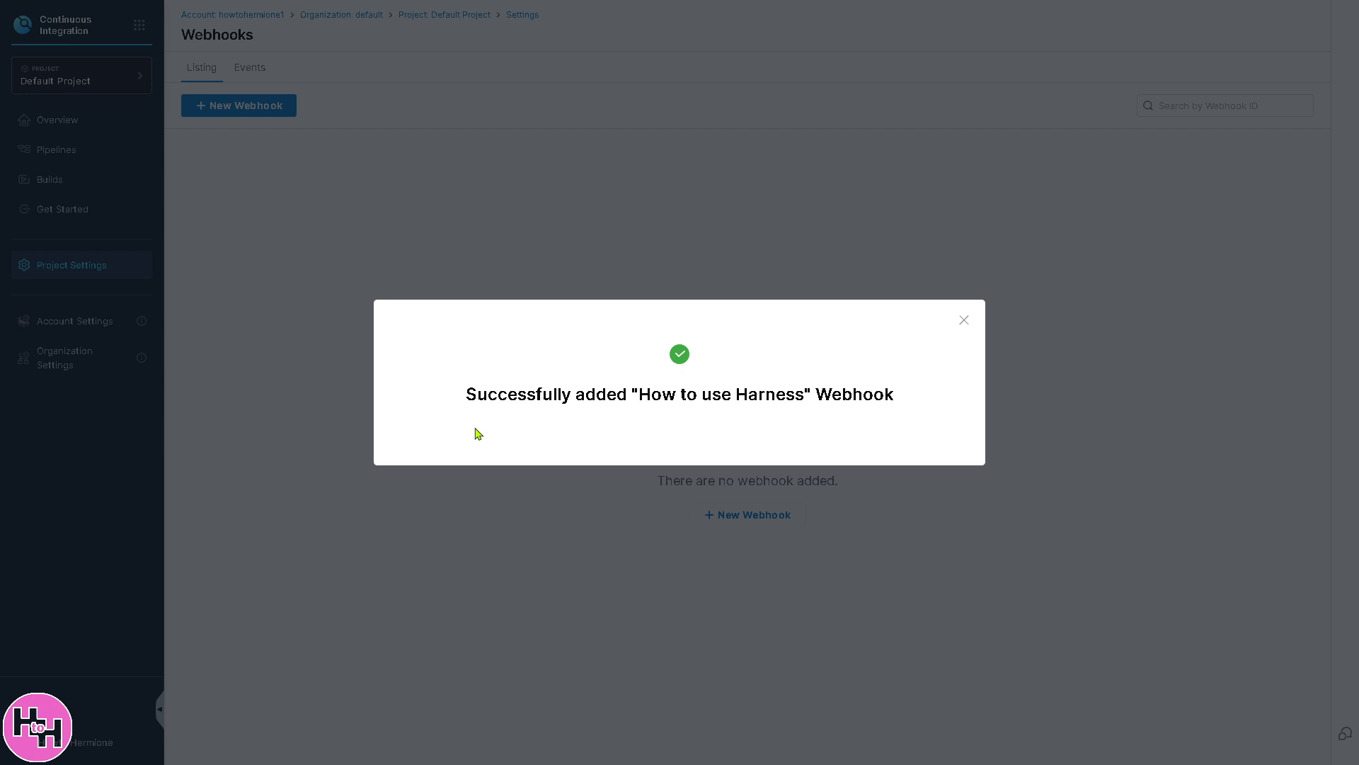
{"action": "mouse_move", "coordinate": [747, 321]}
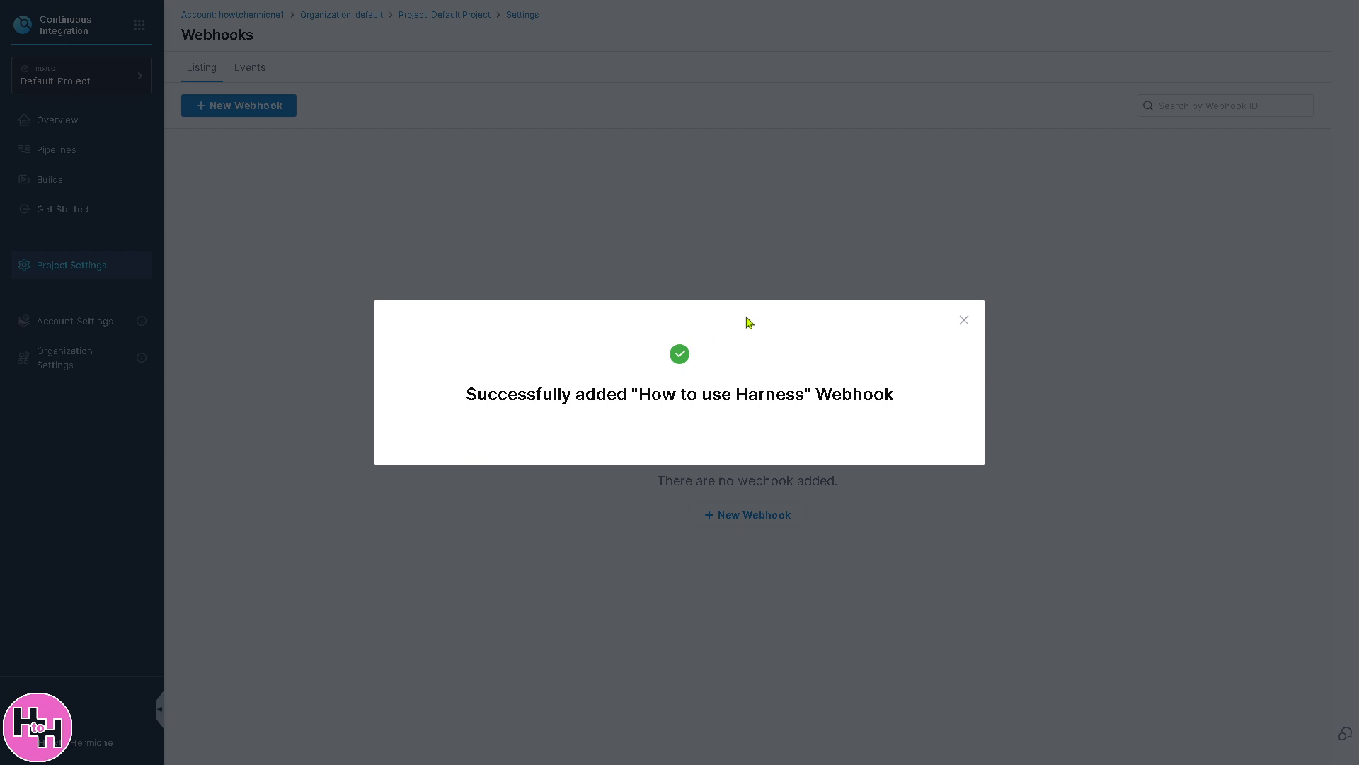
{"action": "mouse_move", "coordinate": [752, 322]}
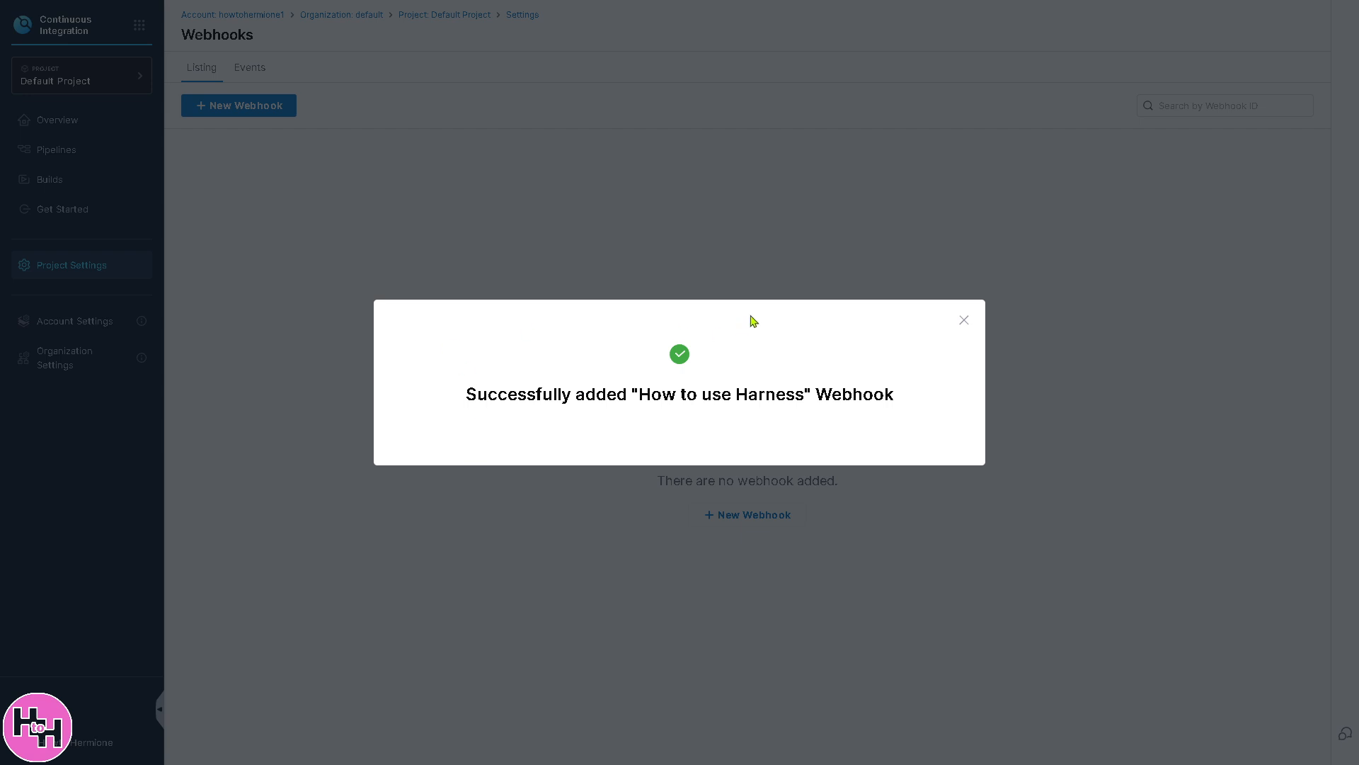
{"action": "mouse_move", "coordinate": [1000, 312]}
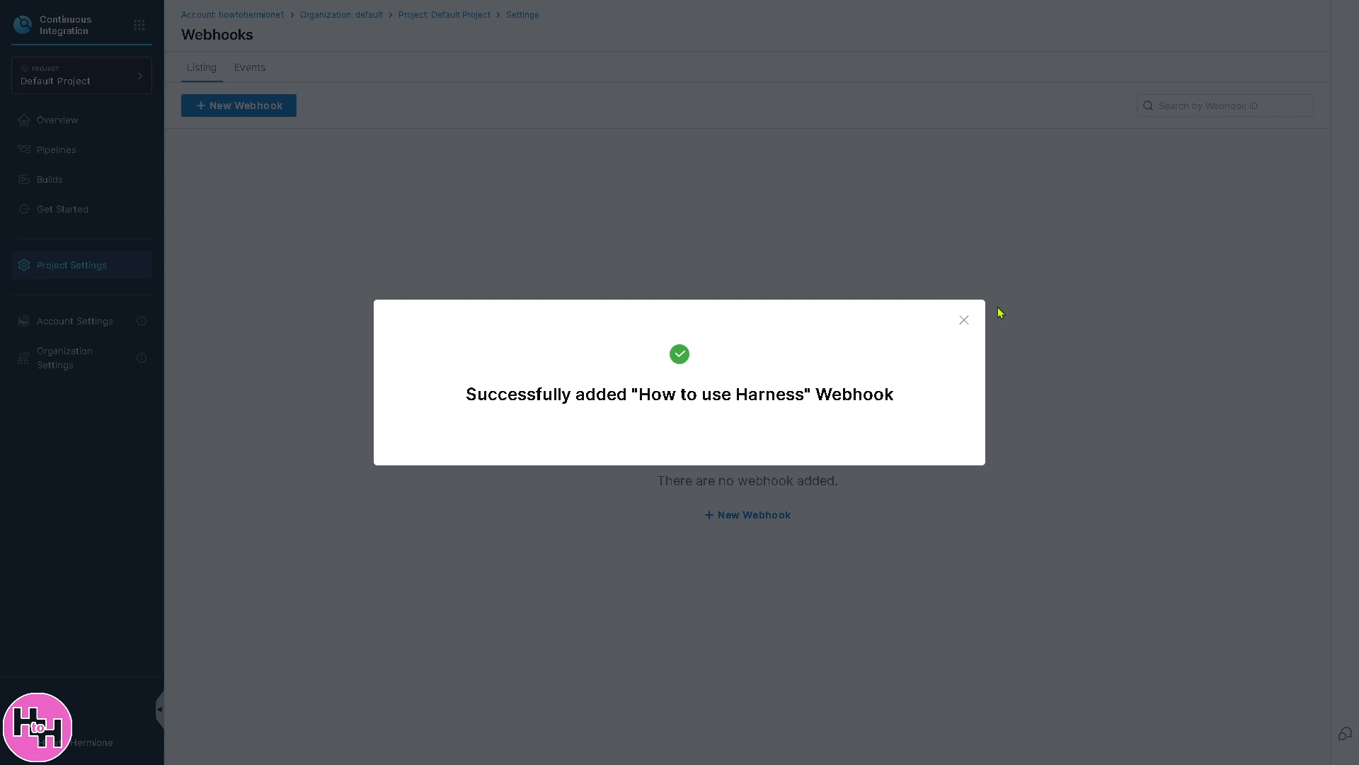
{"action": "left_click", "coordinate": [964, 319]}
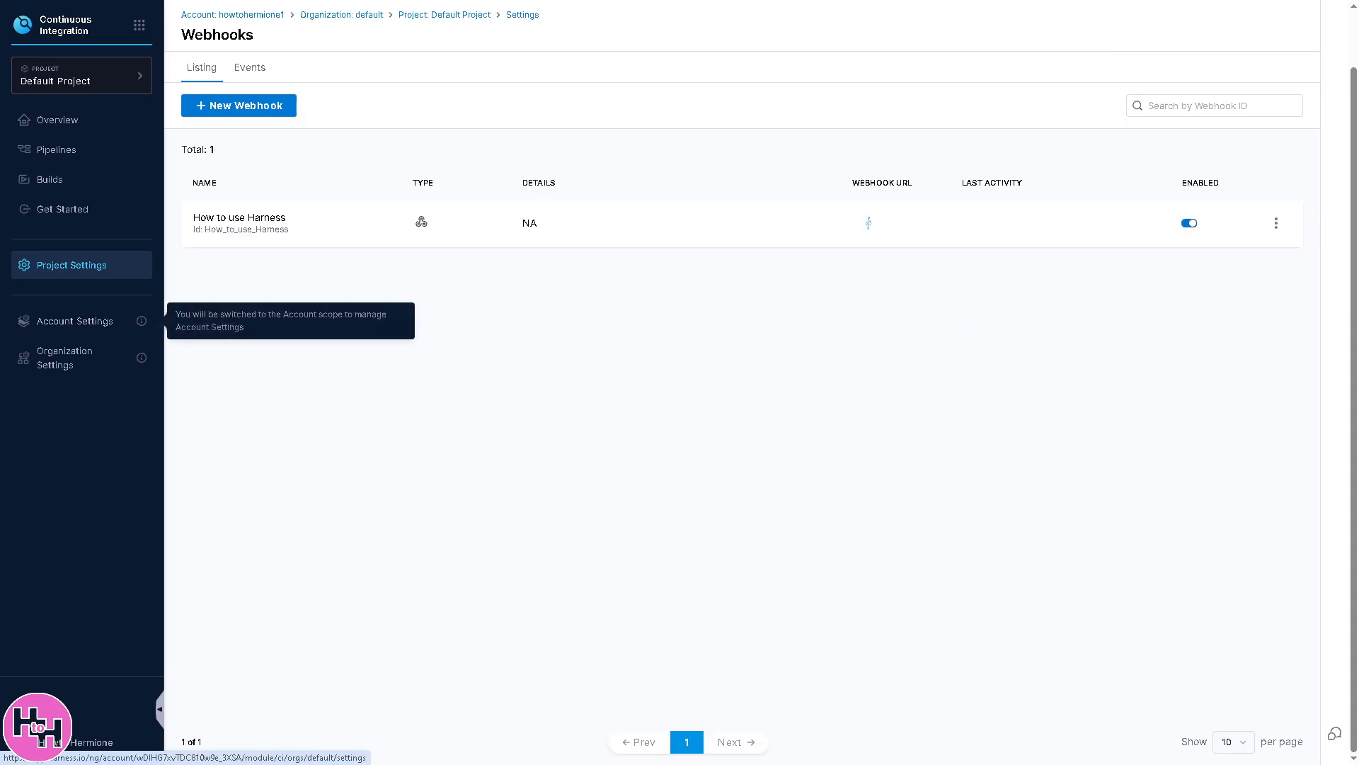
Switch to Account Settings and review the account-level resources, GitOps and Access Control sections.
{"action": "left_click", "coordinate": [75, 322]}
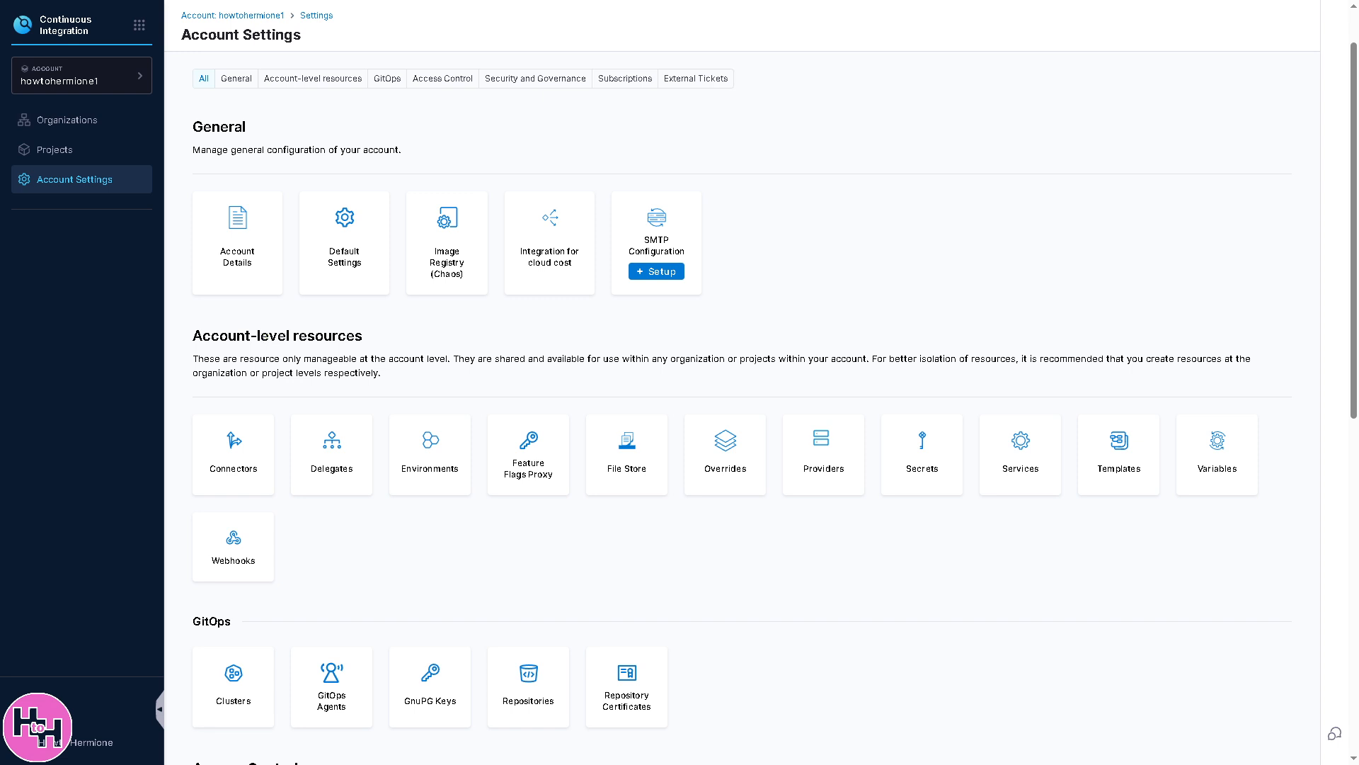
{"action": "mouse_move", "coordinate": [388, 404]}
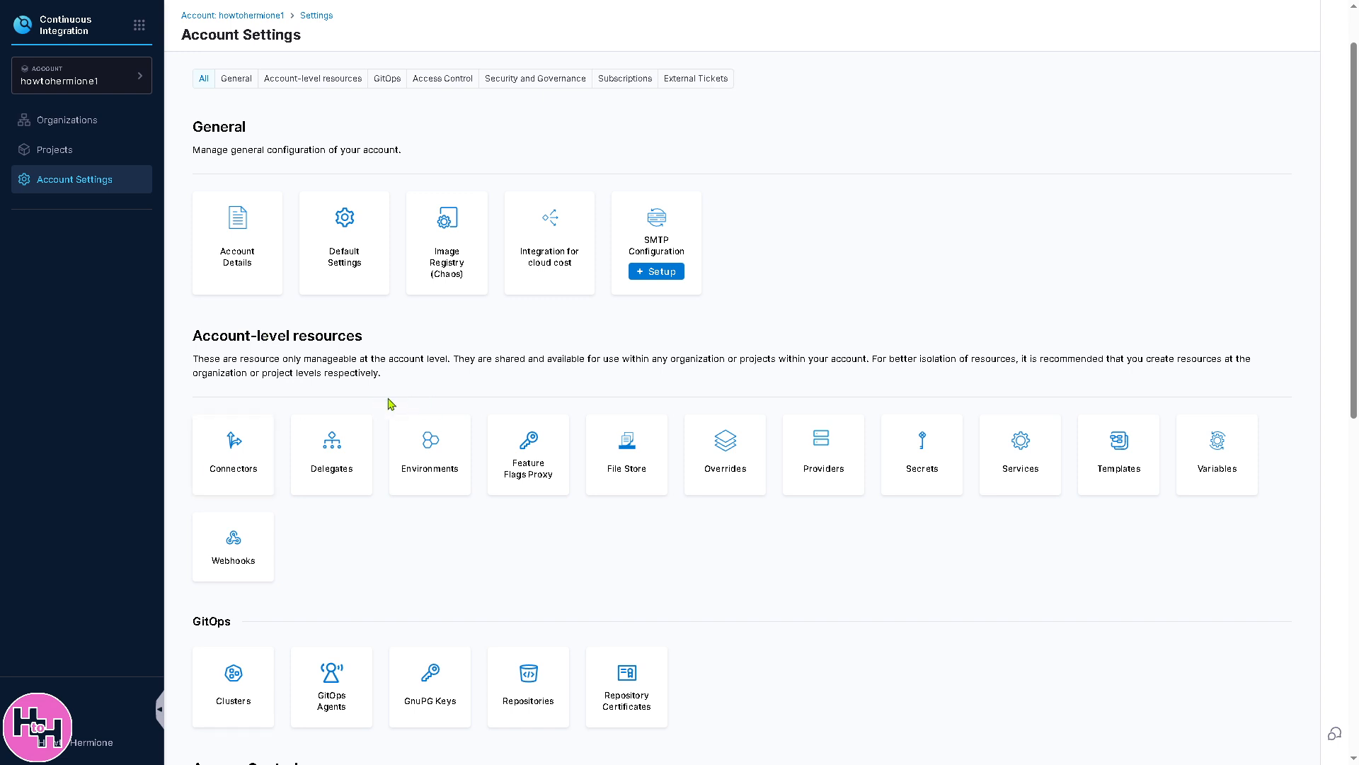
{"action": "mouse_move", "coordinate": [264, 311]}
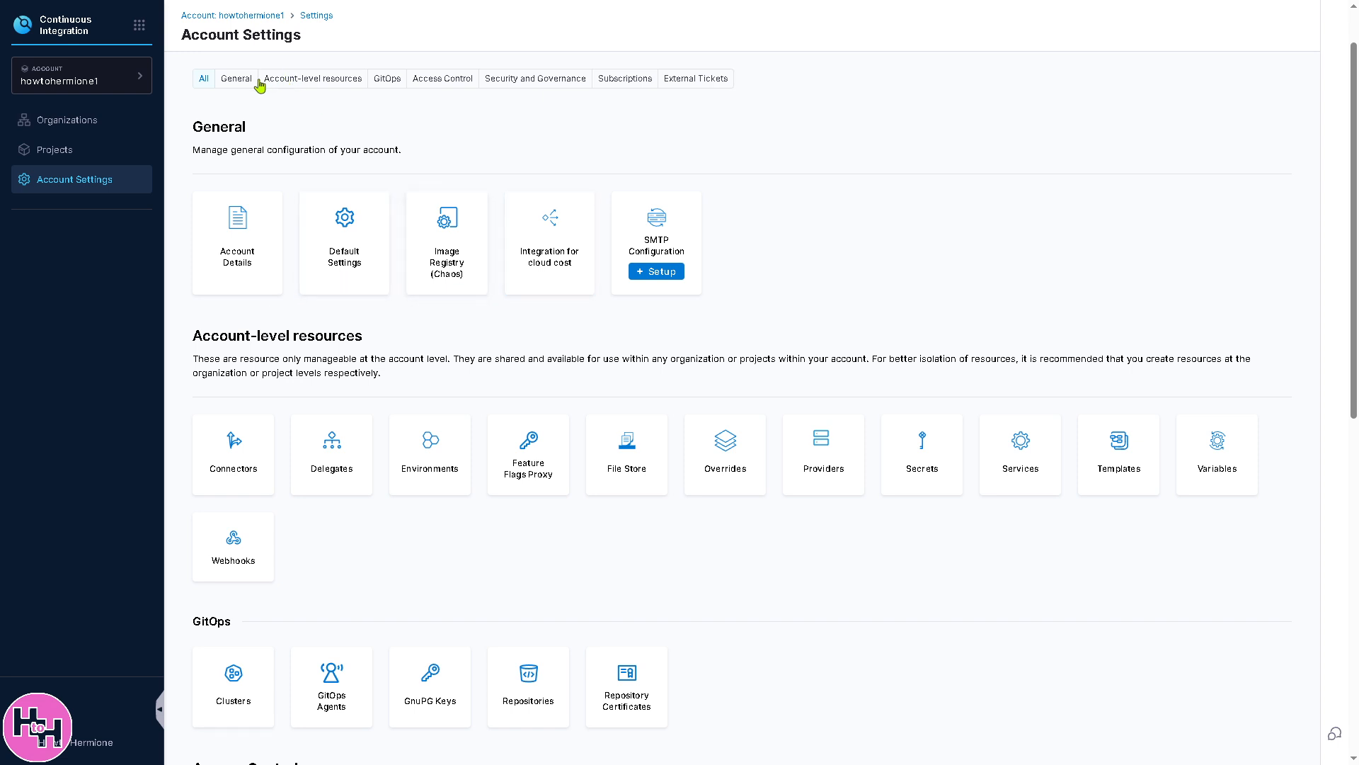
{"action": "mouse_move", "coordinate": [498, 388]}
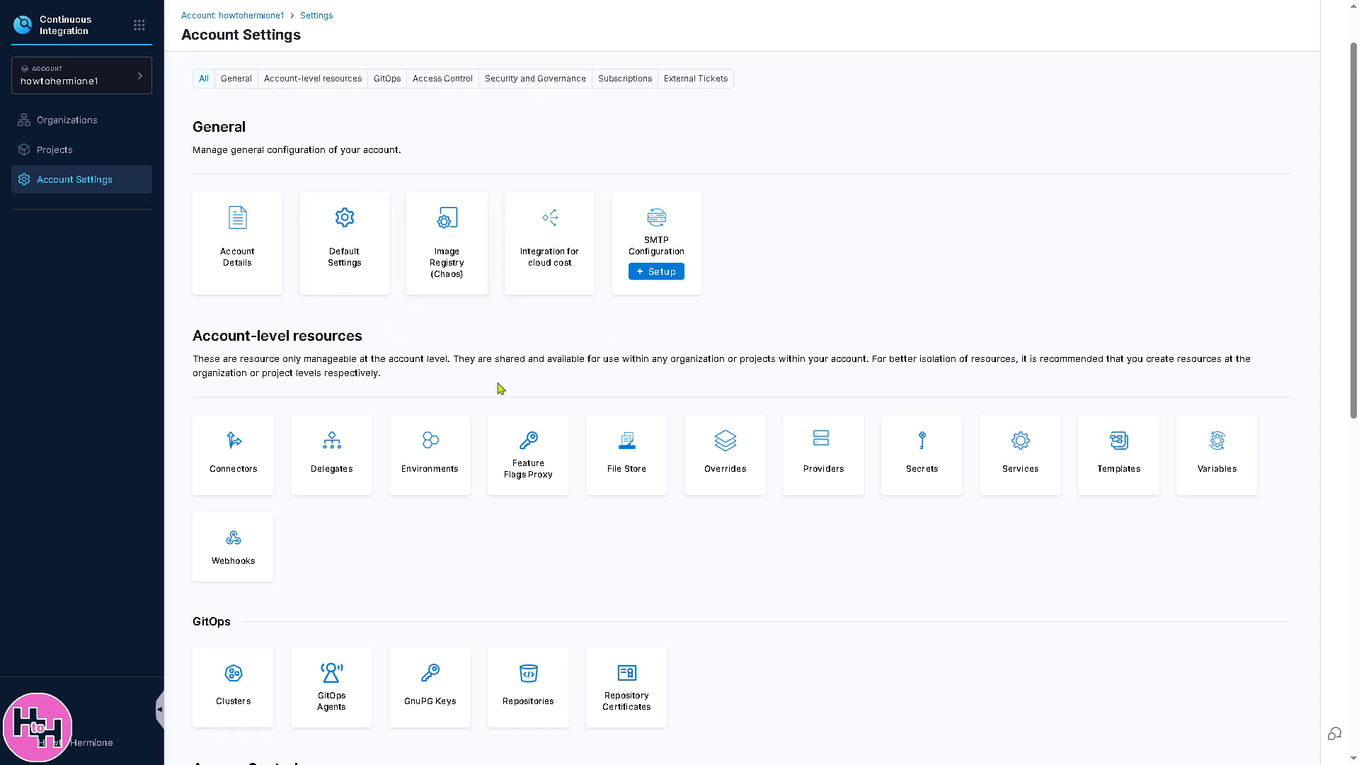
{"action": "mouse_move", "coordinate": [563, 408]}
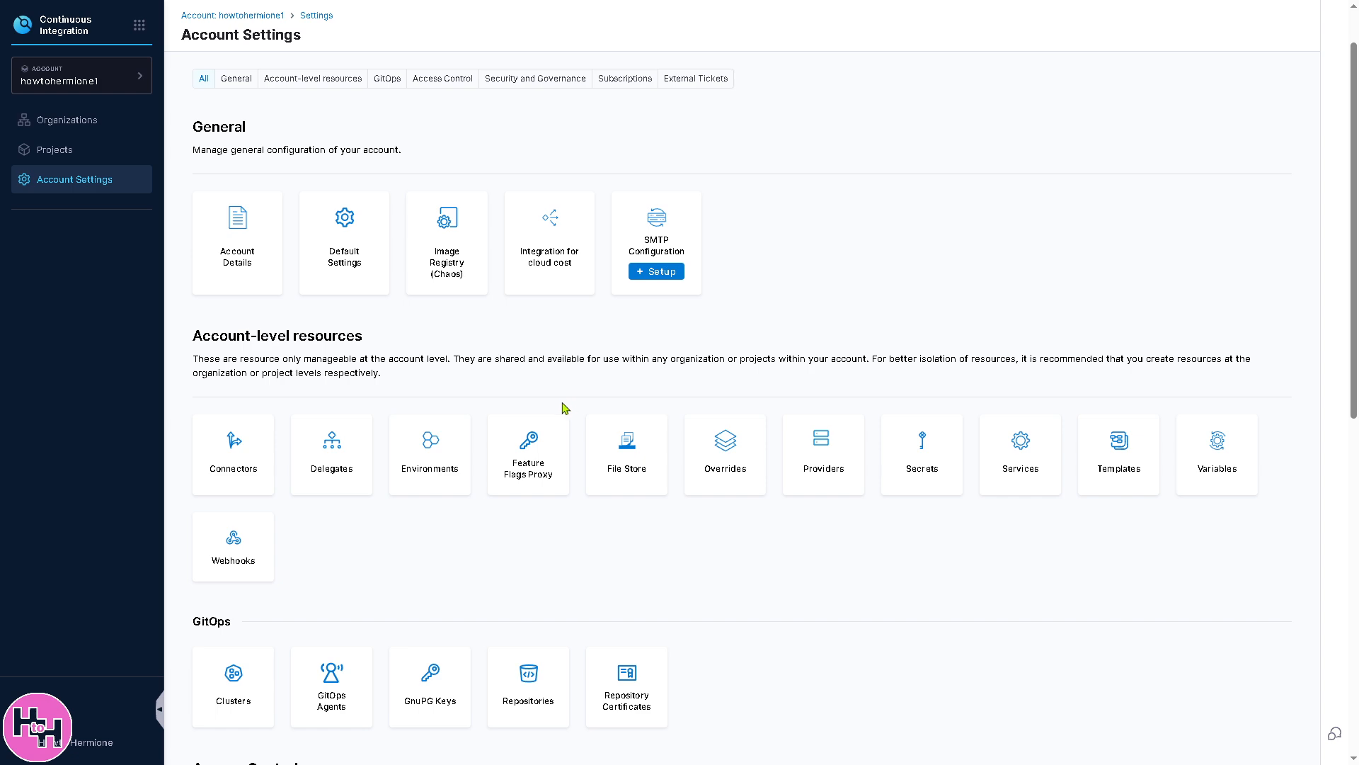
{"action": "scroll", "scroll_direction": "down", "scroll_amount": 3}
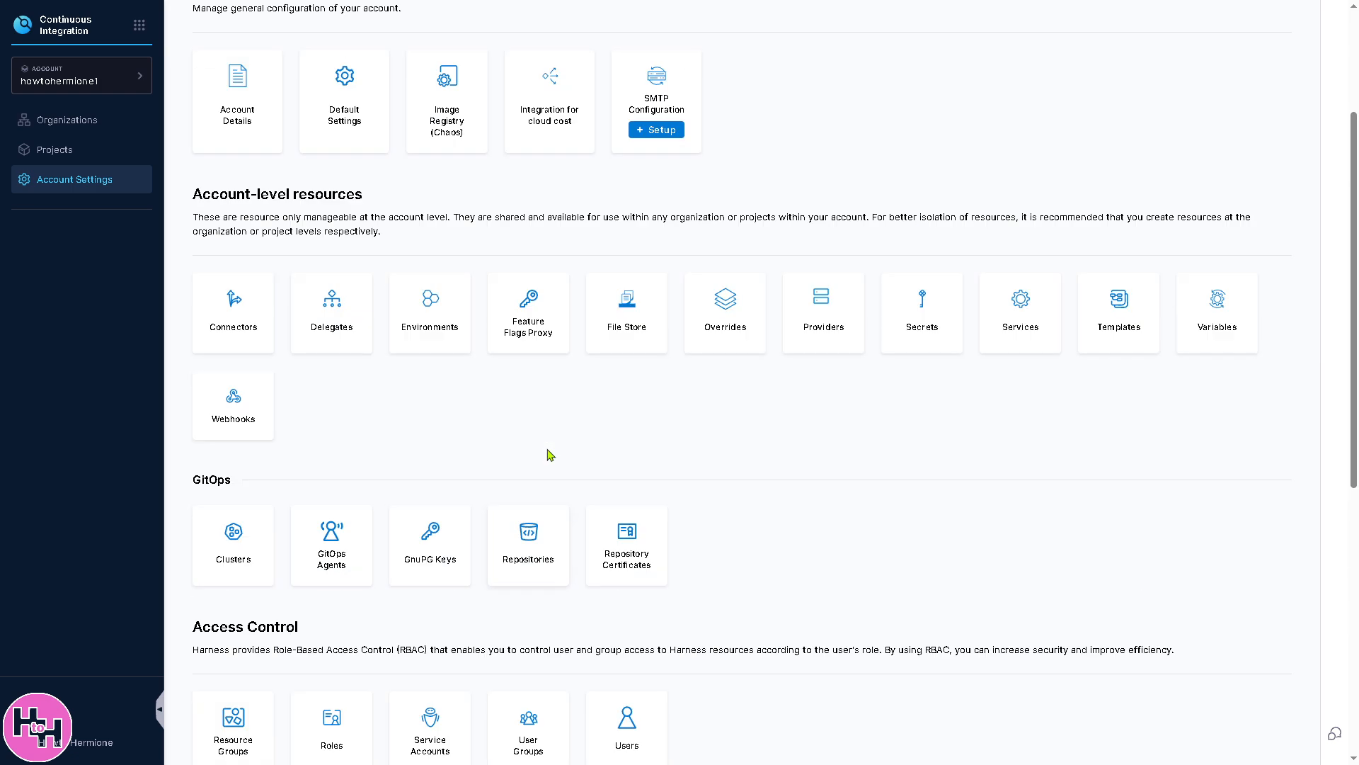
{"action": "scroll", "scroll_direction": "down", "scroll_amount": 3}
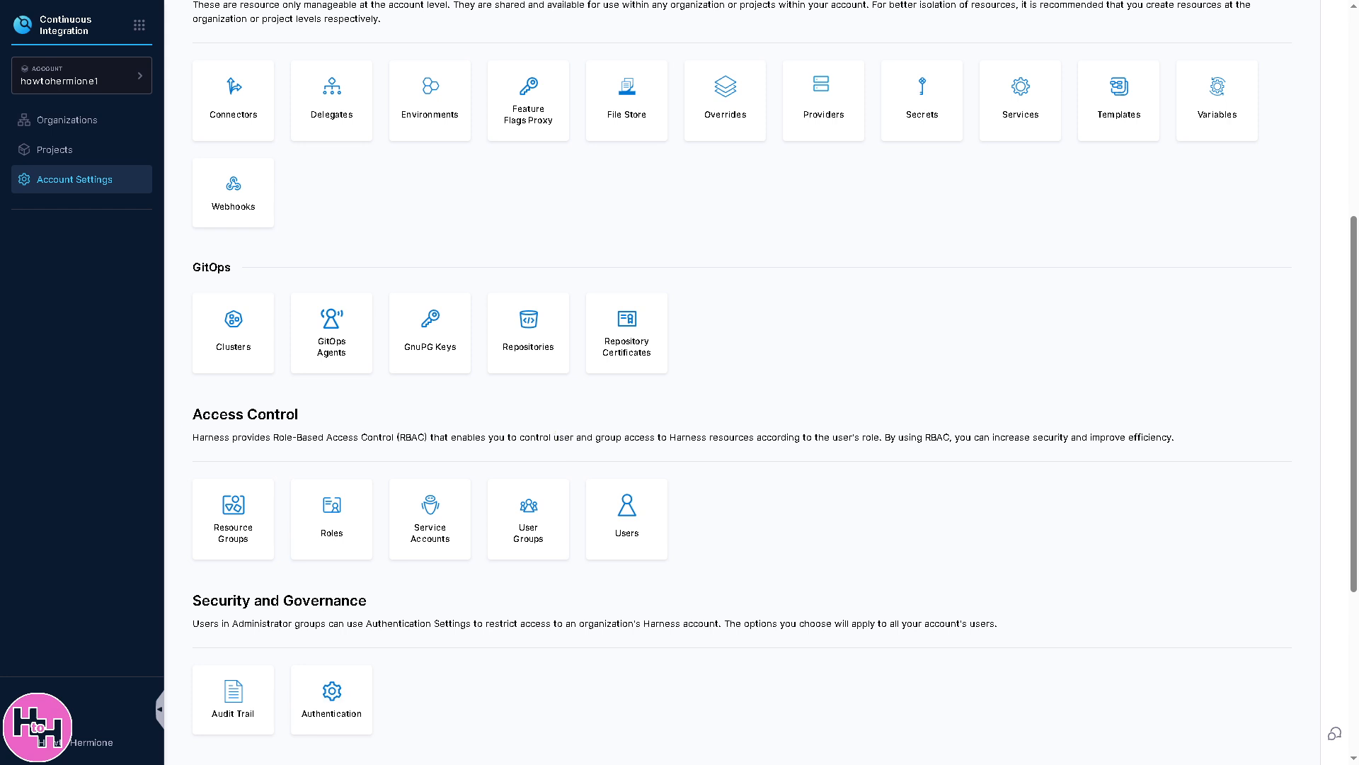
{"action": "mouse_move", "coordinate": [30, 508]}
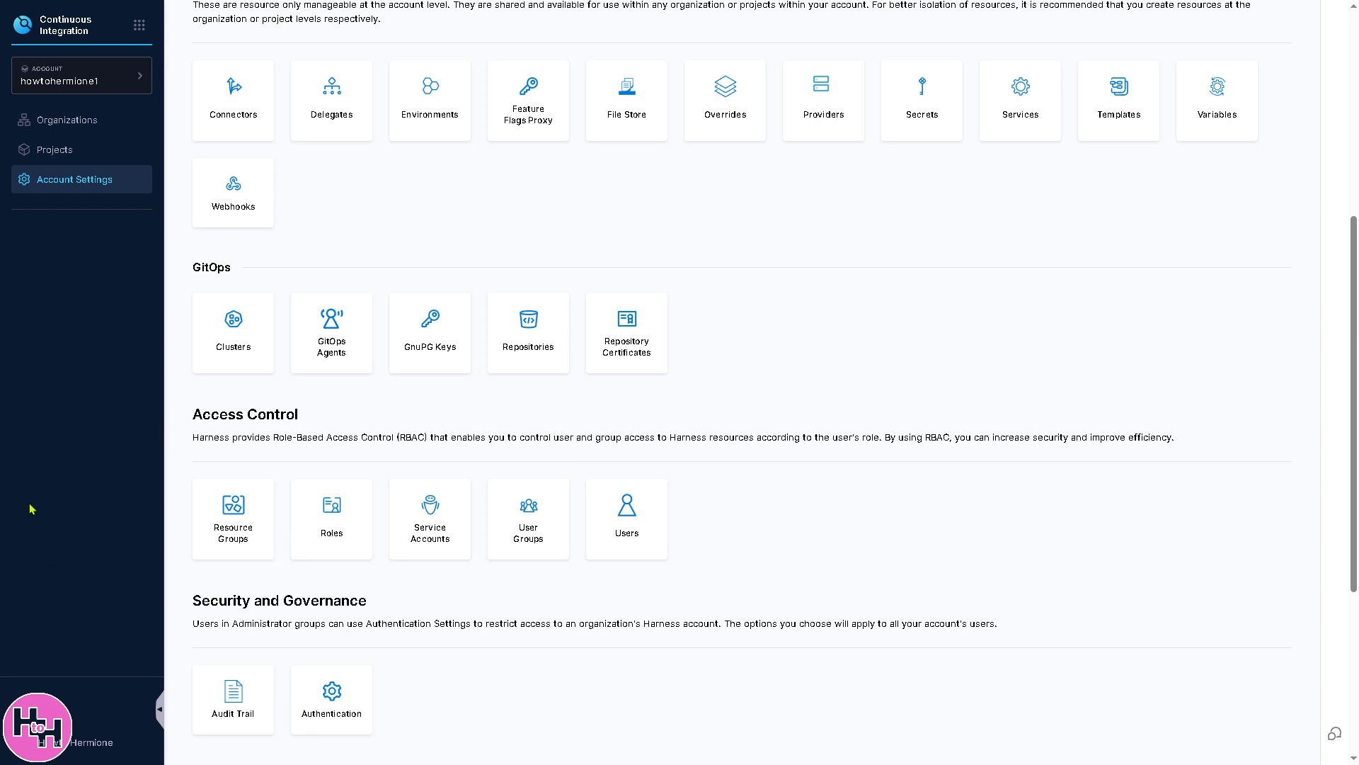
{"action": "scroll", "scroll_direction": "up", "scroll_amount": 3}
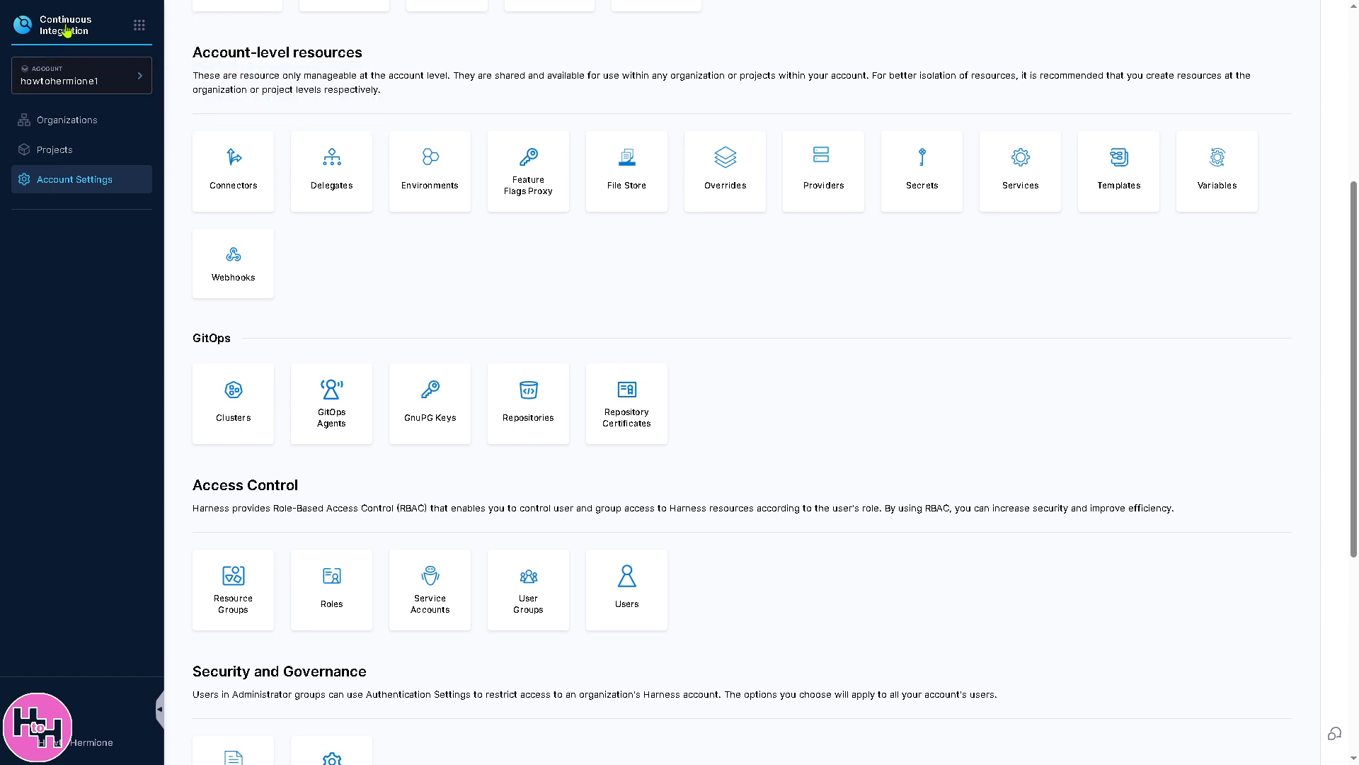
{"action": "mouse_move", "coordinate": [81, 75]}
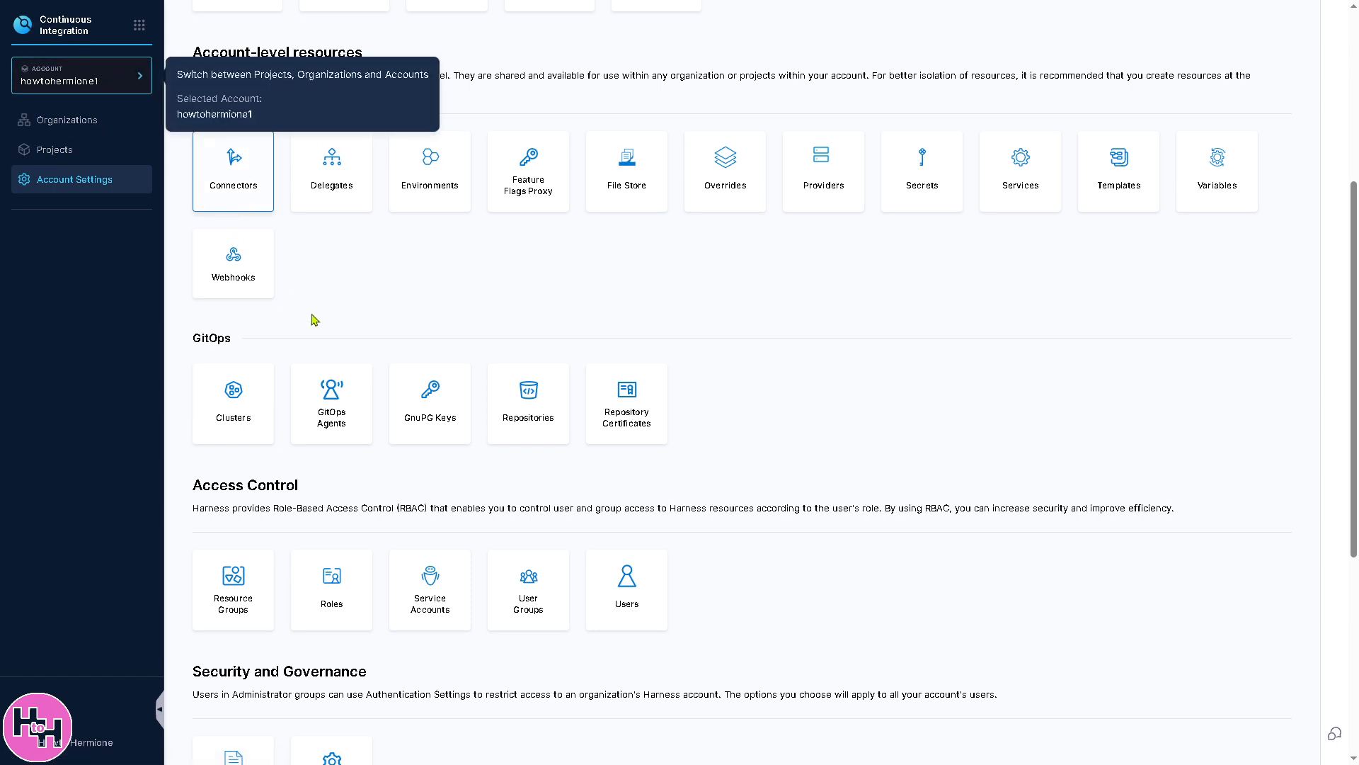
{"action": "scroll", "scroll_direction": "up", "scroll_amount": 3}
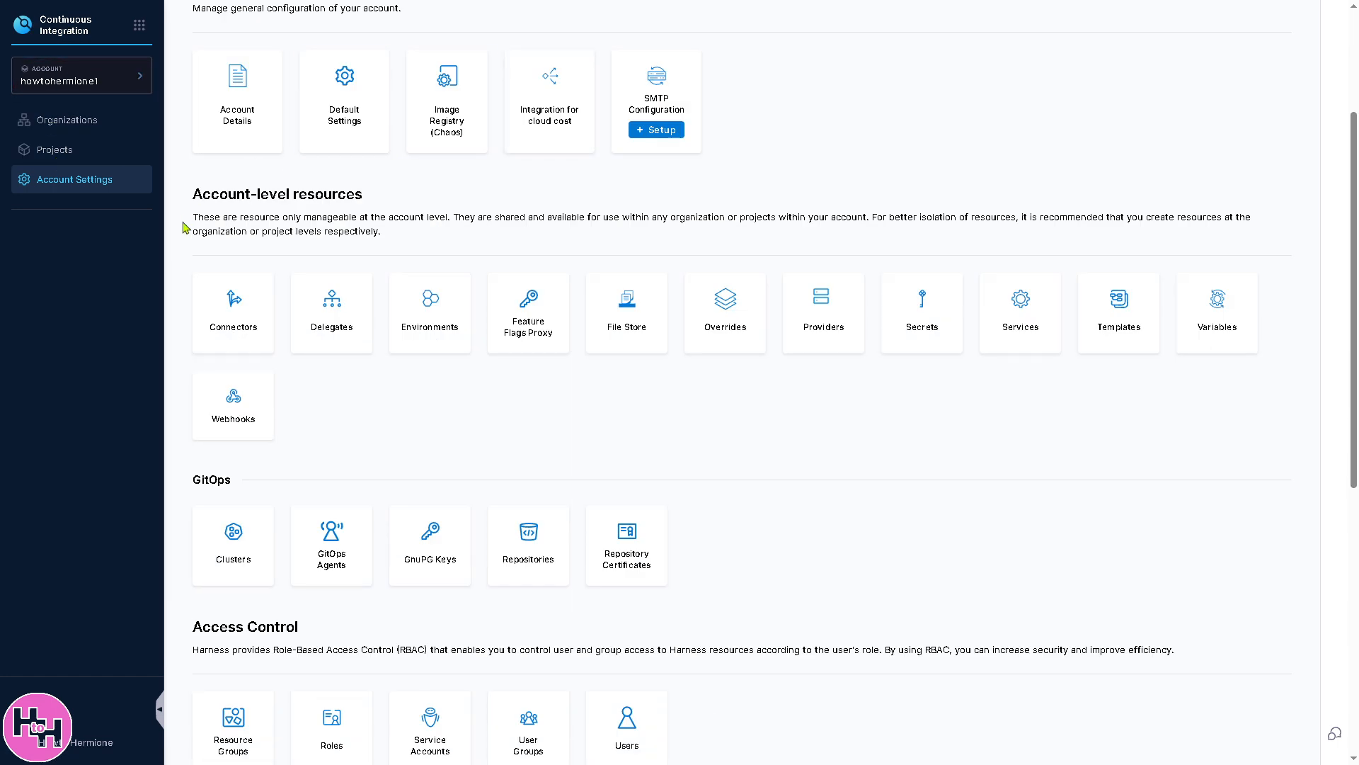
Go via the user Profile Overview to the account's Organizations list showing the default organization.
{"action": "left_click", "coordinate": [38, 740]}
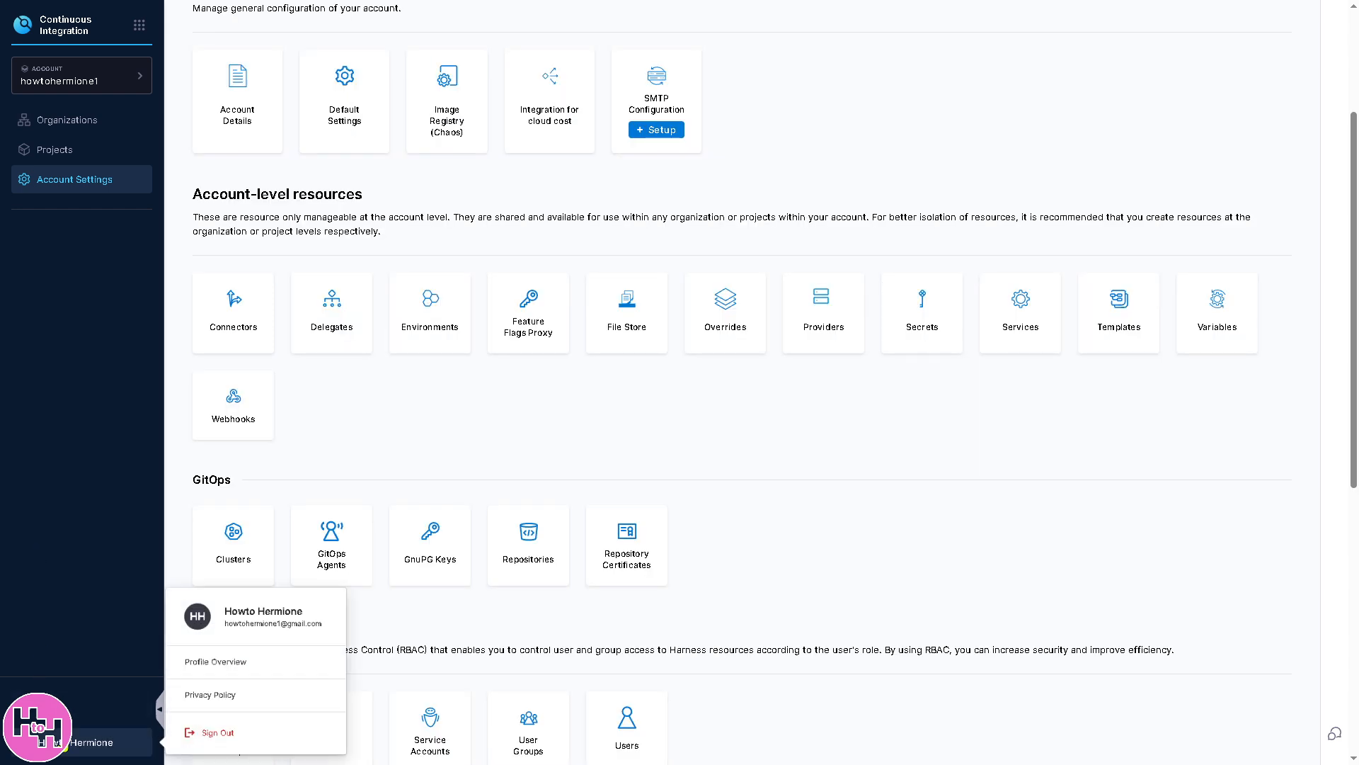
{"action": "left_click", "coordinate": [216, 661]}
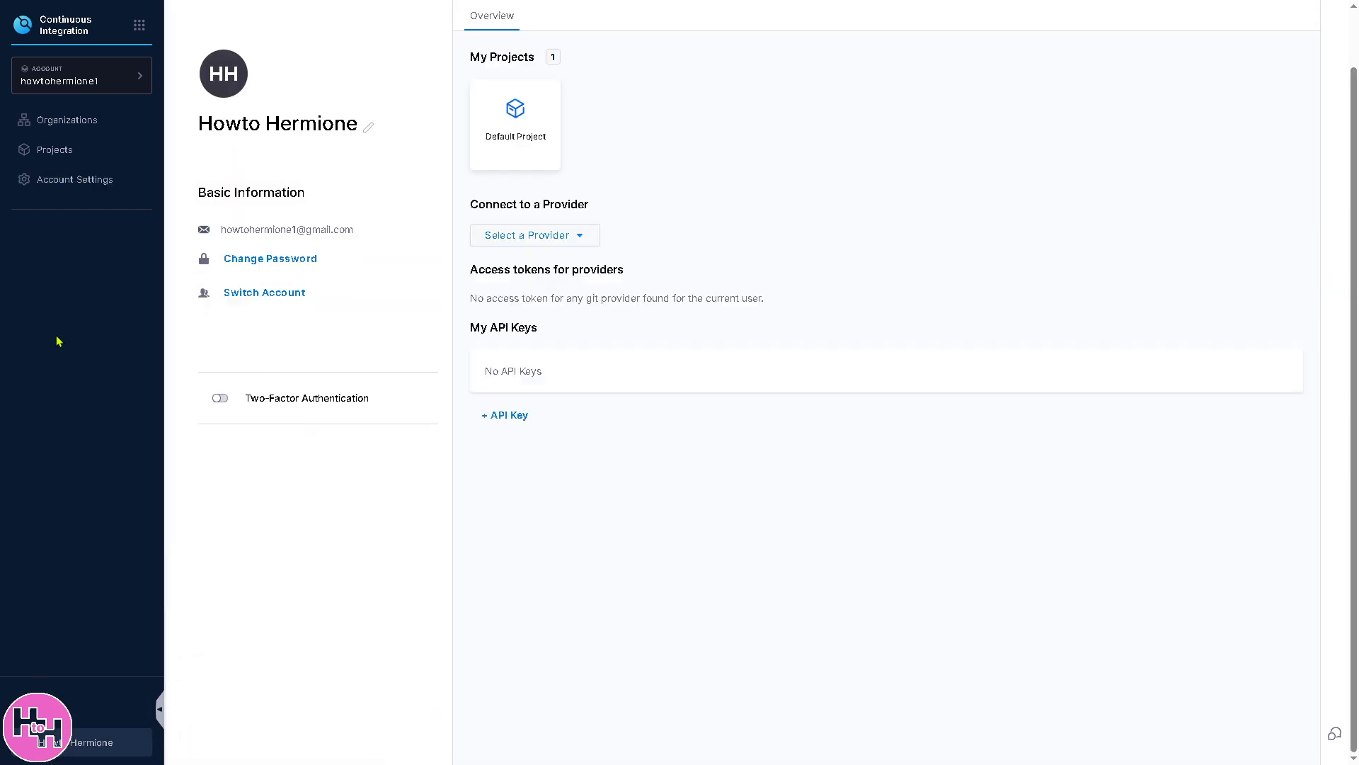
{"action": "mouse_move", "coordinate": [82, 76]}
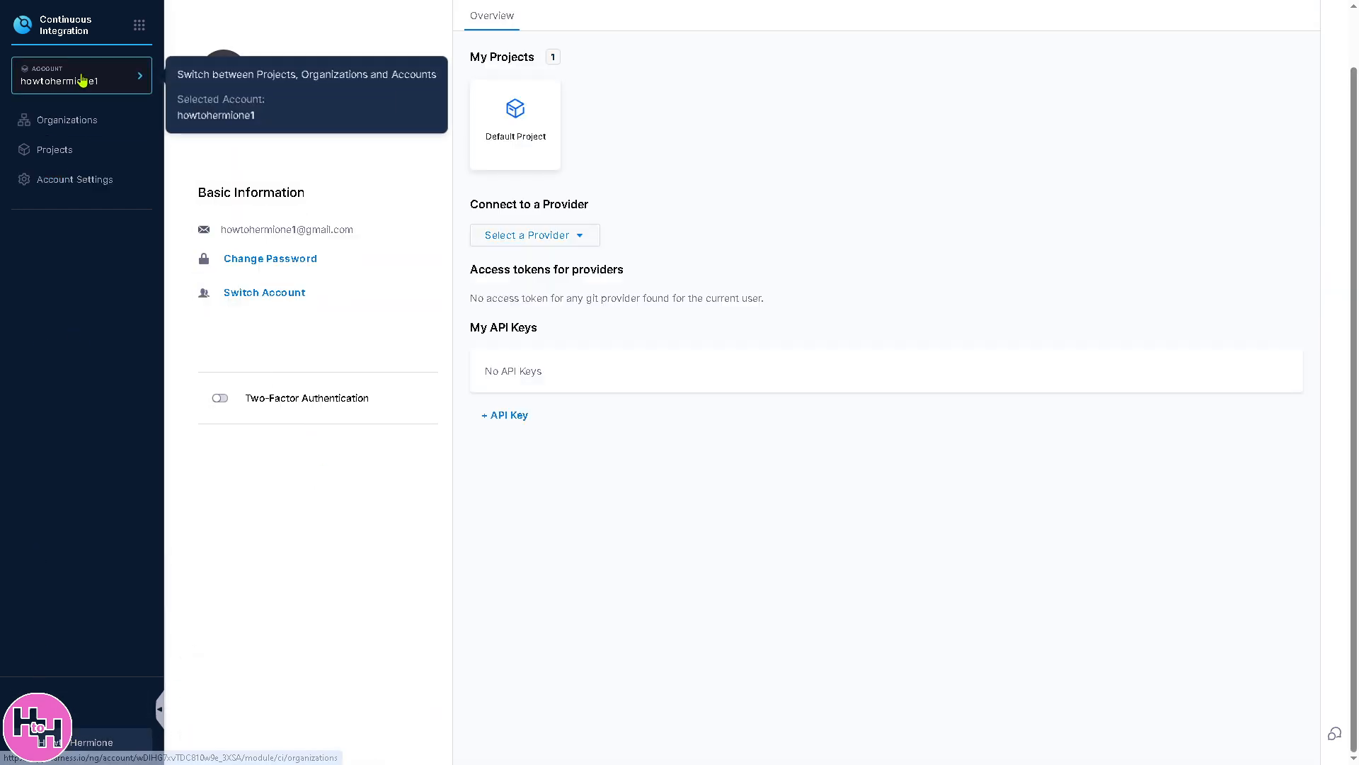
{"action": "left_click", "coordinate": [65, 119]}
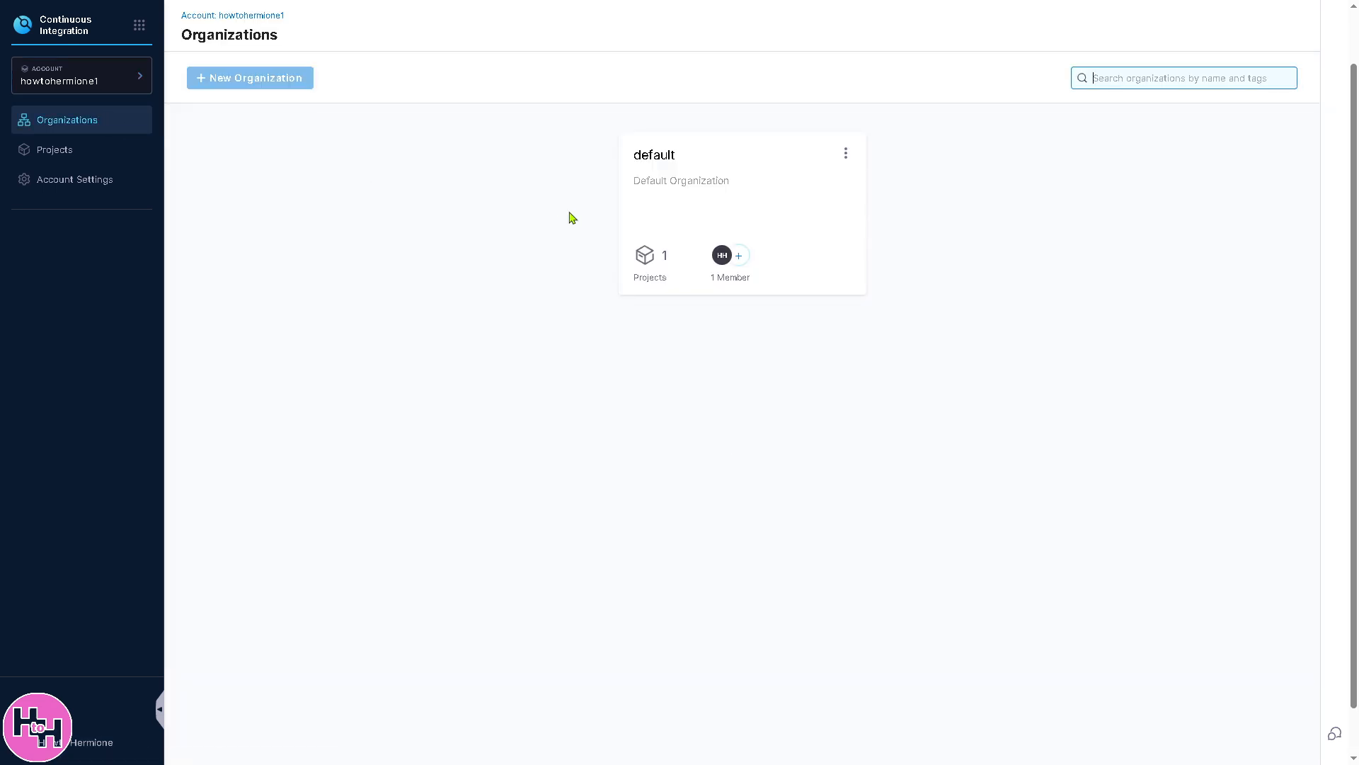
{"action": "mouse_move", "coordinate": [658, 265]}
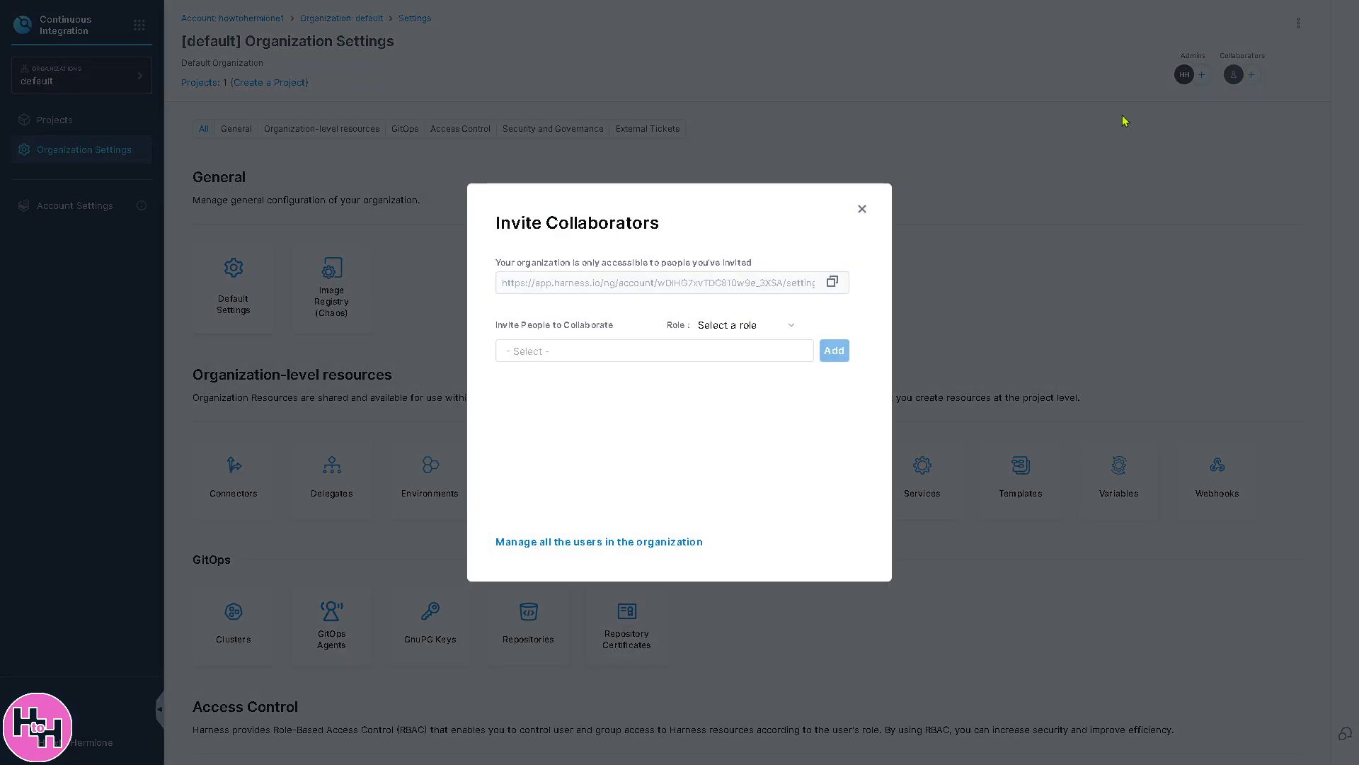
{"action": "mouse_move", "coordinate": [817, 303]}
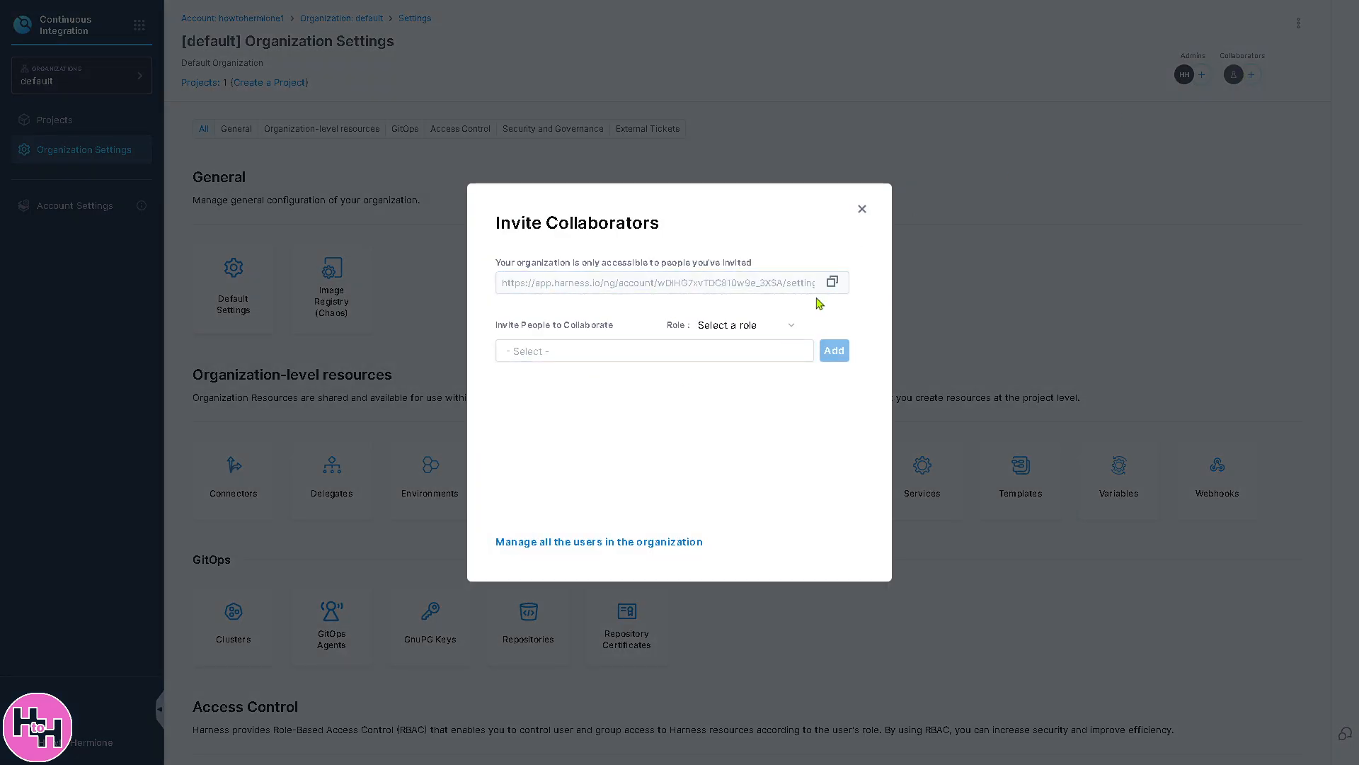
Open the Invite People picker in the Invite Collaborators dialog without choosing anyone.
{"action": "left_click", "coordinate": [655, 349]}
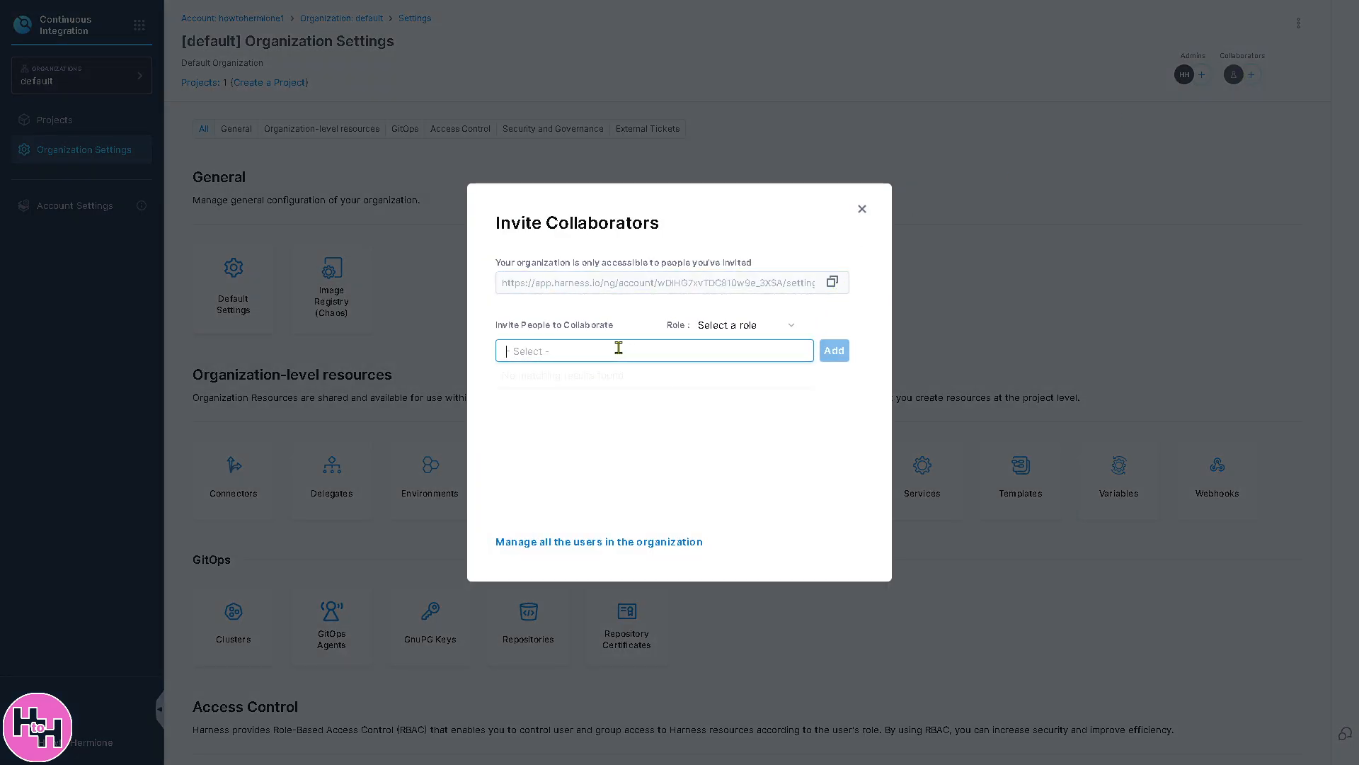
{"action": "left_click", "coordinate": [740, 325]}
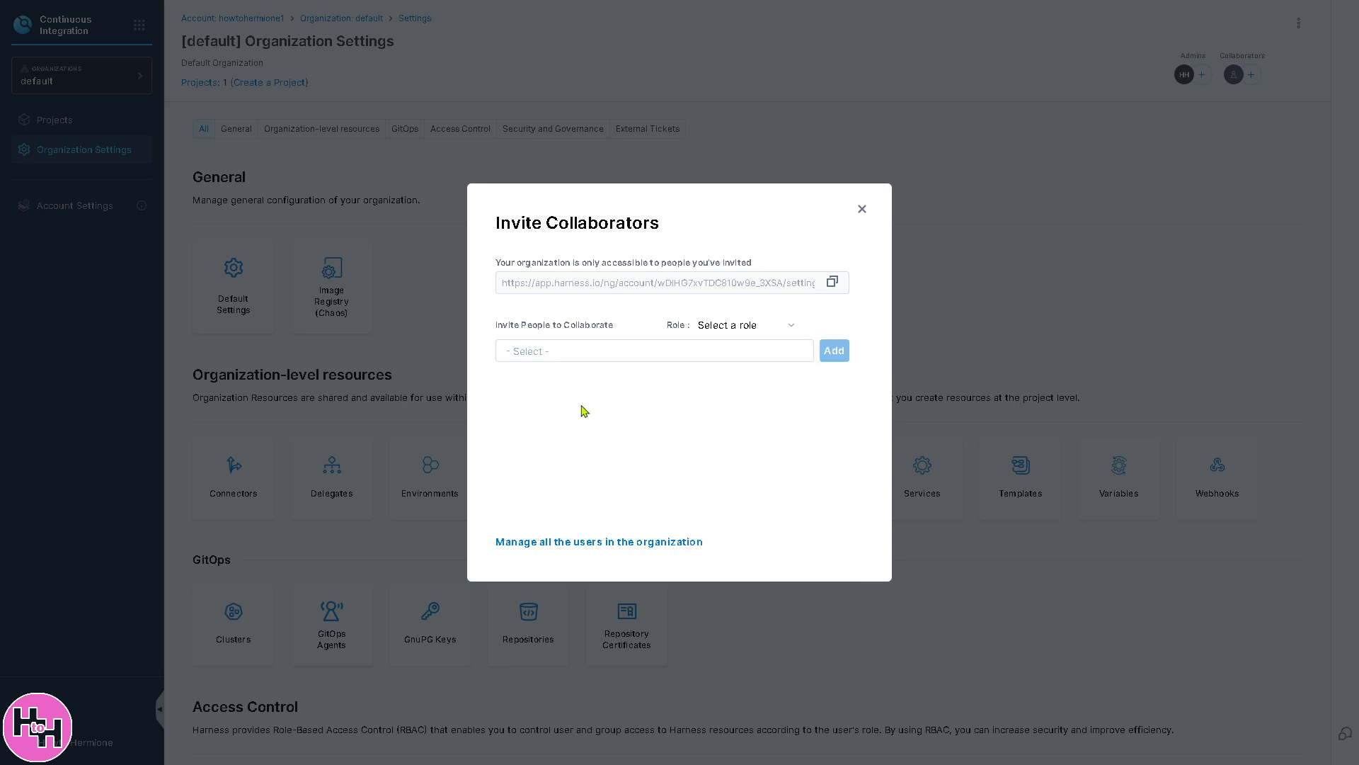
{"action": "mouse_move", "coordinate": [849, 214]}
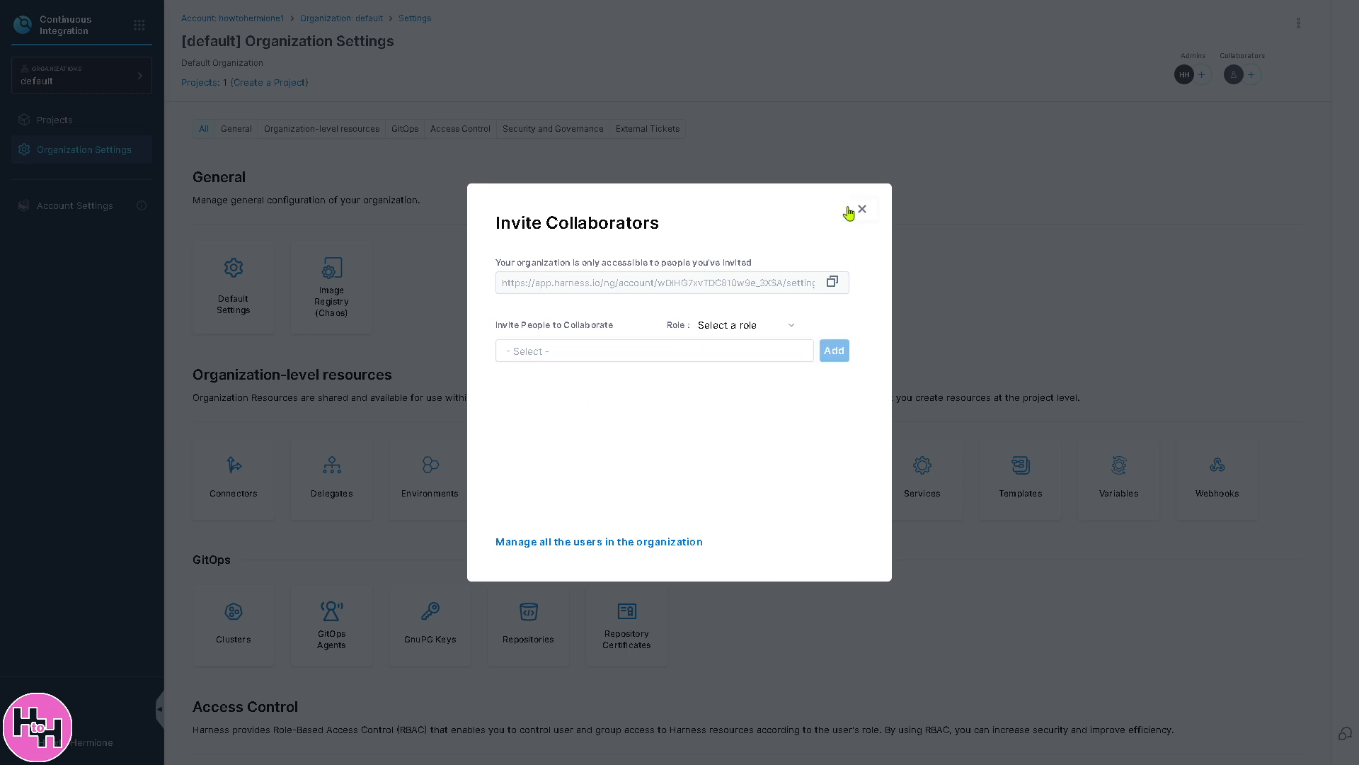
Dismiss the invite form, view and close the Edit organization dialog unchanged, then show the modules list.
{"action": "left_click", "coordinate": [863, 210]}
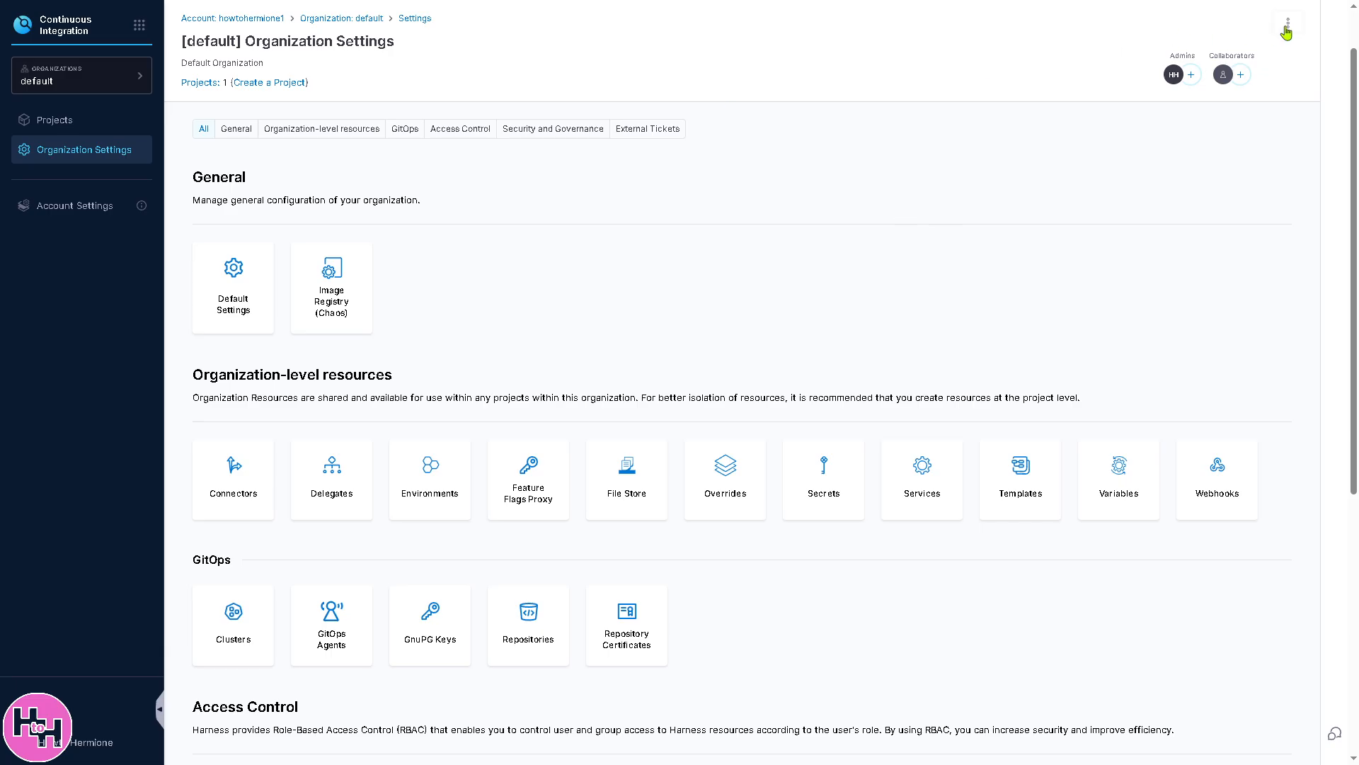
{"action": "left_click", "coordinate": [1287, 24]}
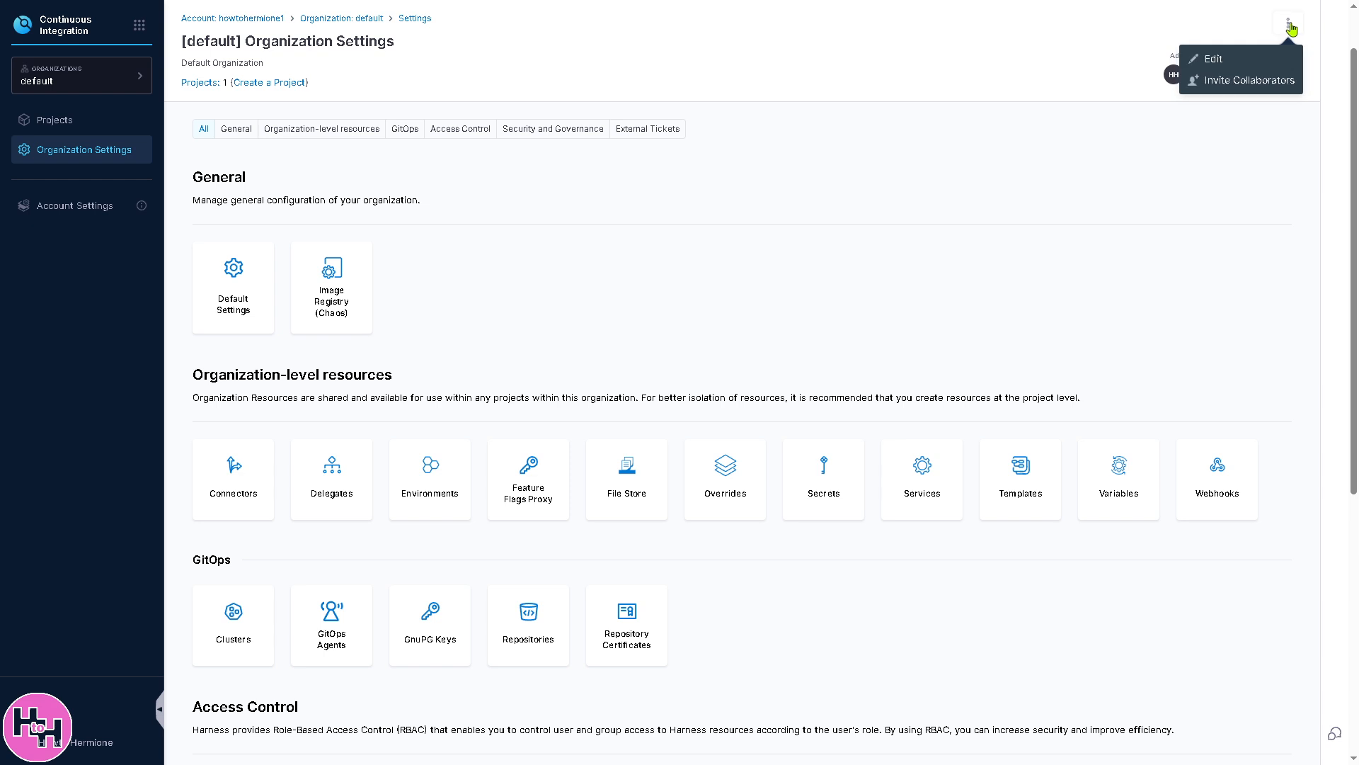
{"action": "left_click", "coordinate": [1214, 58]}
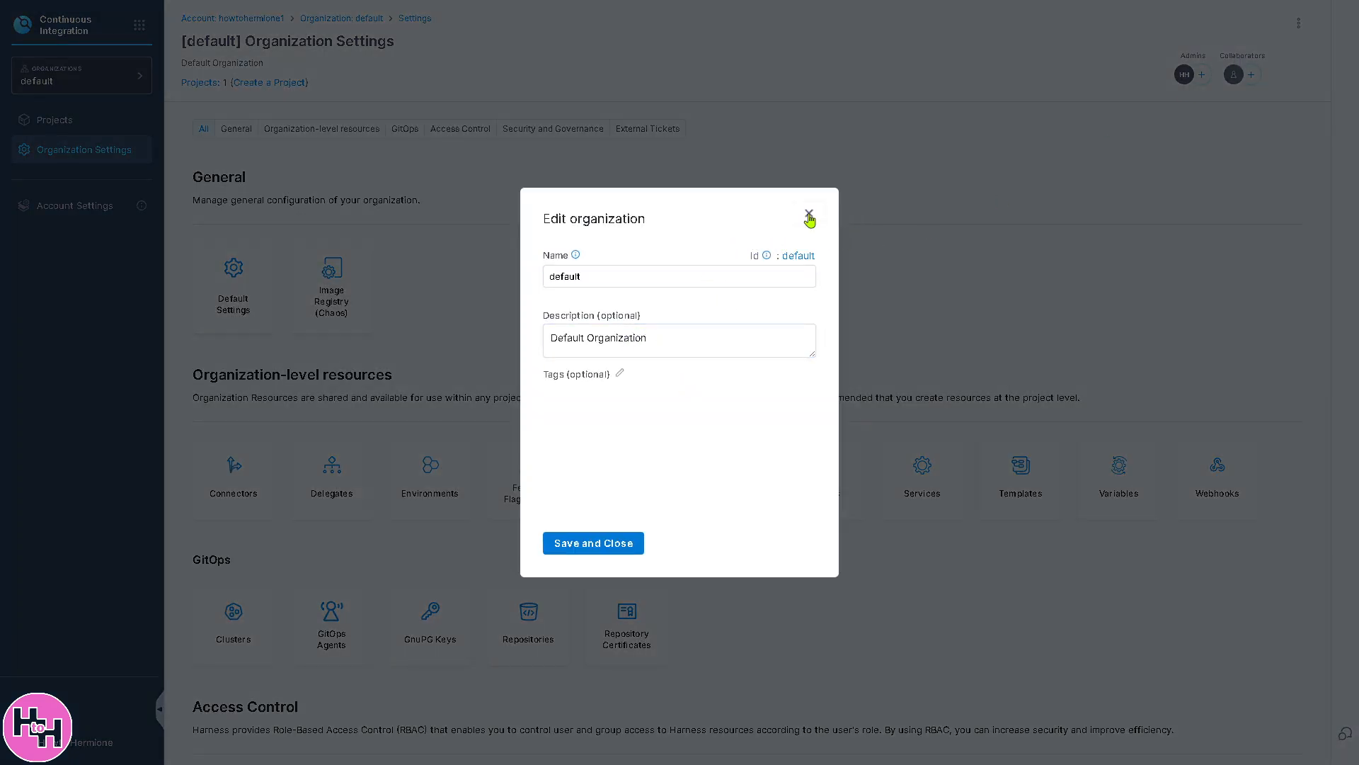
{"action": "left_click", "coordinate": [808, 215]}
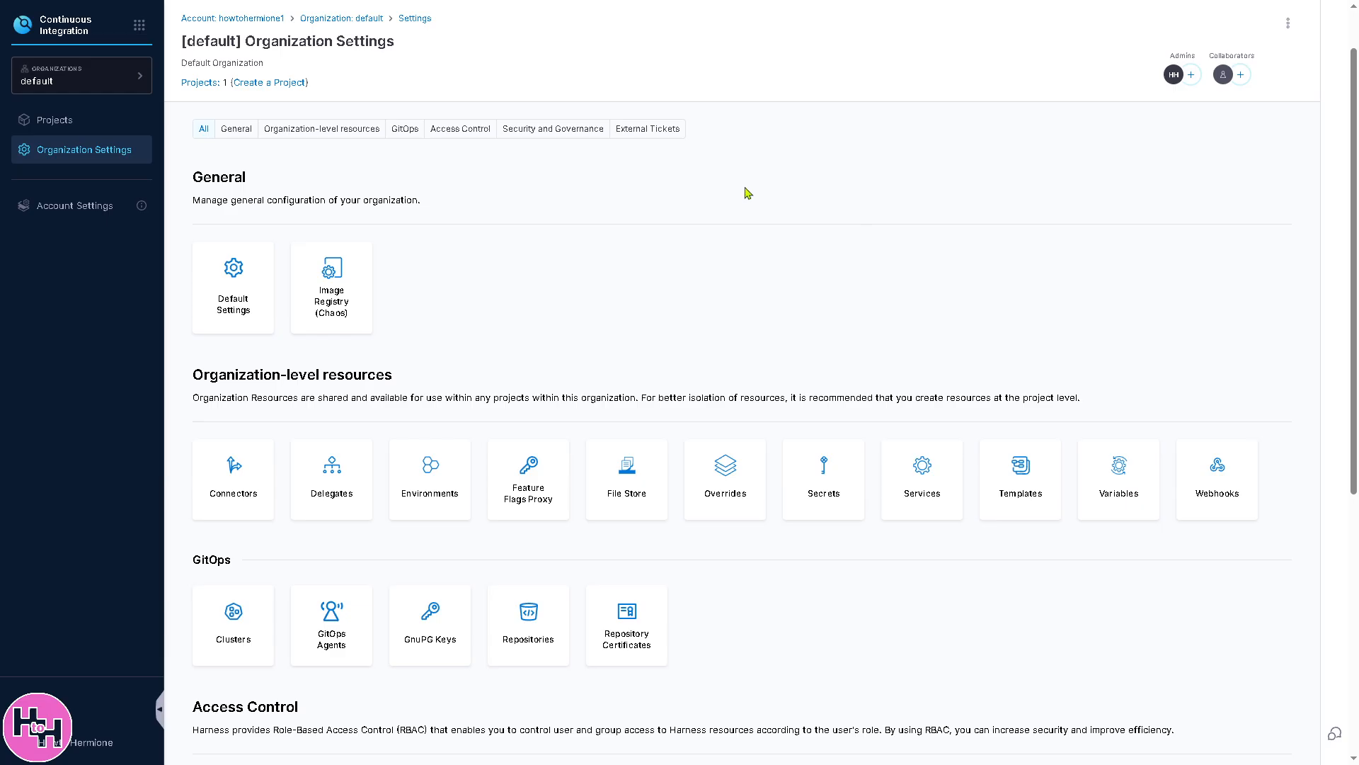
{"action": "left_click", "coordinate": [139, 24]}
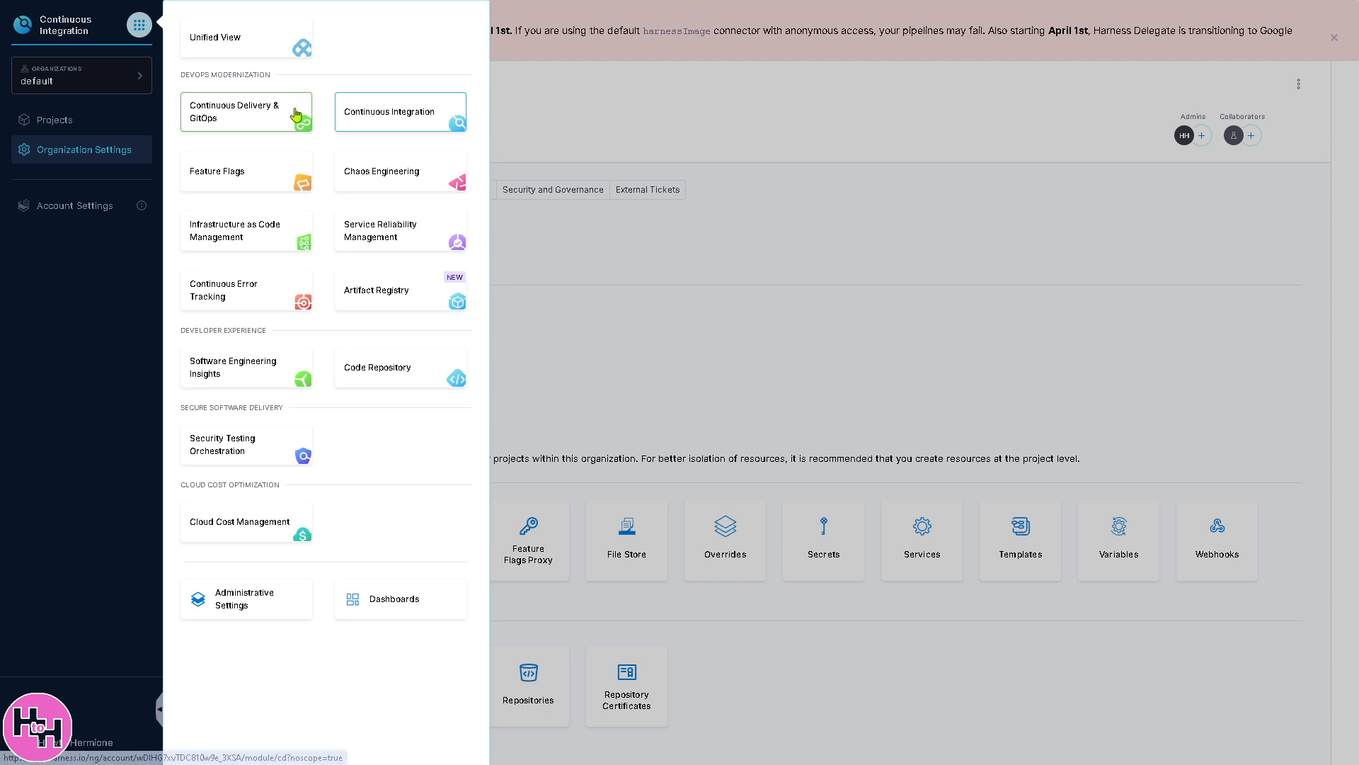
{"action": "mouse_move", "coordinate": [256, 120]}
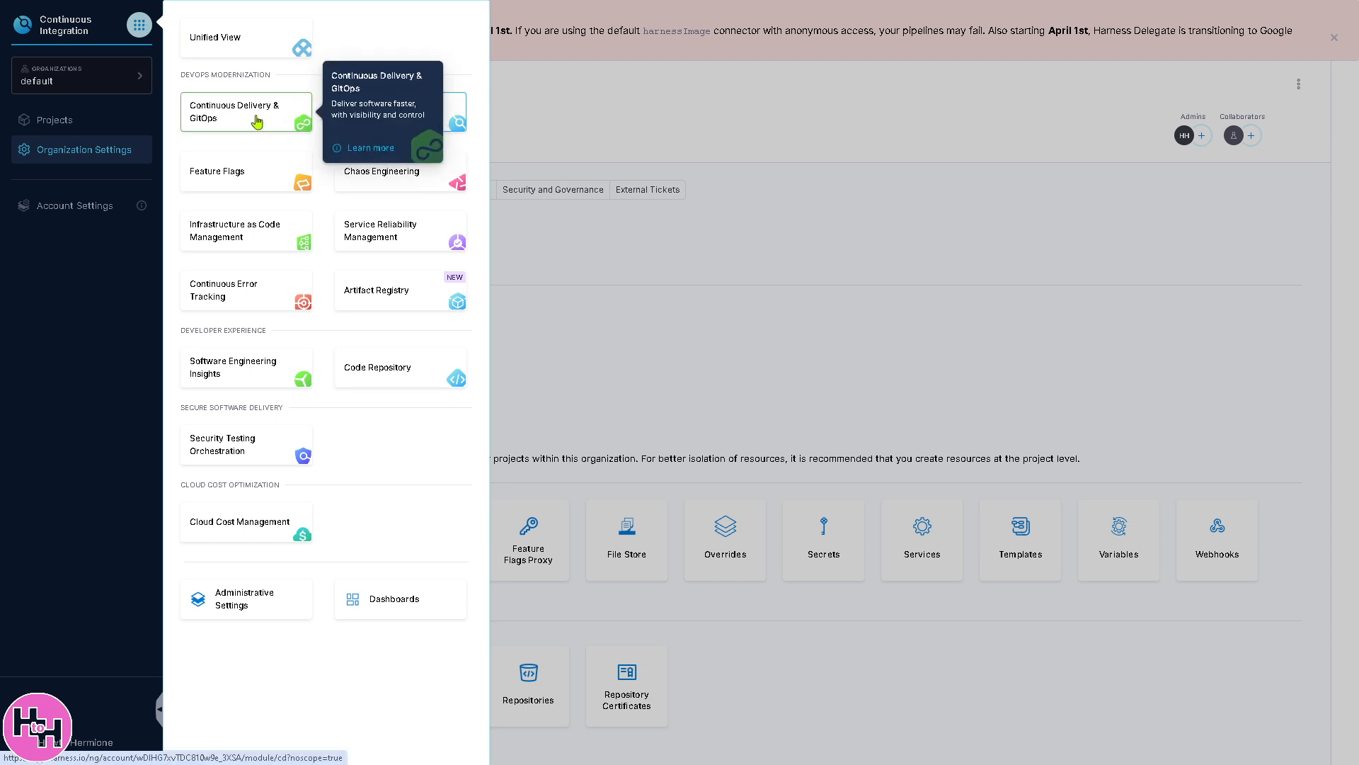
{"action": "mouse_move", "coordinate": [233, 184]}
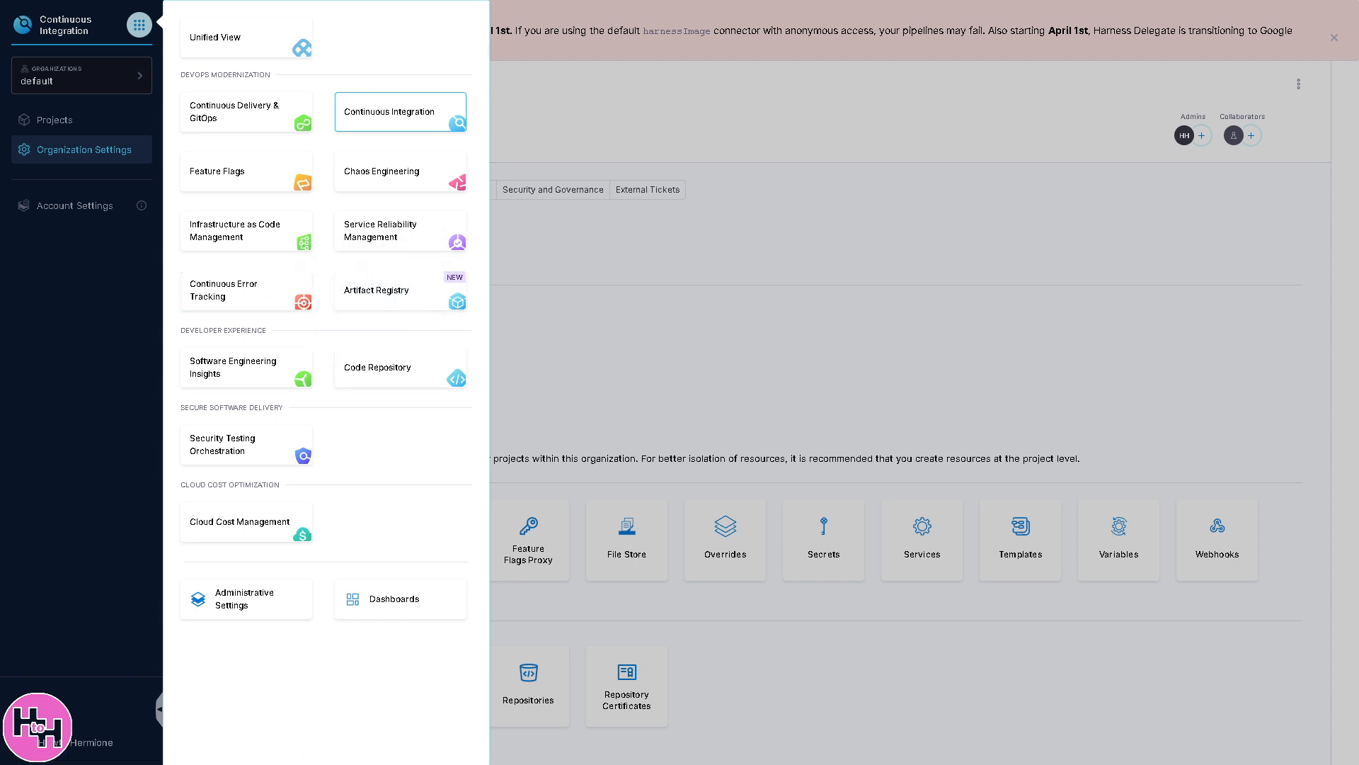
{"action": "mouse_move", "coordinate": [337, 266]}
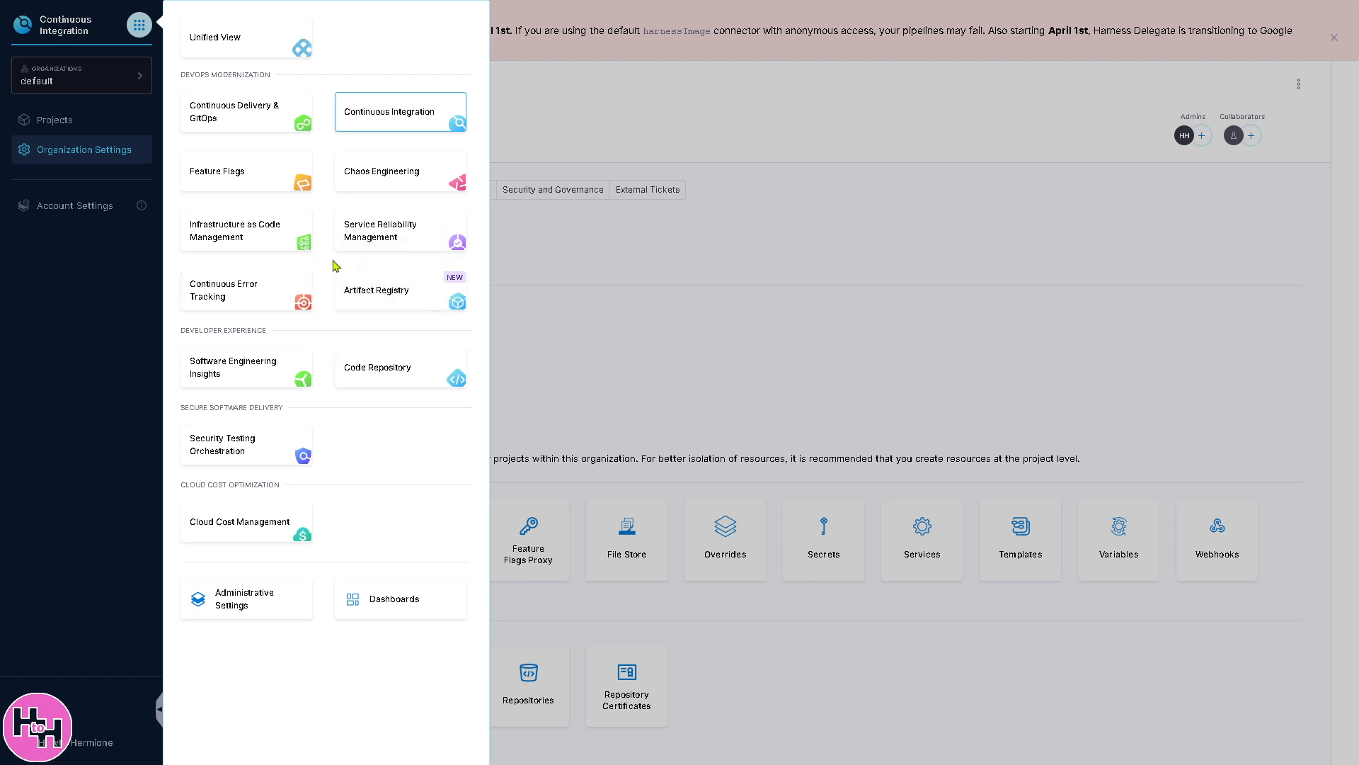
{"action": "mouse_move", "coordinate": [415, 257]}
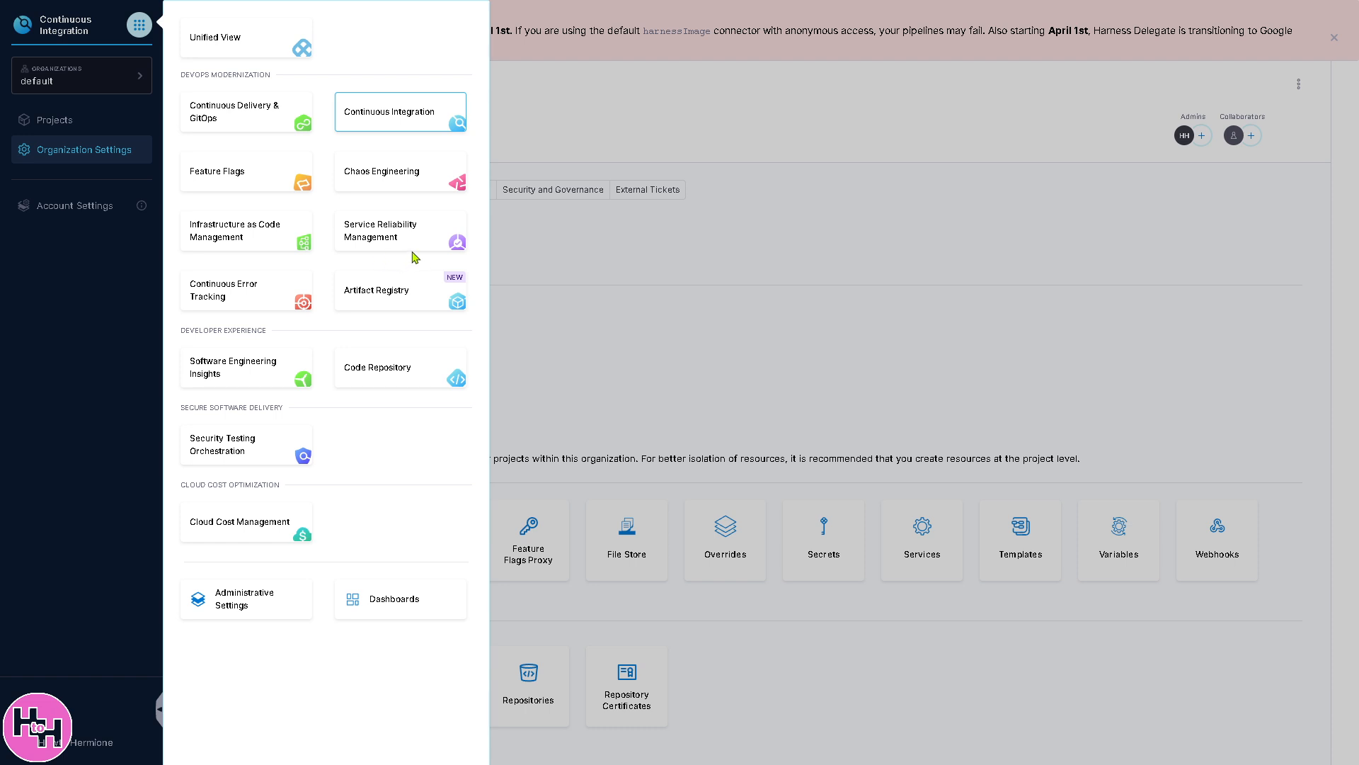
{"action": "mouse_move", "coordinate": [419, 258]}
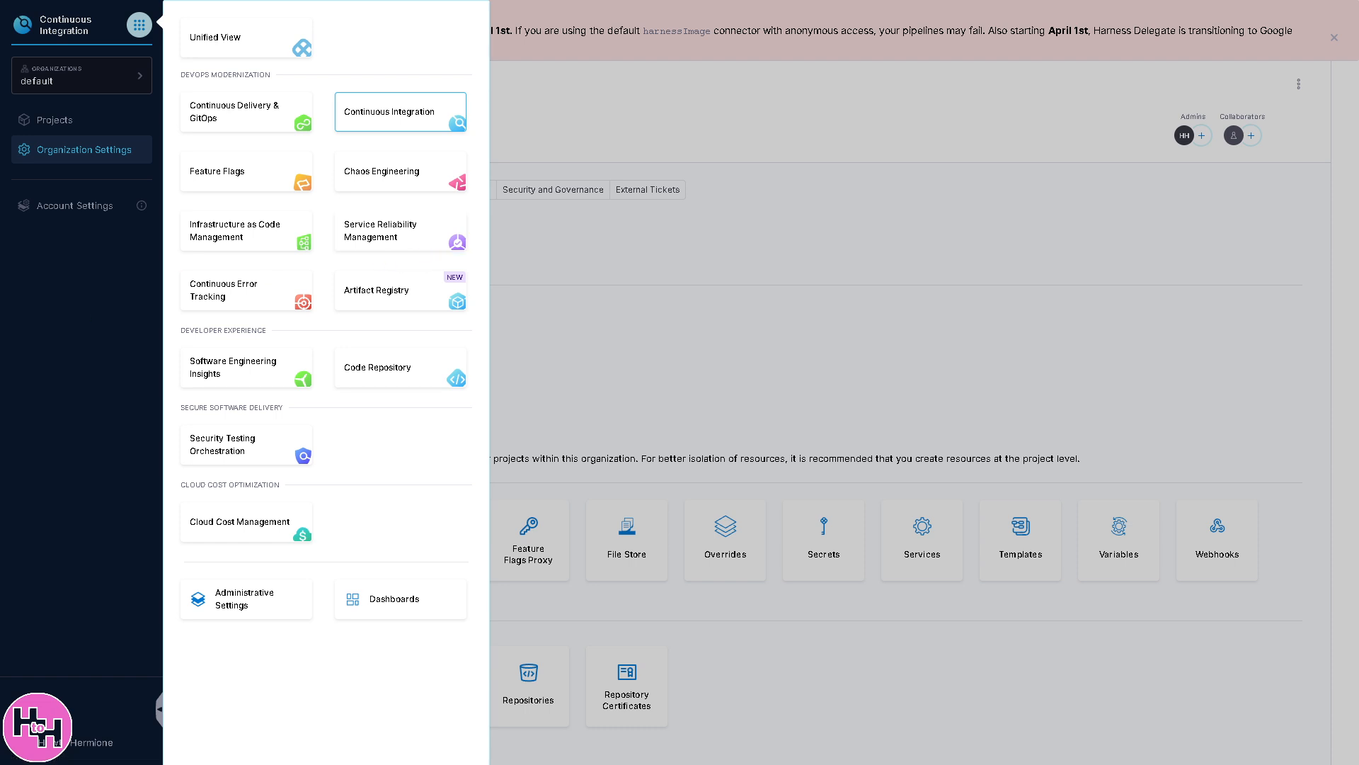
{"action": "mouse_move", "coordinate": [314, 391]}
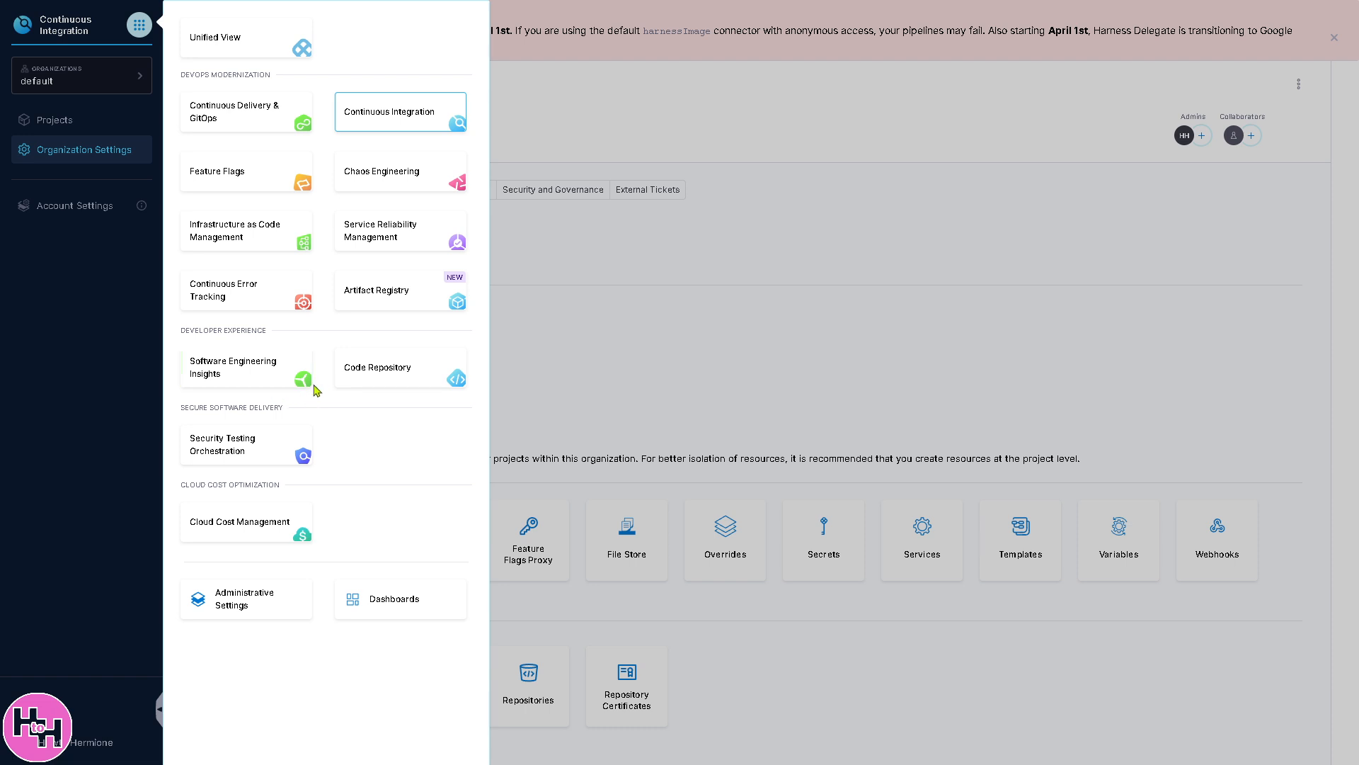
{"action": "mouse_move", "coordinate": [311, 483]}
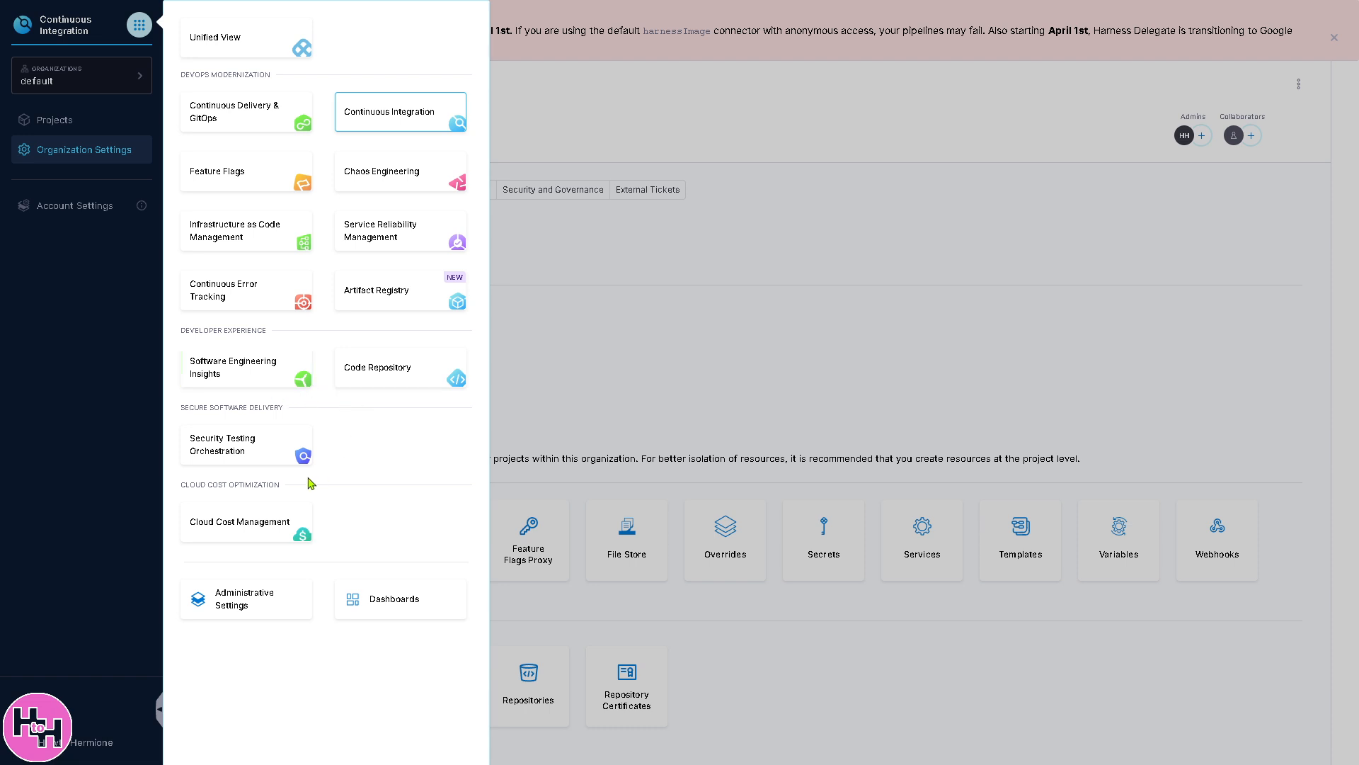
Go to the Dashboards area listing built-in dashboards such as Builds Executions and Unit Tests Metrics.
{"action": "left_click", "coordinate": [392, 597]}
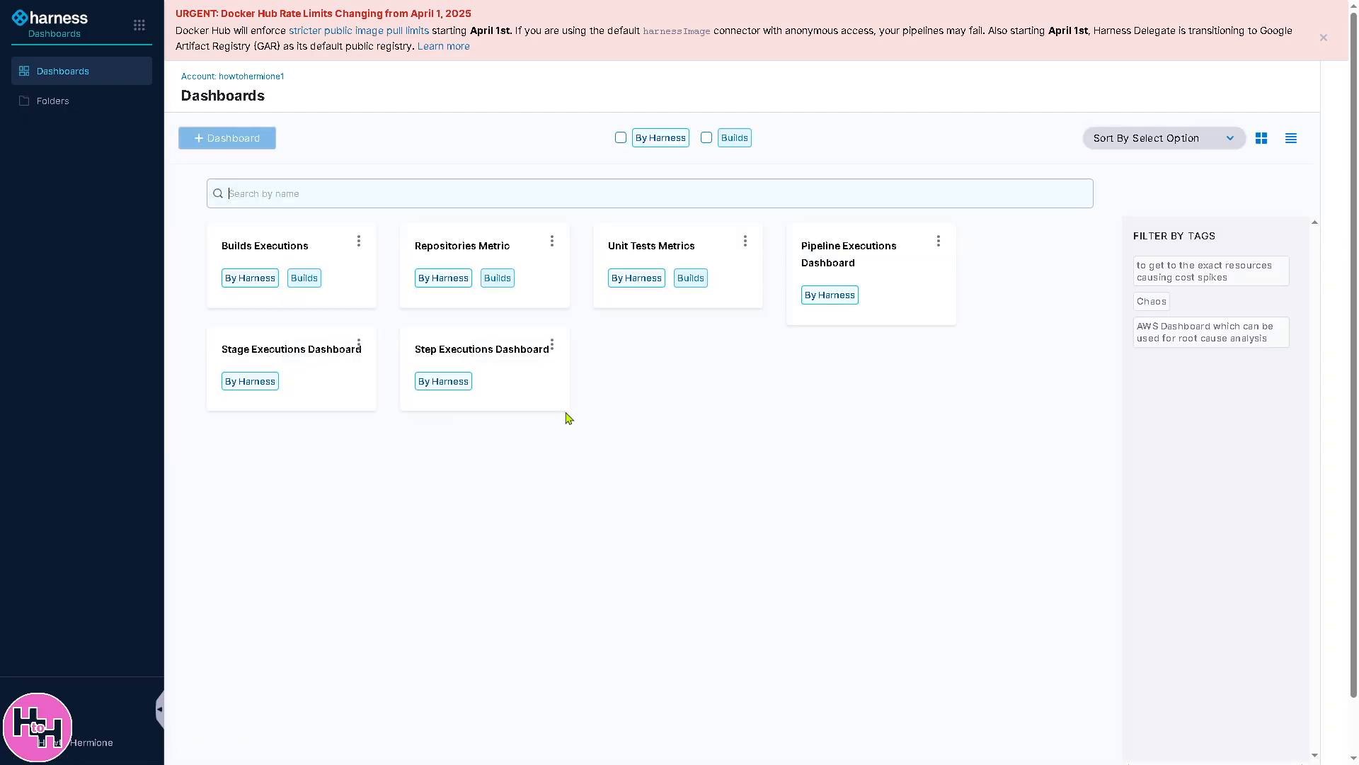
{"action": "mouse_move", "coordinate": [416, 147]}
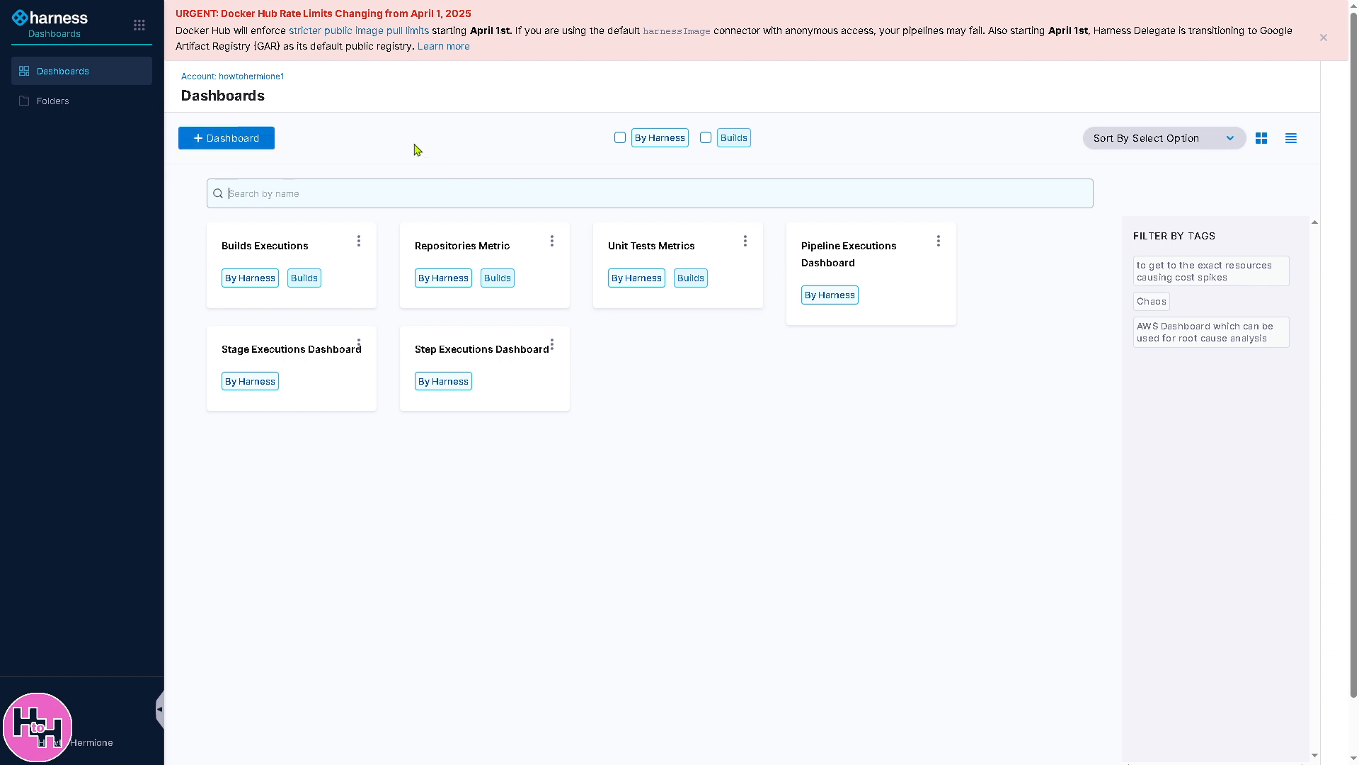
{"action": "mouse_move", "coordinate": [37, 406]}
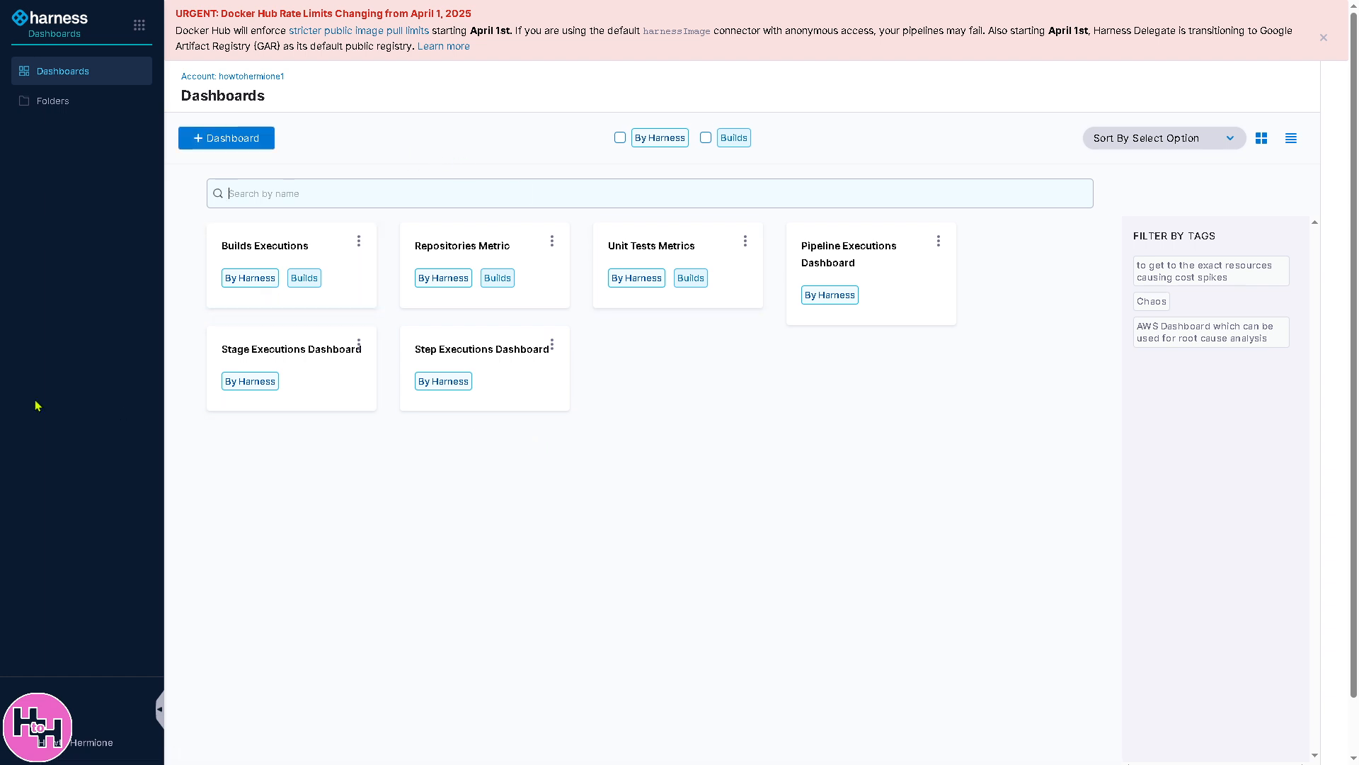